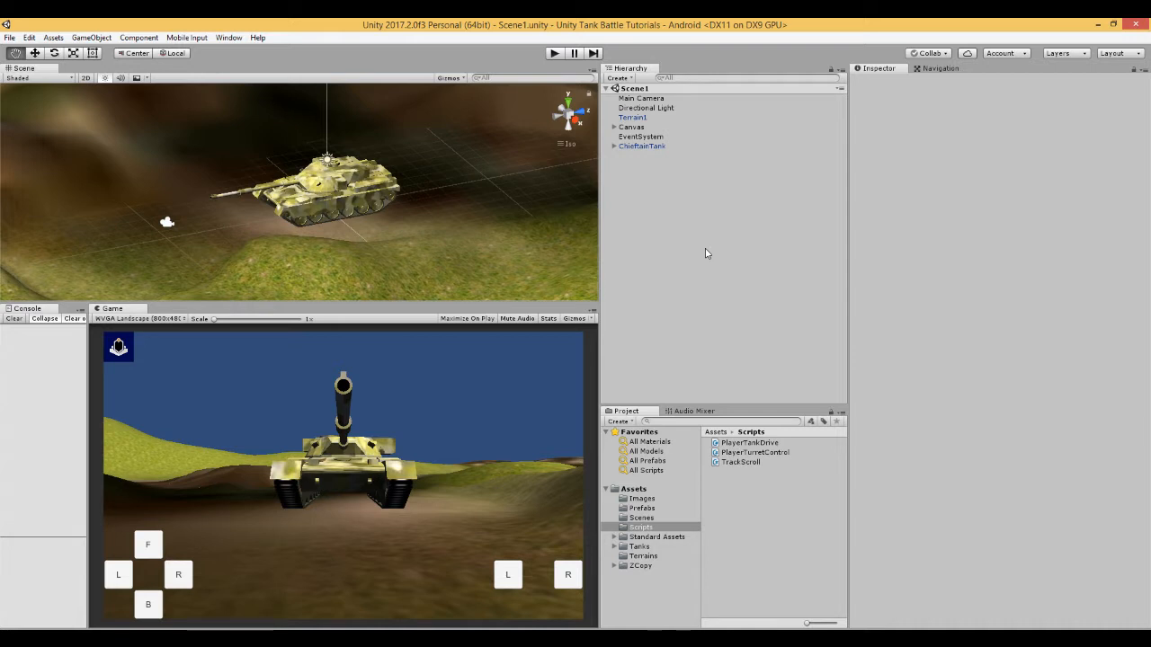
pyautogui.moveTo(594, 95)
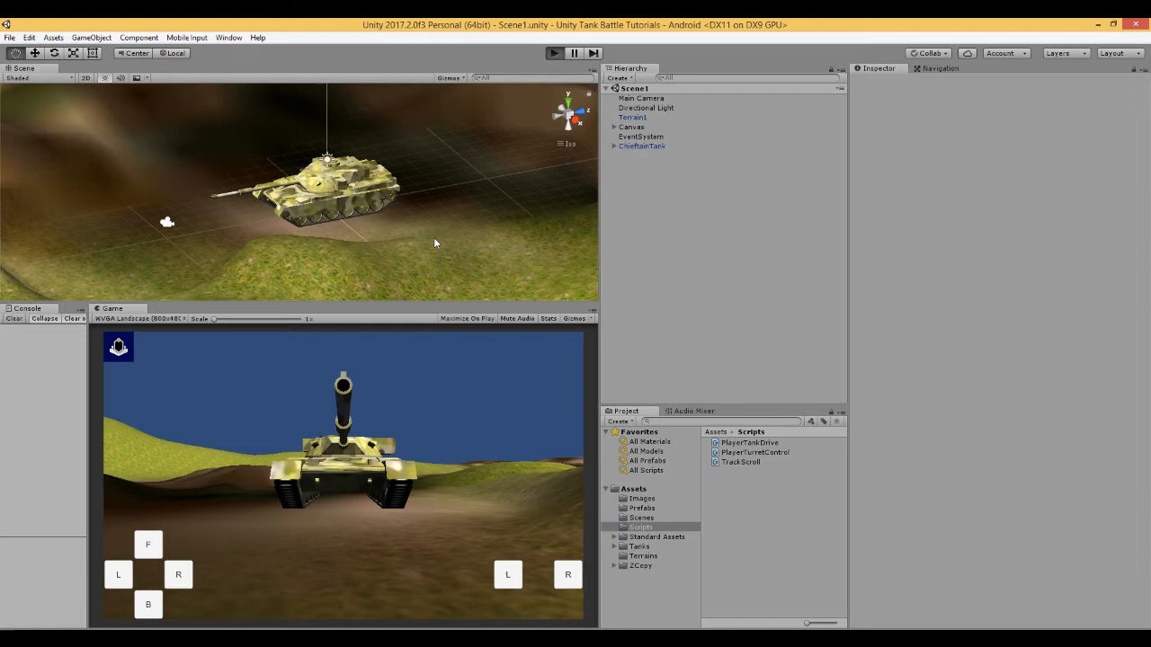
pyautogui.moveTo(216, 522)
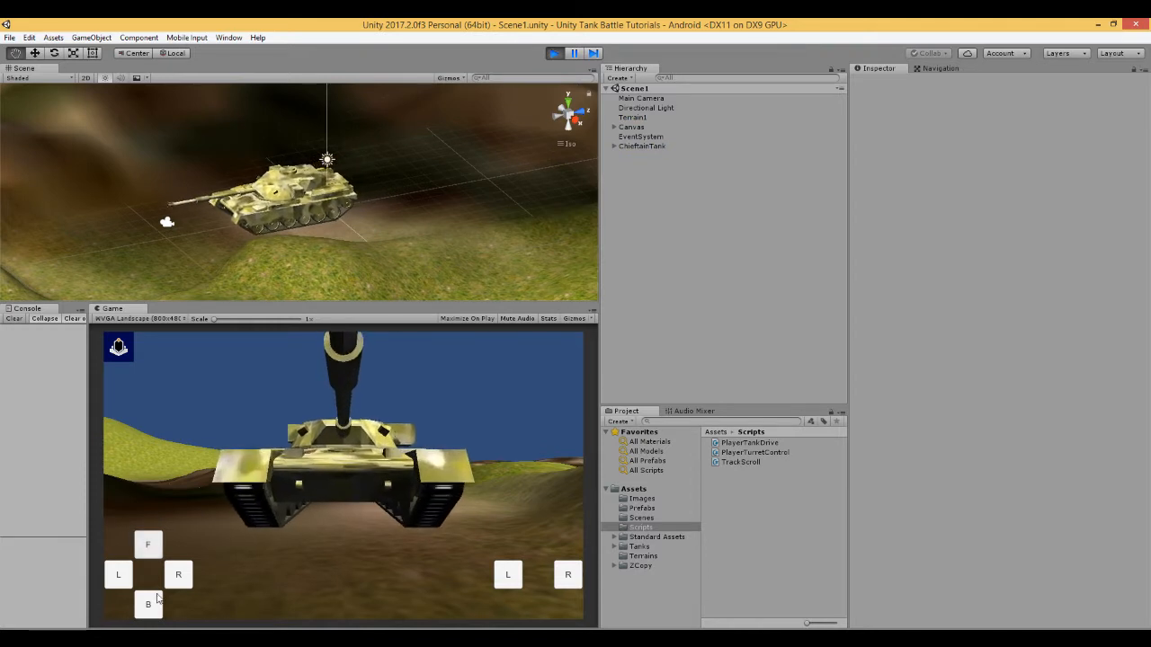
# Test-run the game, driving the tank and turning the turret, then stop the run.
pyautogui.click(119, 575)
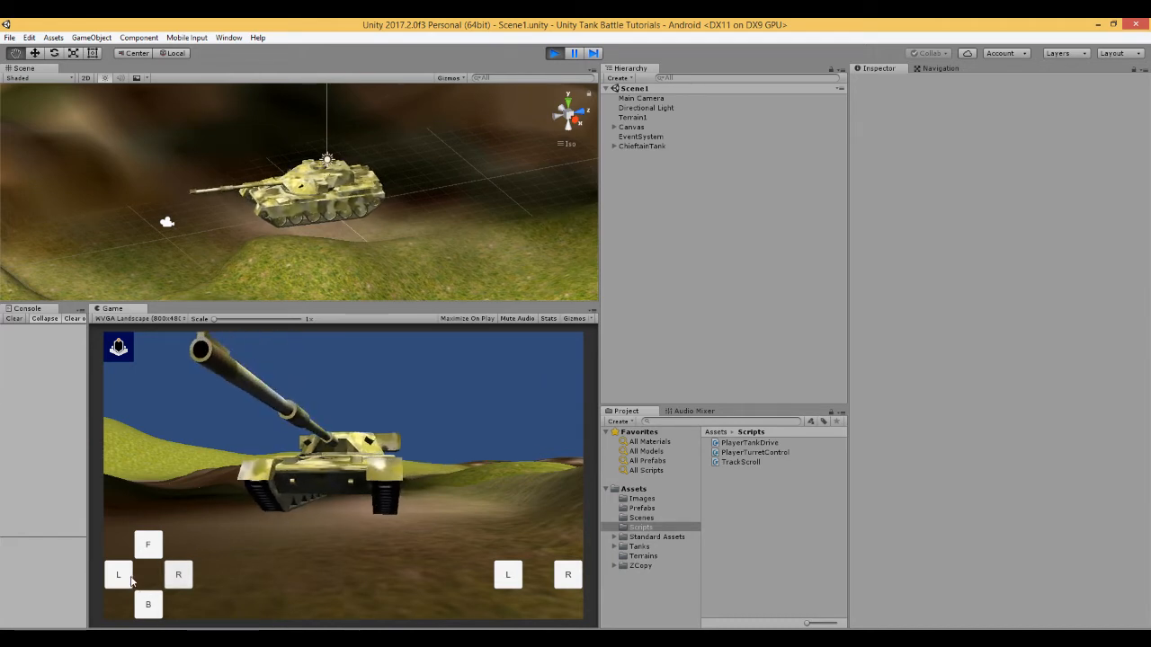
pyautogui.click(119, 576)
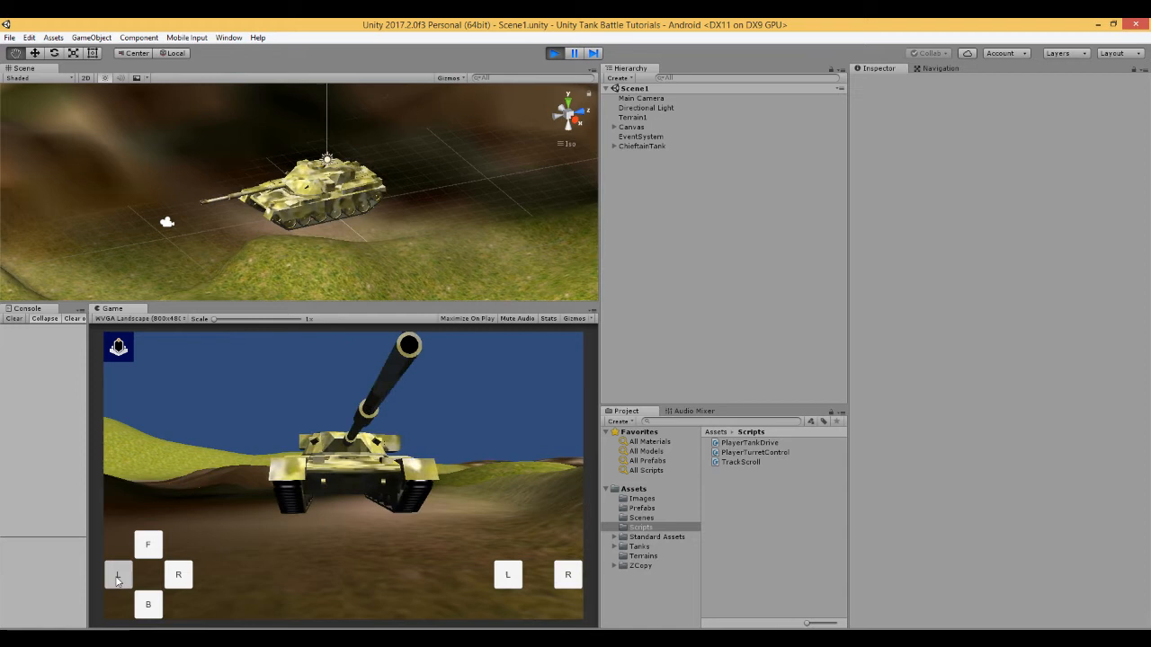
pyautogui.click(178, 575)
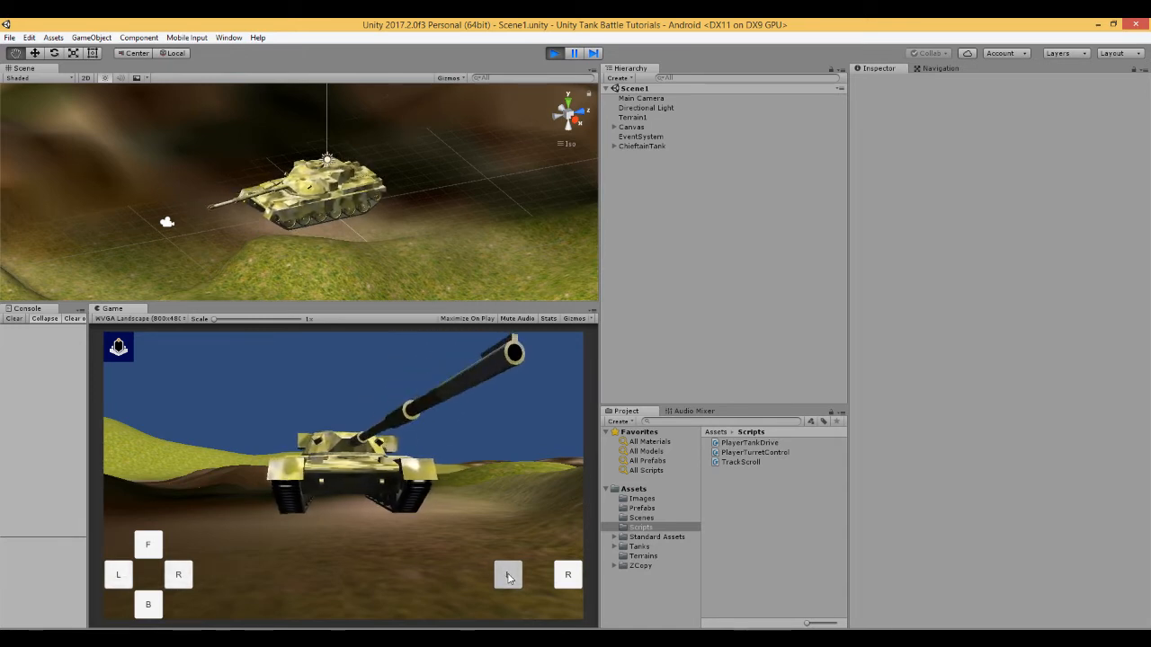
pyautogui.click(568, 576)
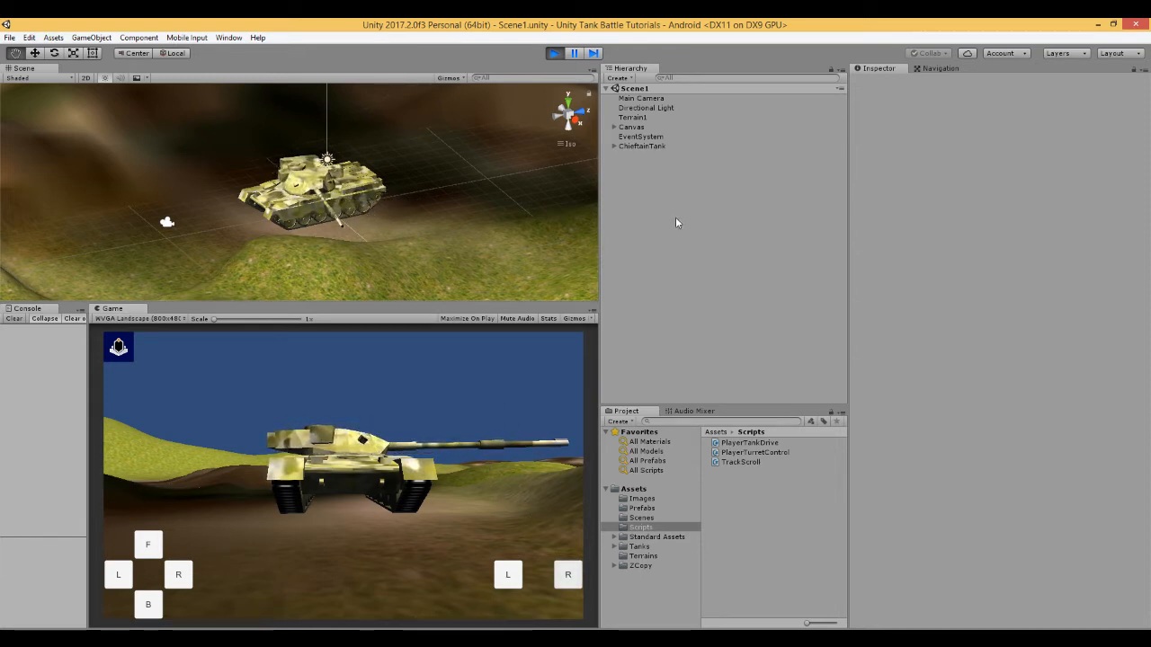
pyautogui.moveTo(536, 536)
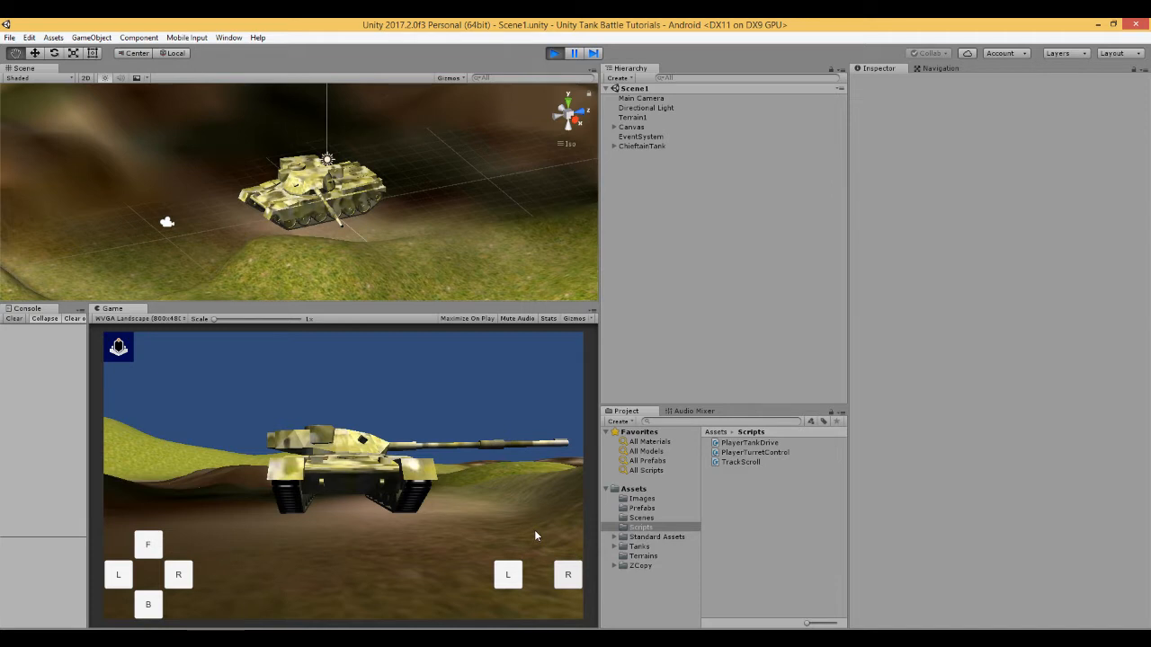
pyautogui.click(552, 52)
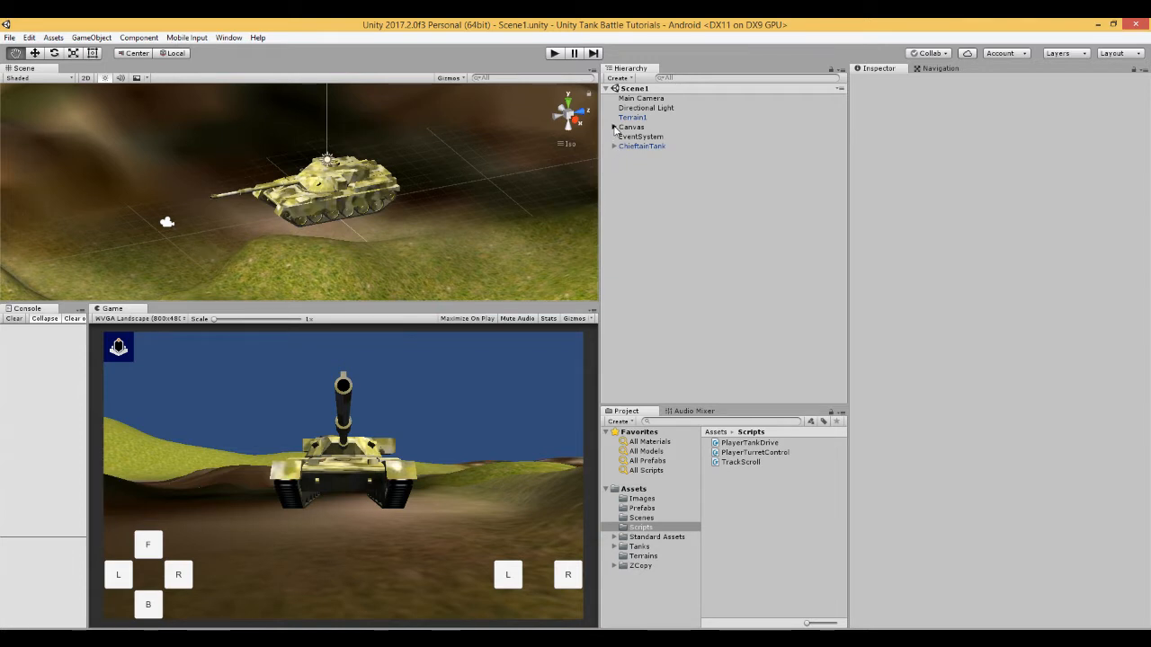
# Duplicate the two turret buttons and rename the copies ButtonBarrelUp and ButtonBarrelDown.
pyautogui.click(615, 126)
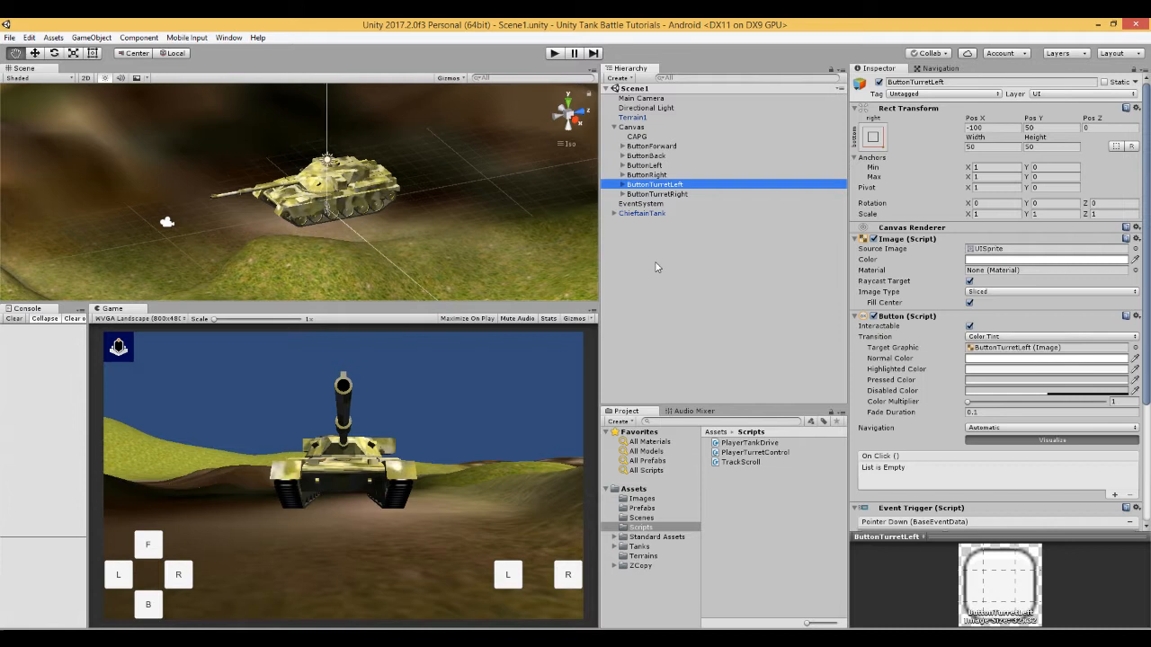
pyautogui.click(655, 194)
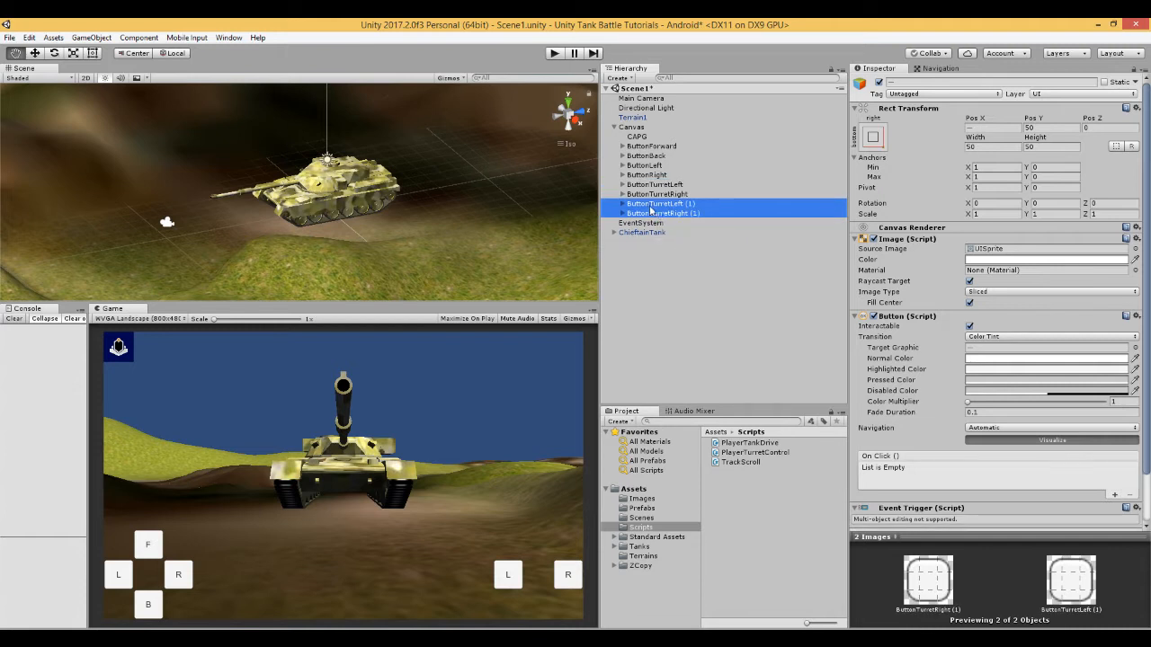
pyautogui.click(660, 203)
pyautogui.write('ButtonBarrelUp')
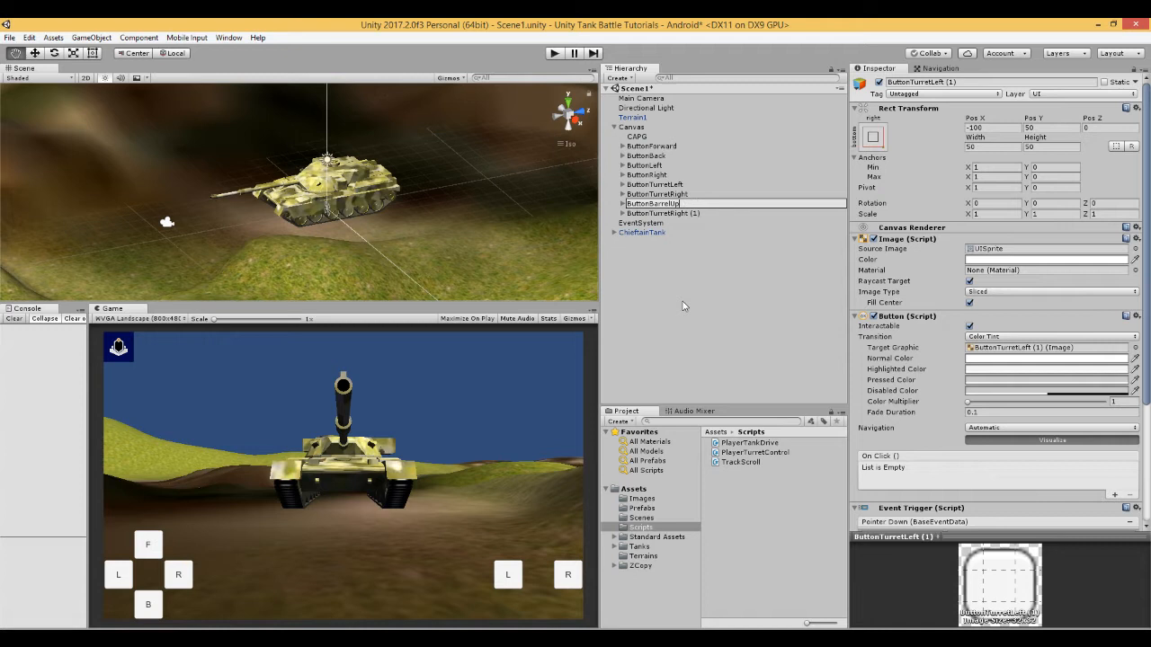
pyautogui.click(659, 212)
pyautogui.write('BarrelDown')
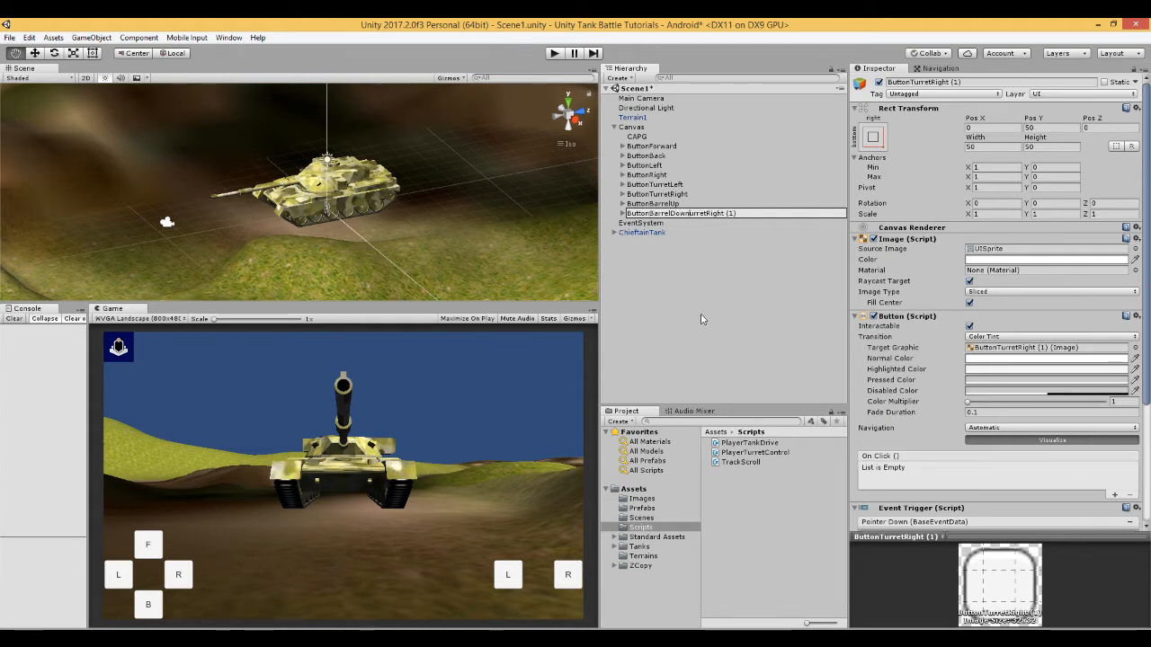
pyautogui.click(654, 212)
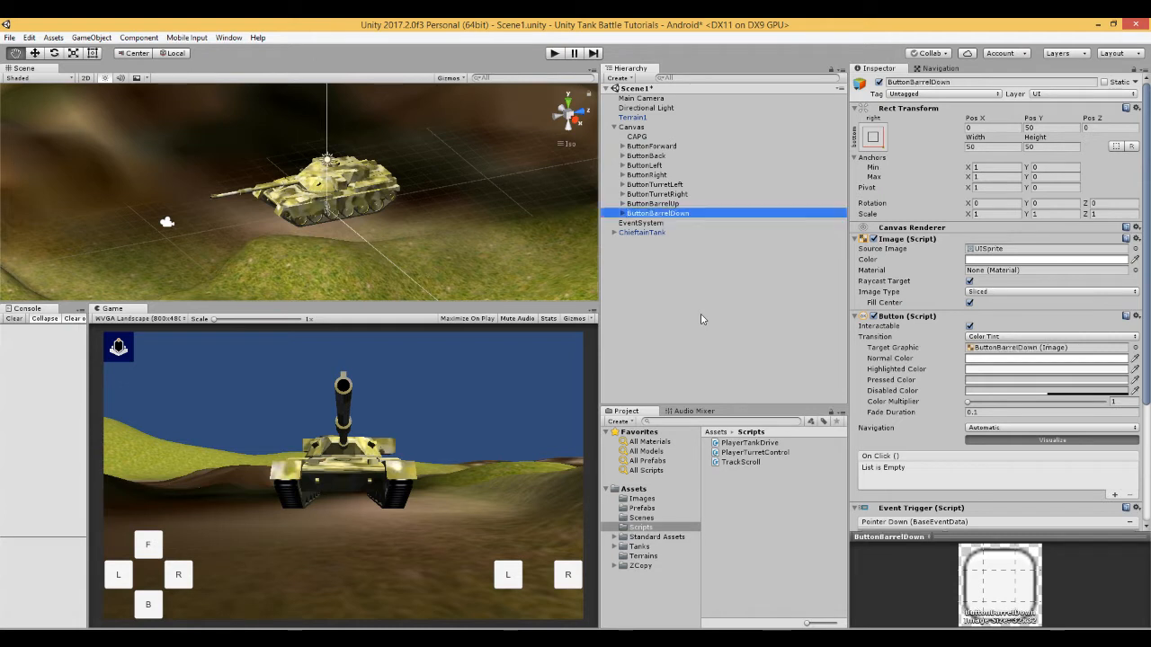
# Set the copied buttons' child Text labels to U and D.
pyautogui.click(615, 213)
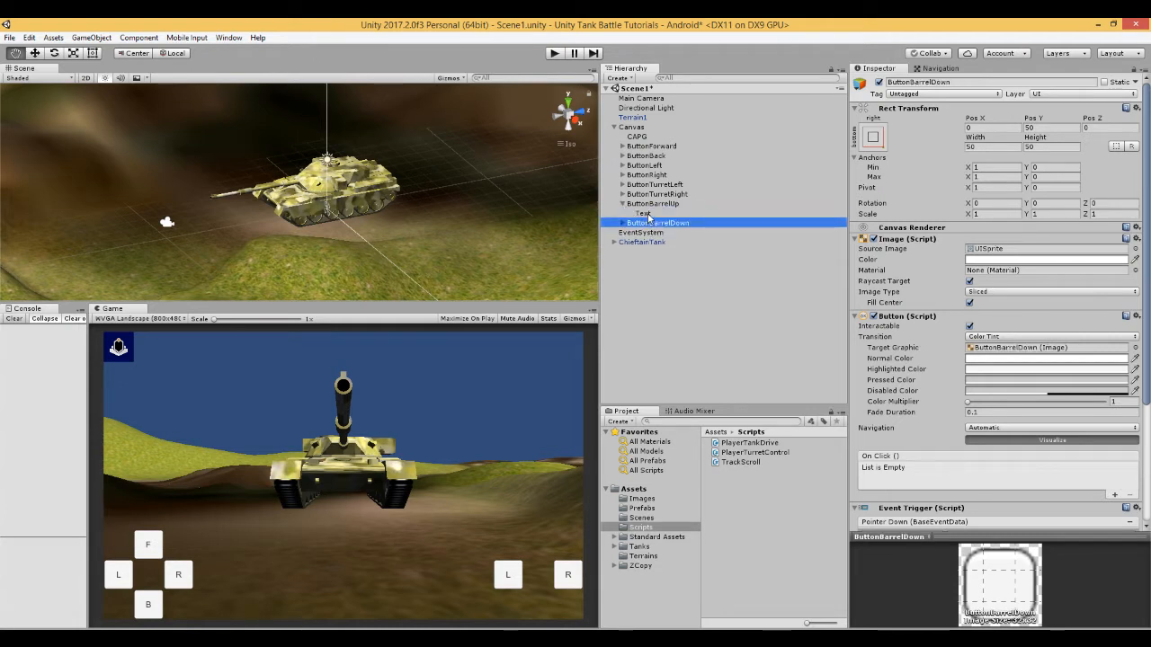
pyautogui.click(644, 213)
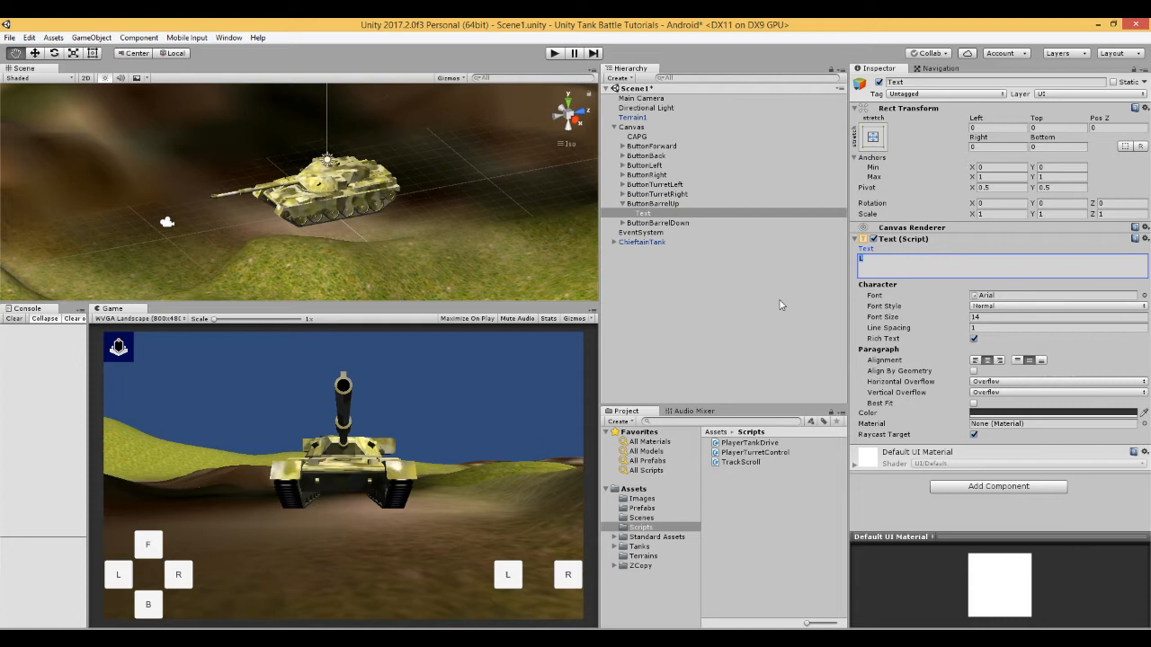
pyautogui.write('U')
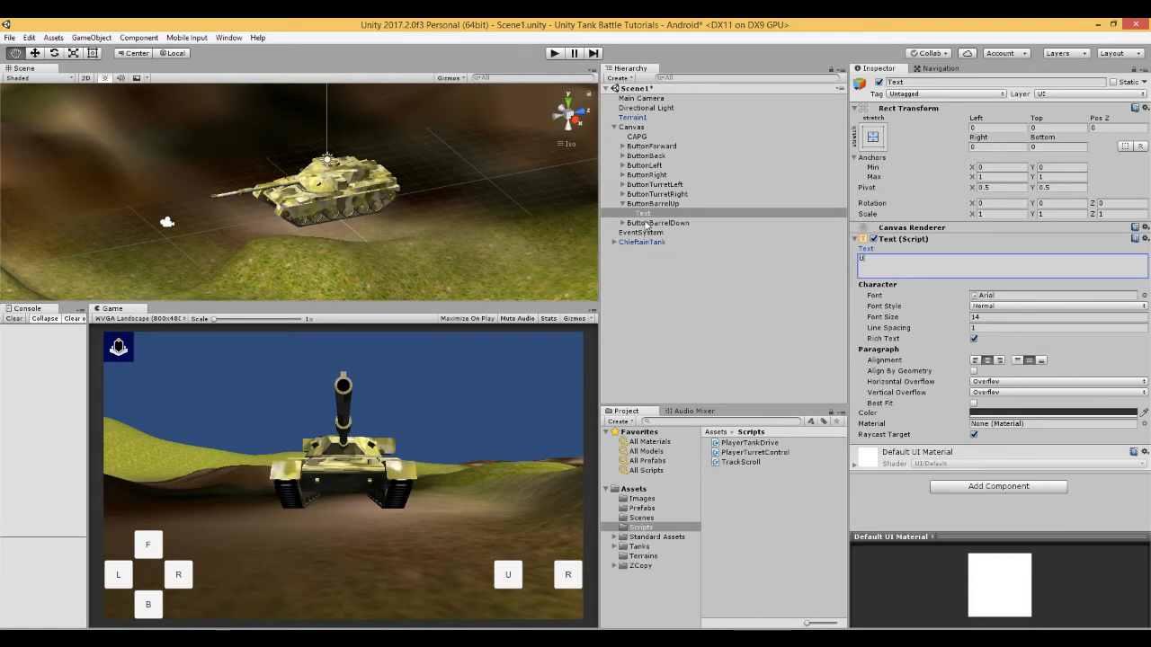
pyautogui.click(641, 232)
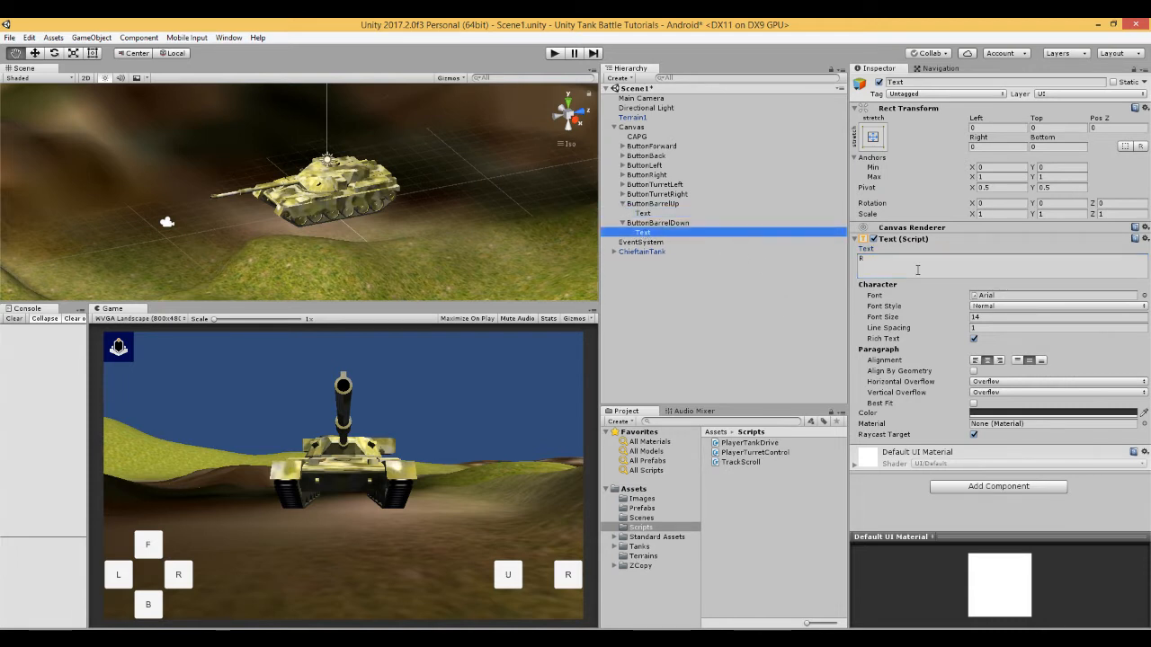
pyautogui.write('D')
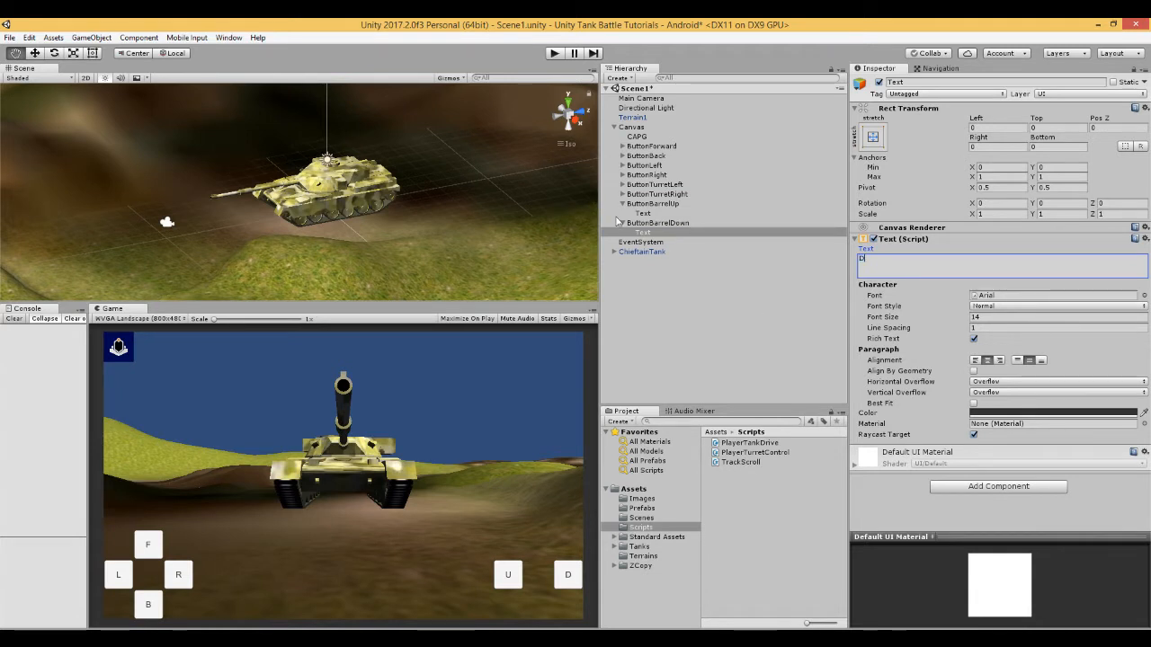
# Reposition ButtonBarrelUp to Pos Y 100 and ButtonBarrelDown to Pos Y -50 in their Rect Transforms.
pyautogui.click(651, 203)
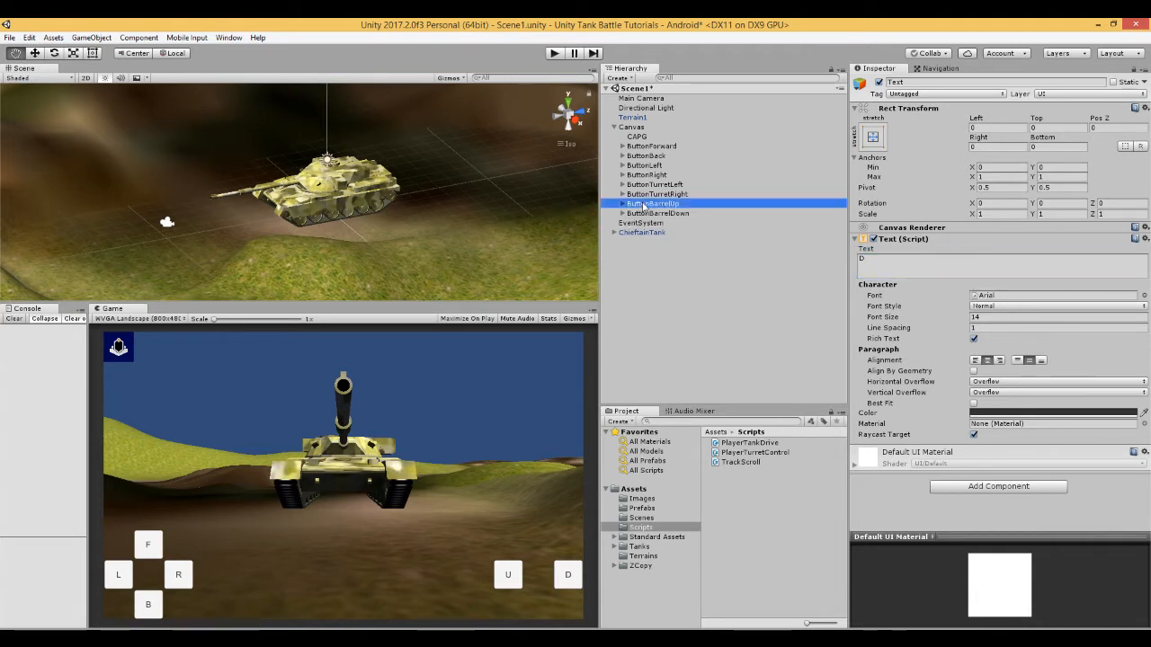
pyautogui.click(653, 203)
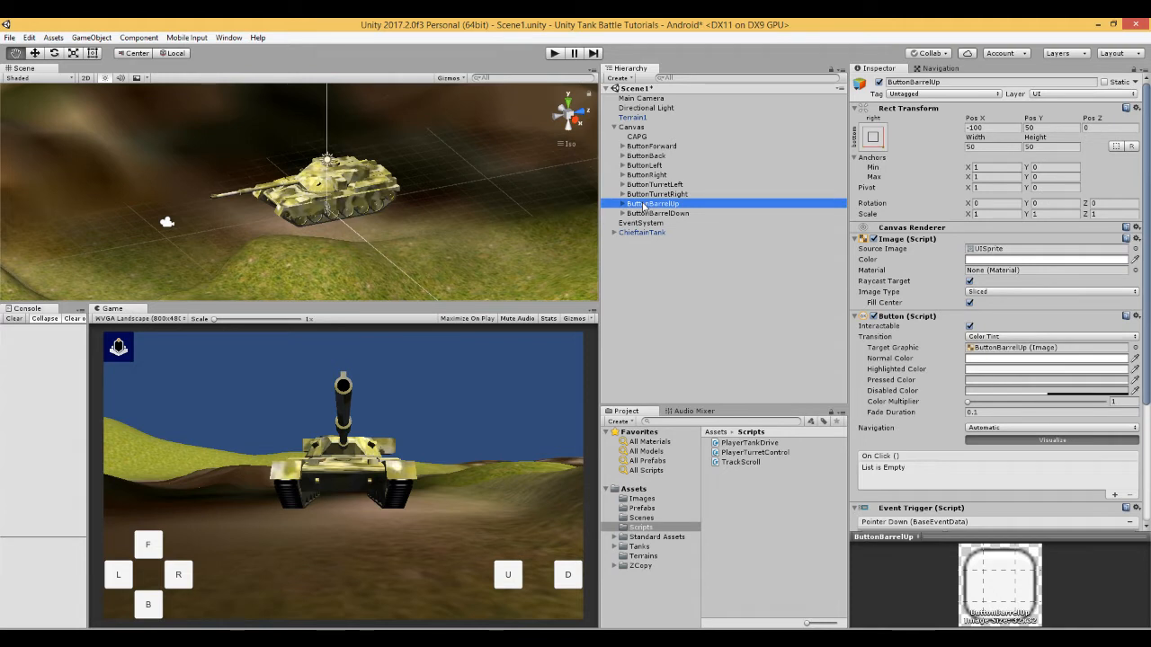
pyautogui.click(972, 133)
pyautogui.write('-50')
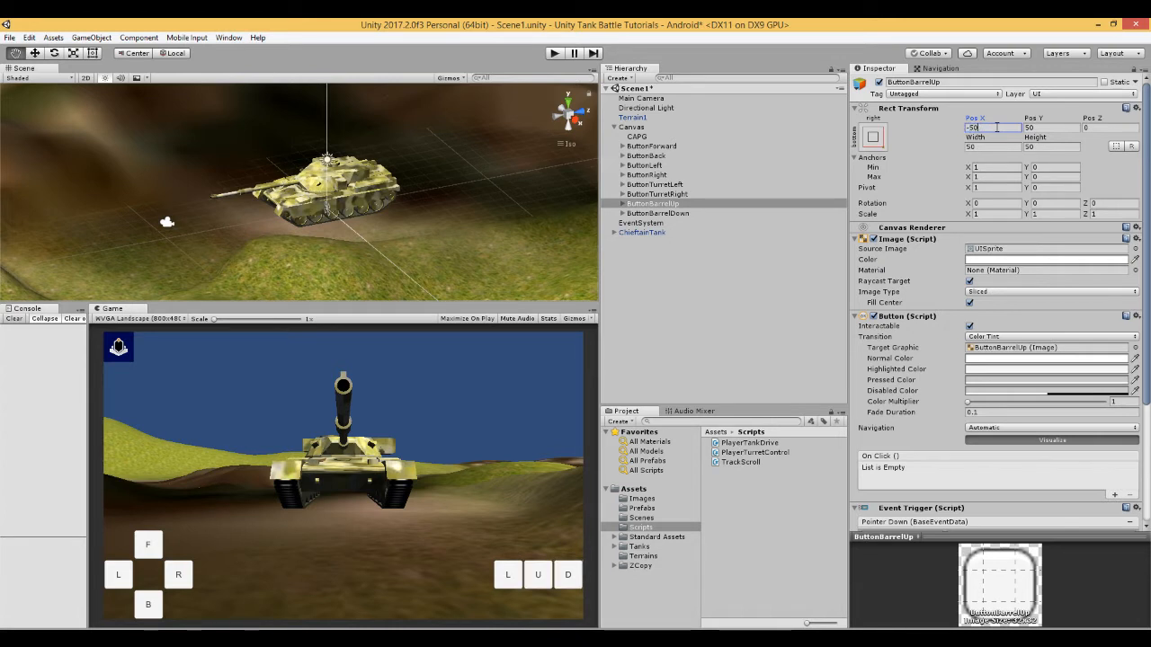
pyautogui.click(1043, 135)
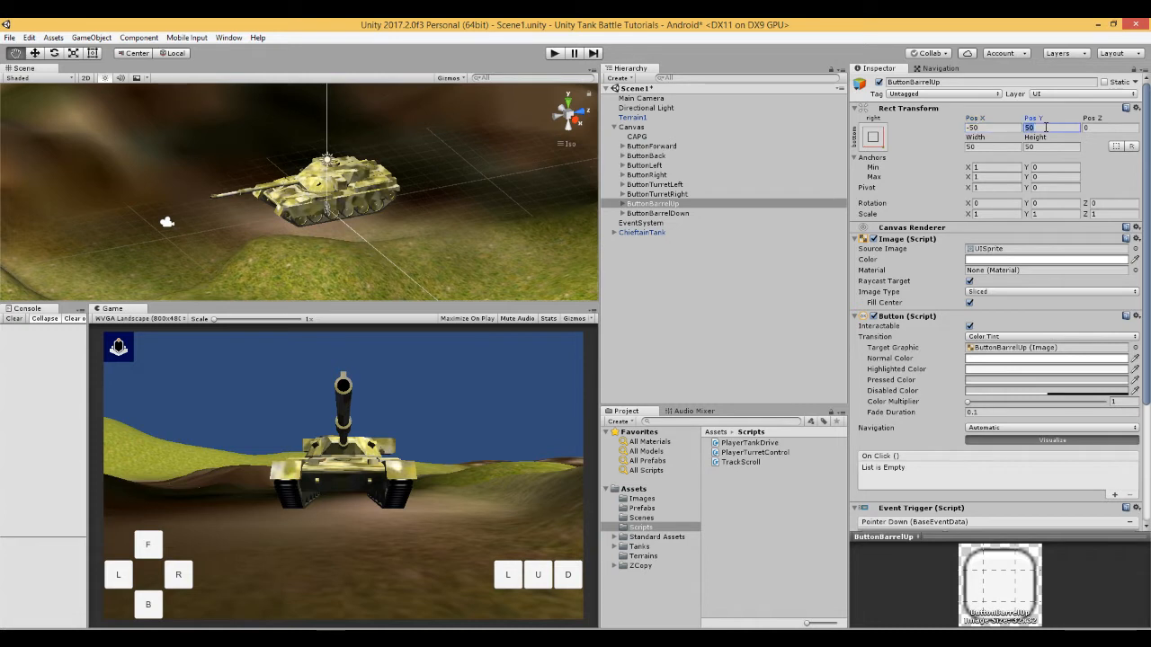
pyautogui.write('100')
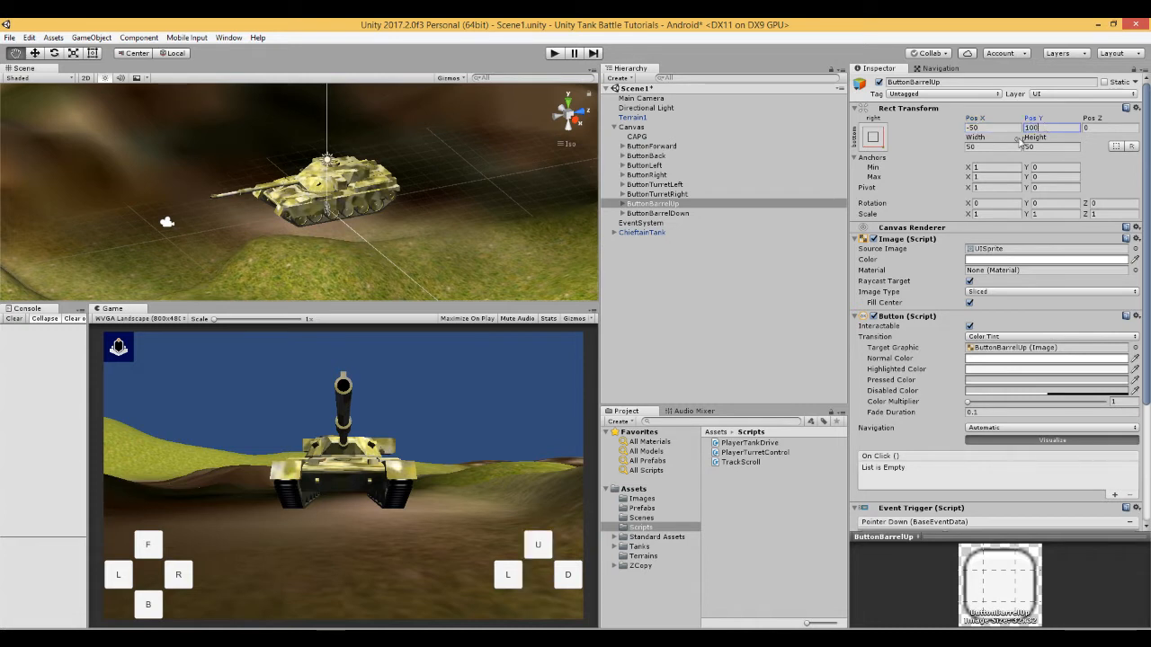
pyautogui.click(658, 212)
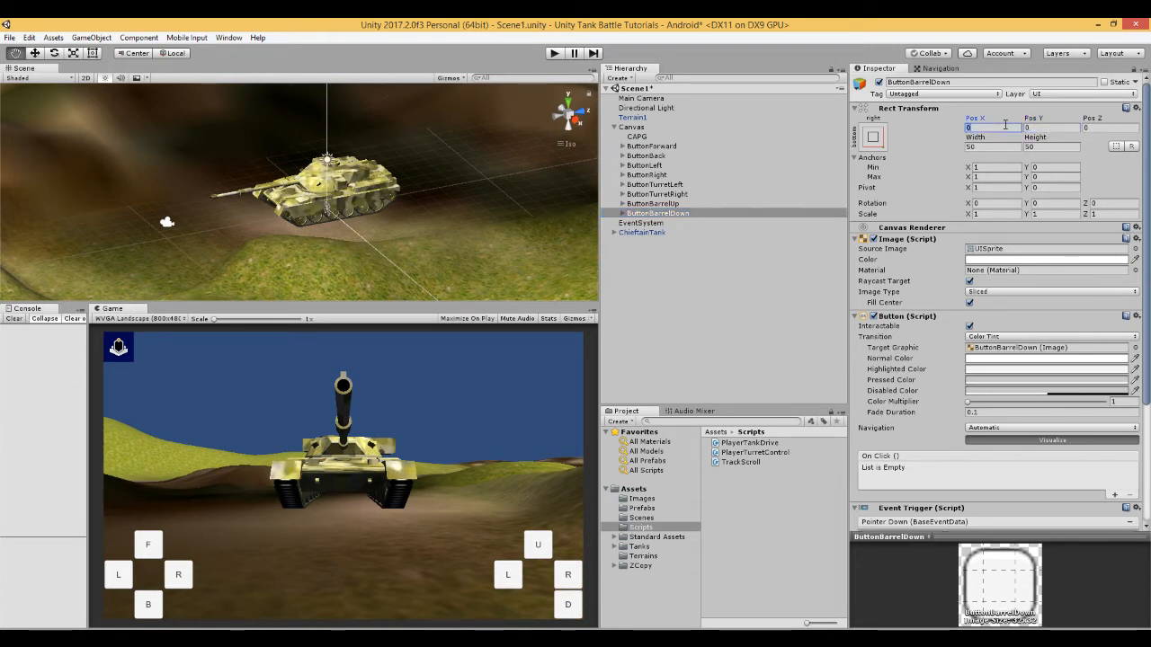
pyautogui.write('-50')
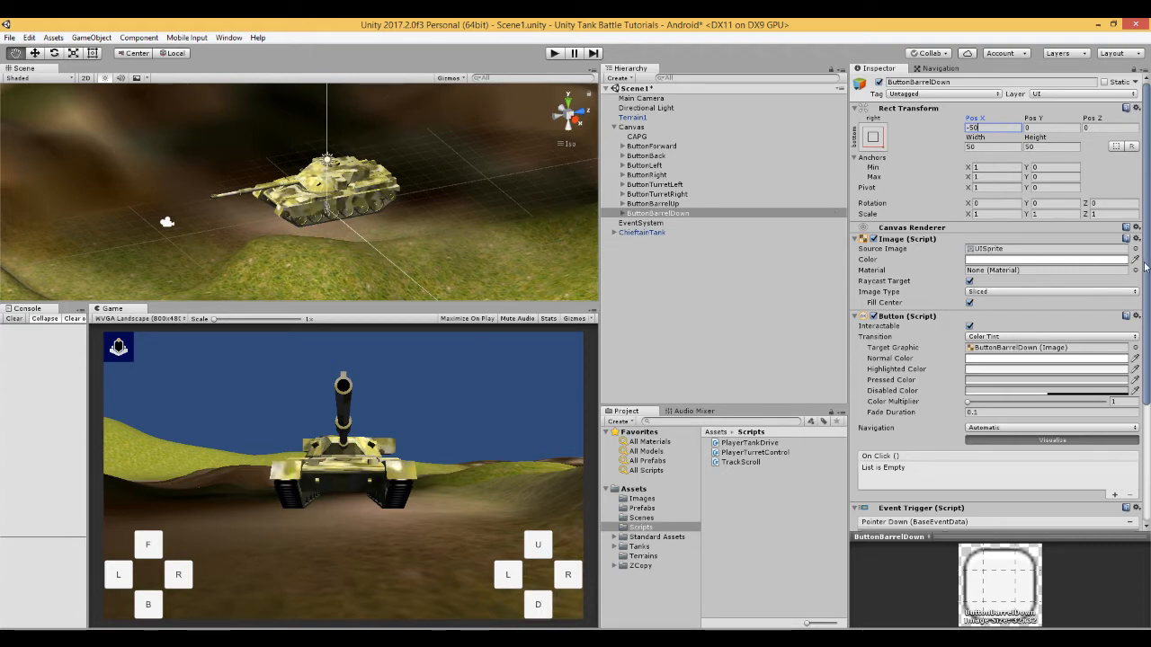
pyautogui.scroll(-3)
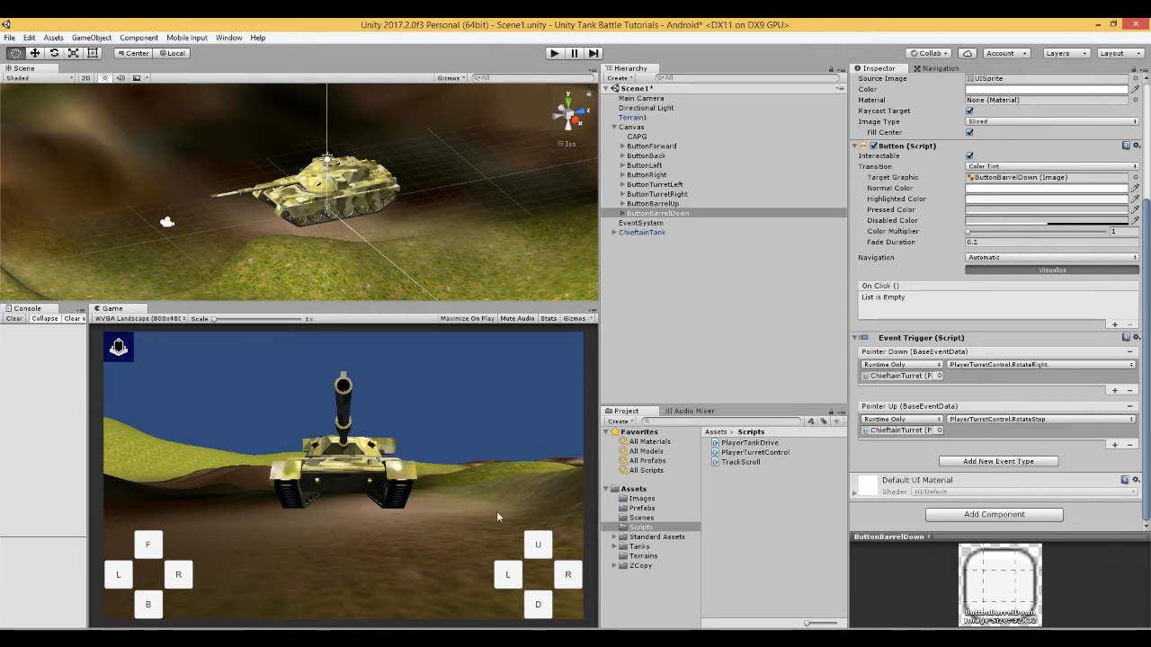
# Open the PlayerTurretControl script from the Project Scripts folder in MonoDevelop.
pyautogui.click(636, 288)
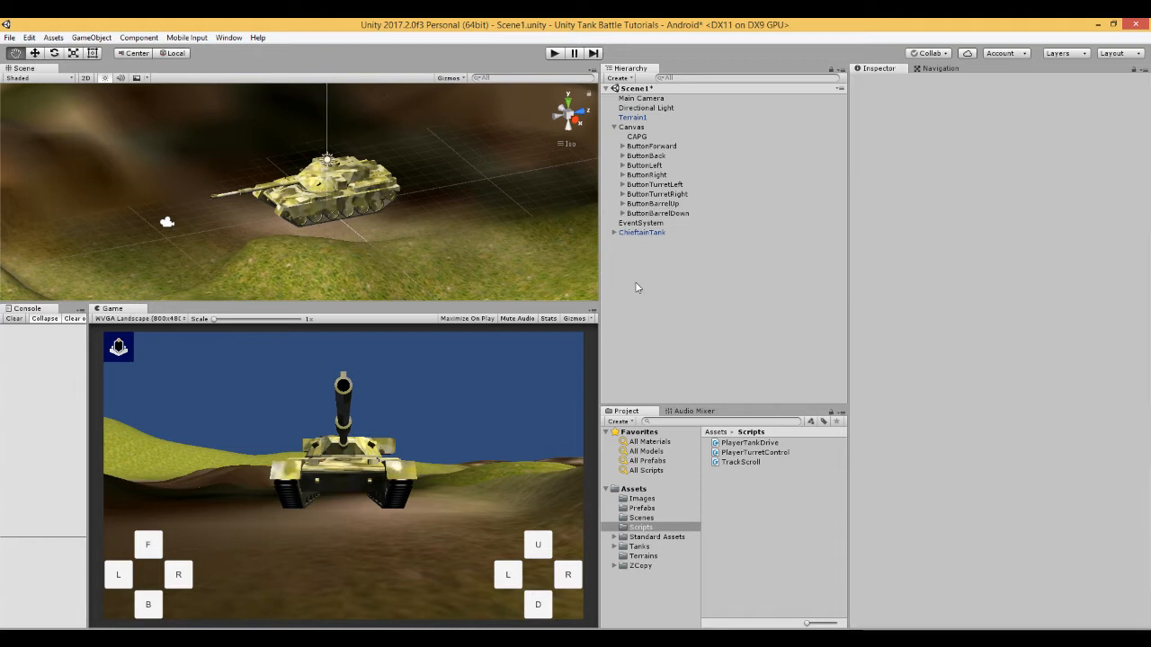
pyautogui.moveTo(355, 295)
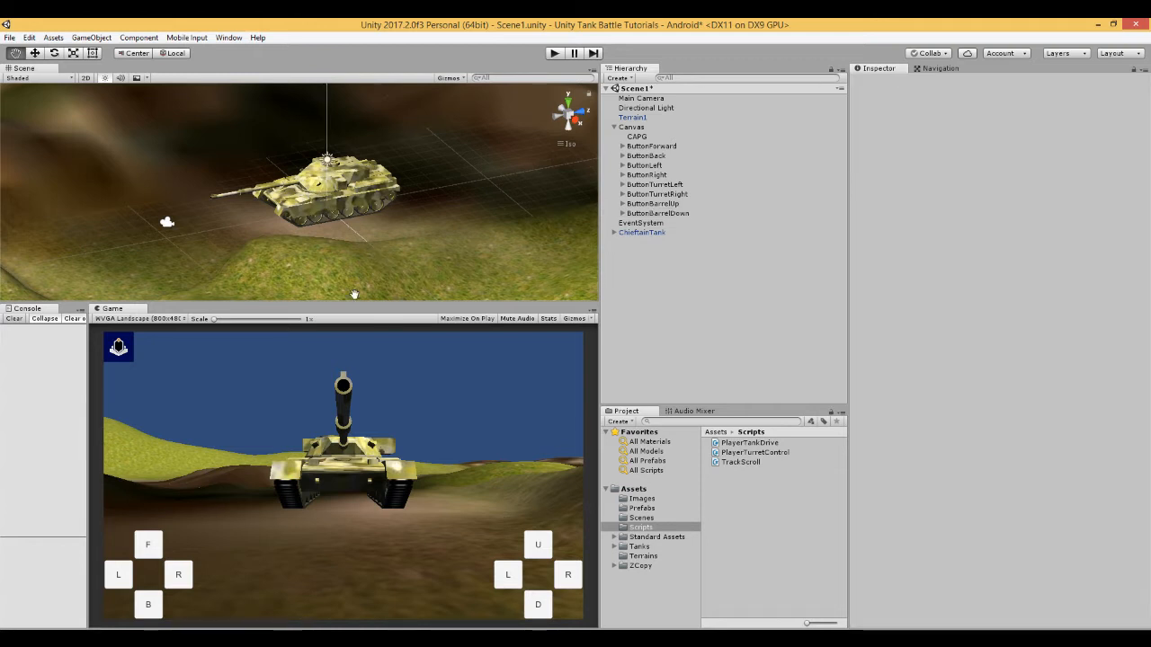
pyautogui.click(756, 453)
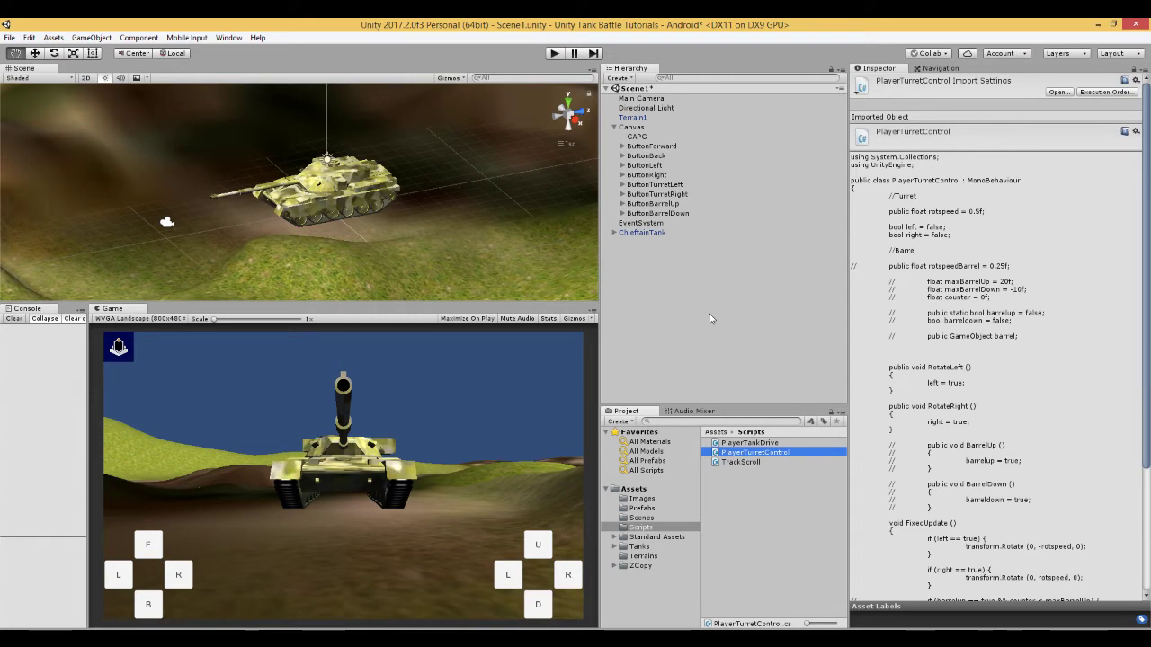
pyautogui.doubleClick(752, 452)
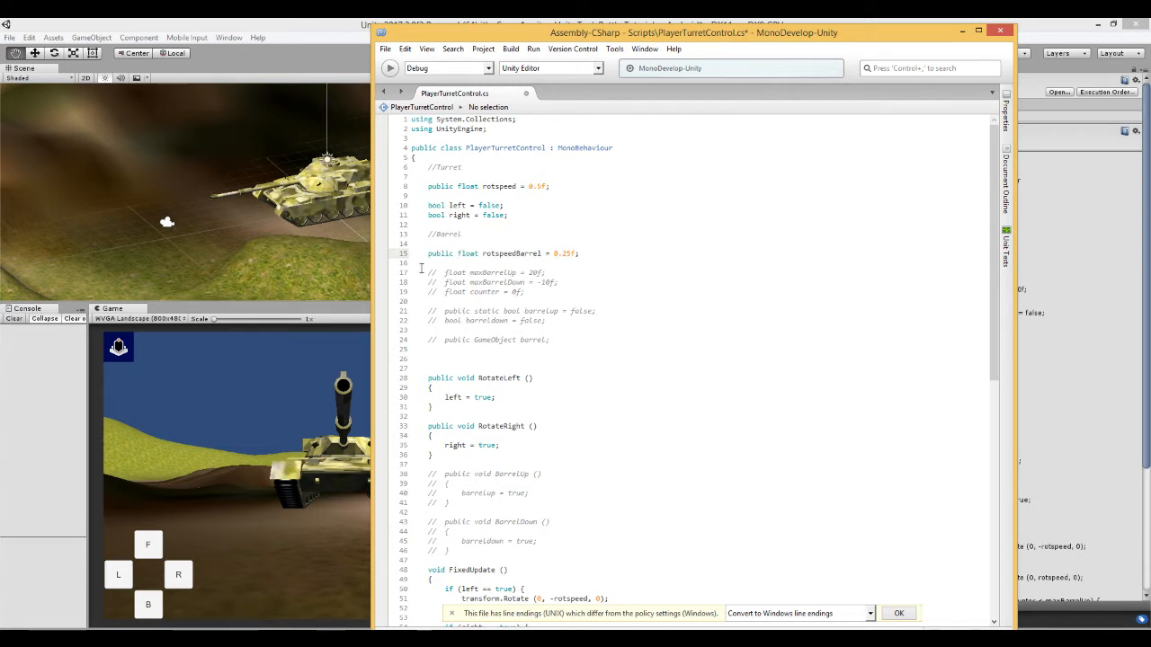
# Uncomment the maxBarrelUp = 20f, maxBarrelDown = -10f, counter = 0f and barrelUp/barrelDown declarations.
pyautogui.tripleClick(503, 252)
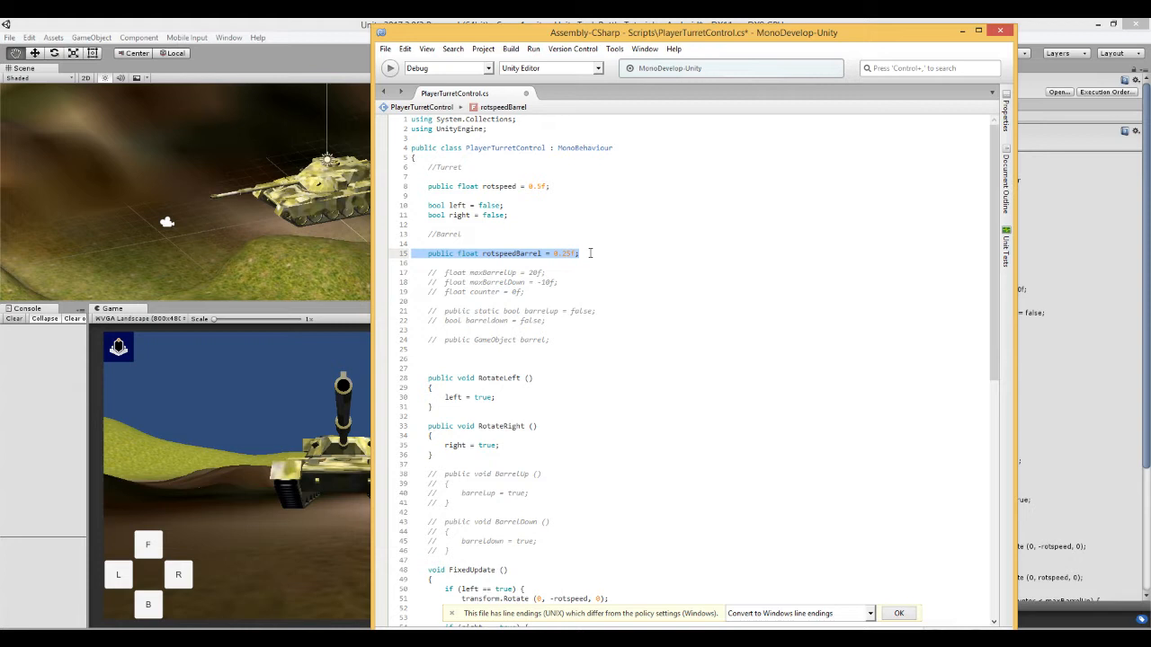
pyautogui.click(423, 262)
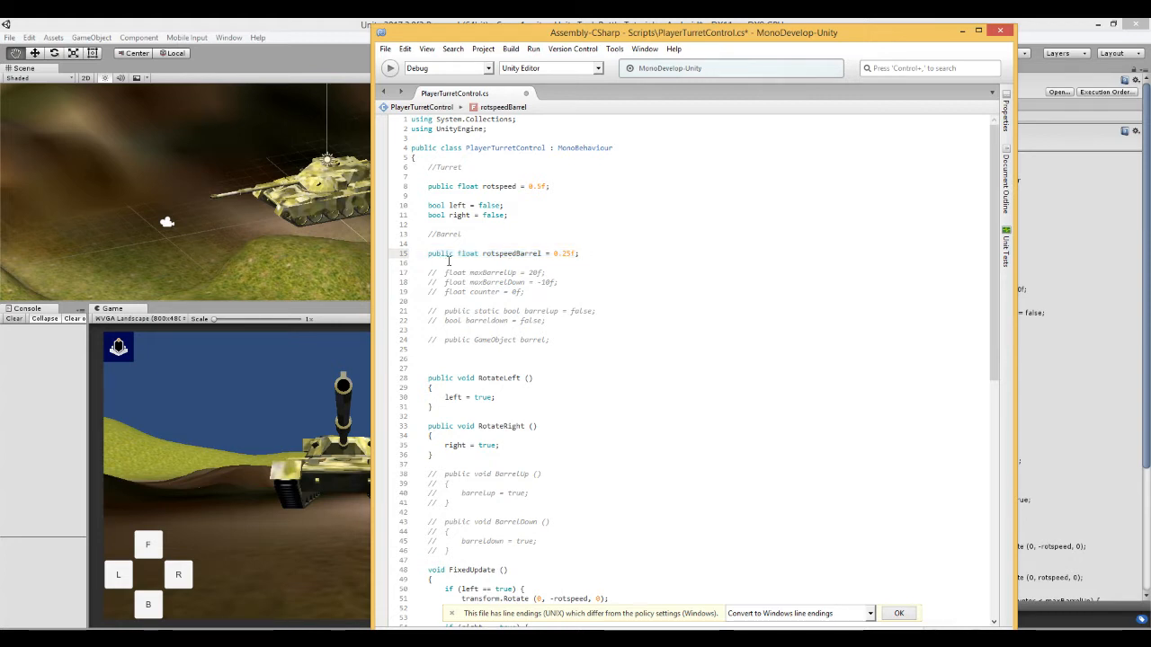
pyautogui.doubleClick(507, 252)
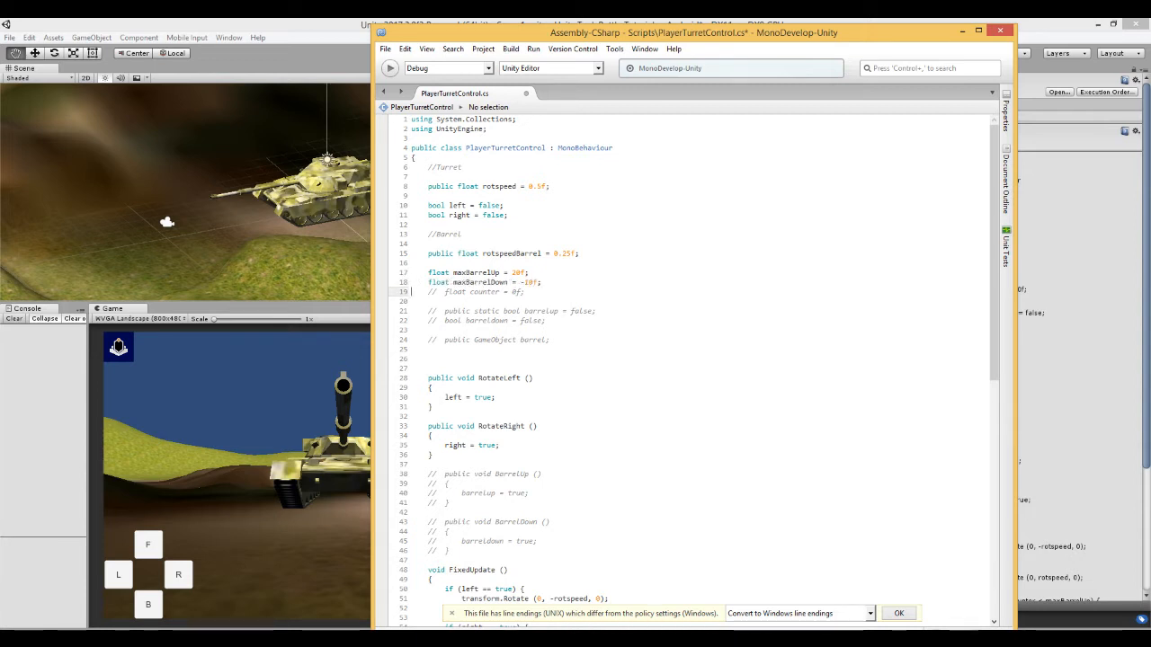
pyautogui.click(468, 291)
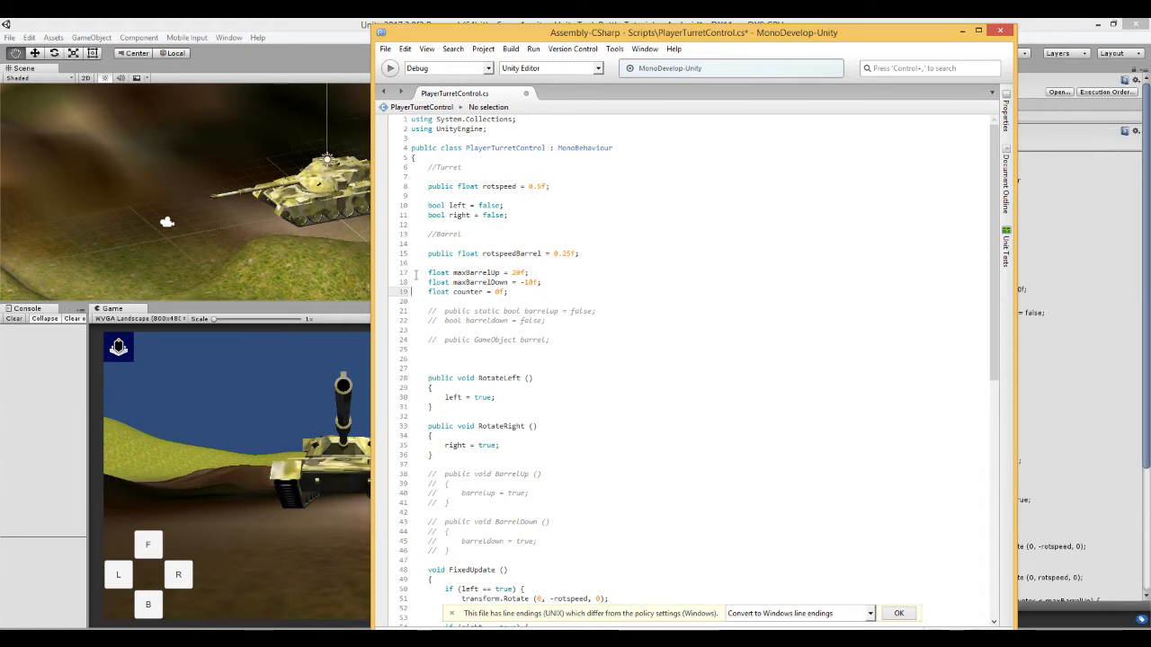
pyautogui.click(525, 271)
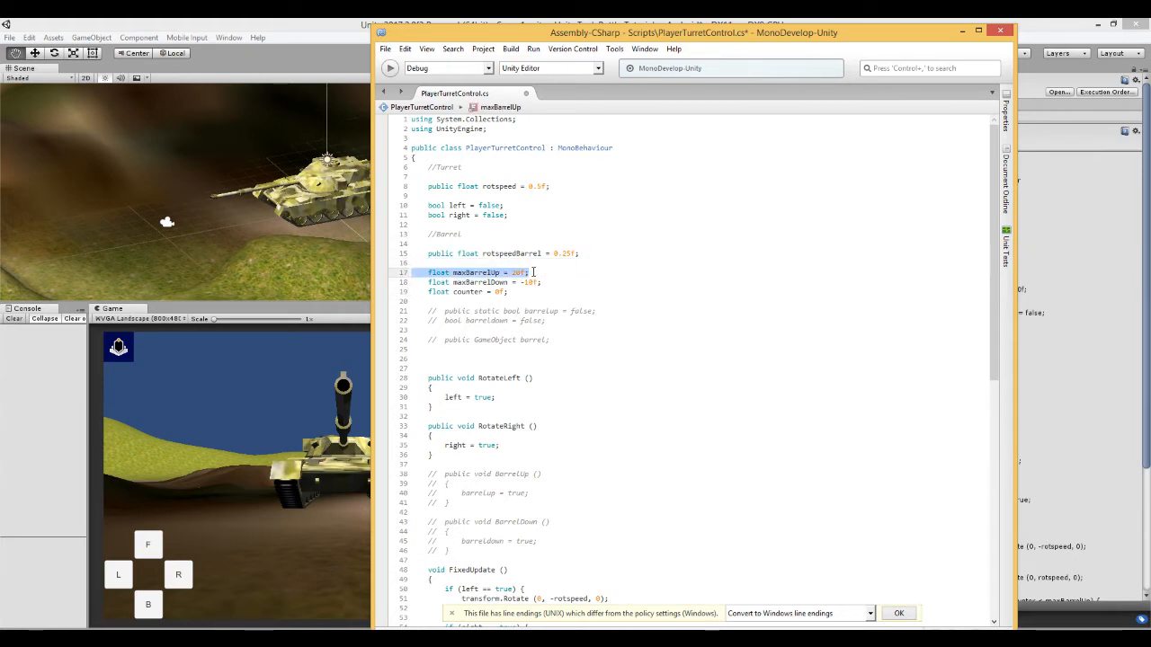
pyautogui.doubleClick(523, 273)
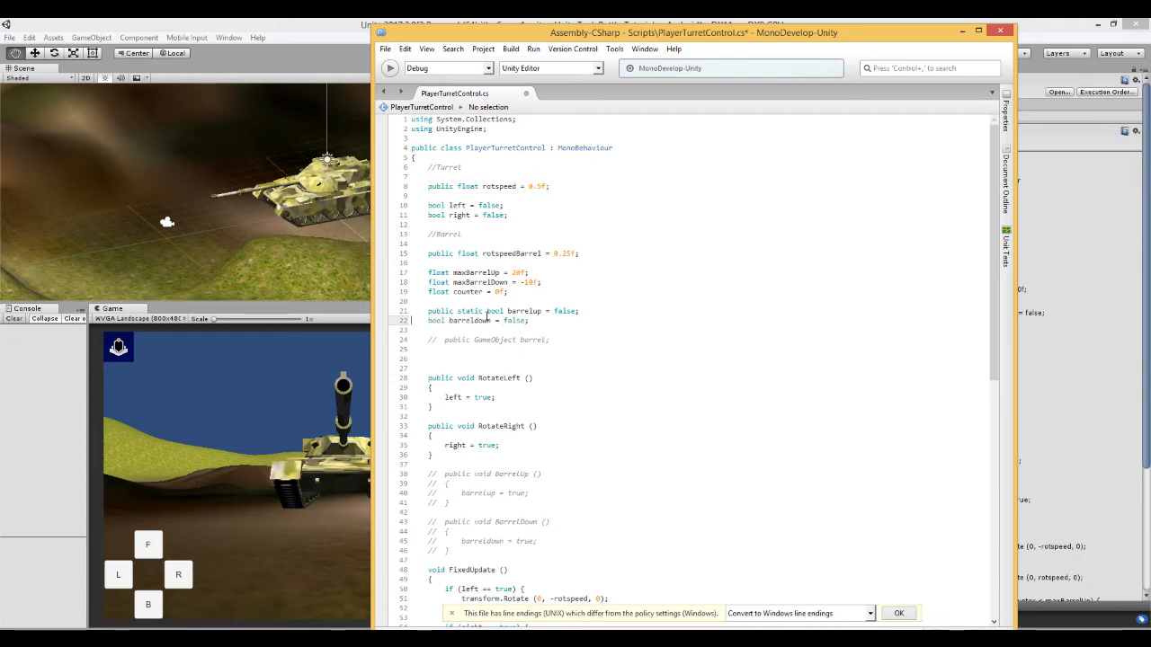
pyautogui.doubleClick(475, 320)
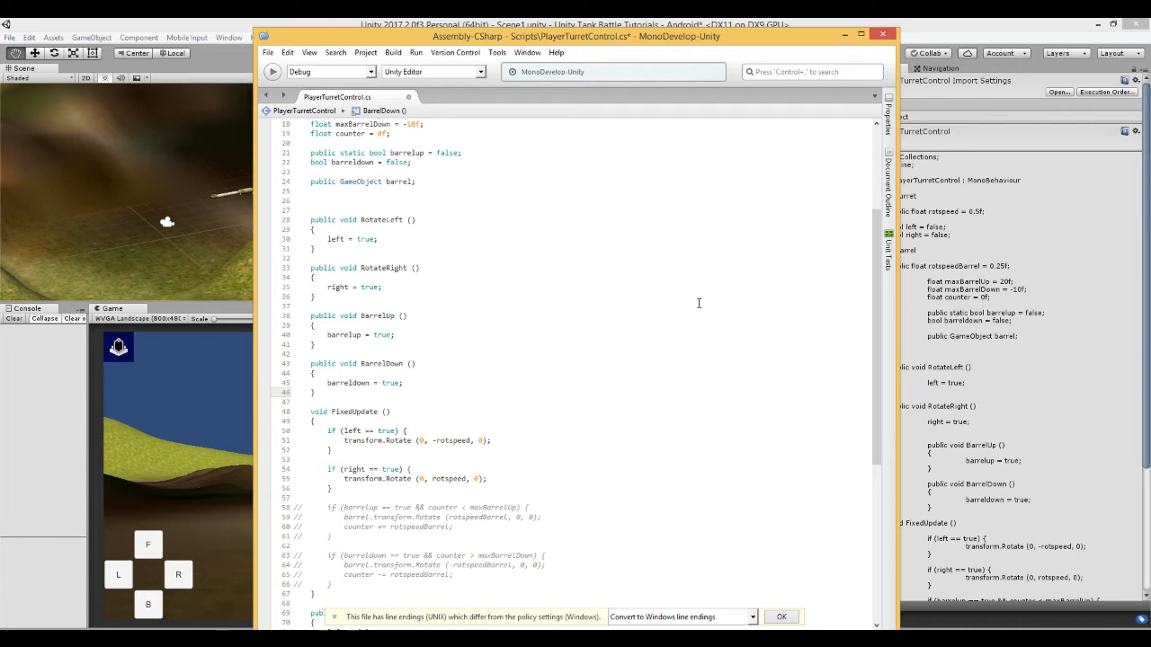
# Uncomment the public GameObject barrel field and the BarrelUp() and BarrelDown() methods.
pyautogui.scroll(-3)
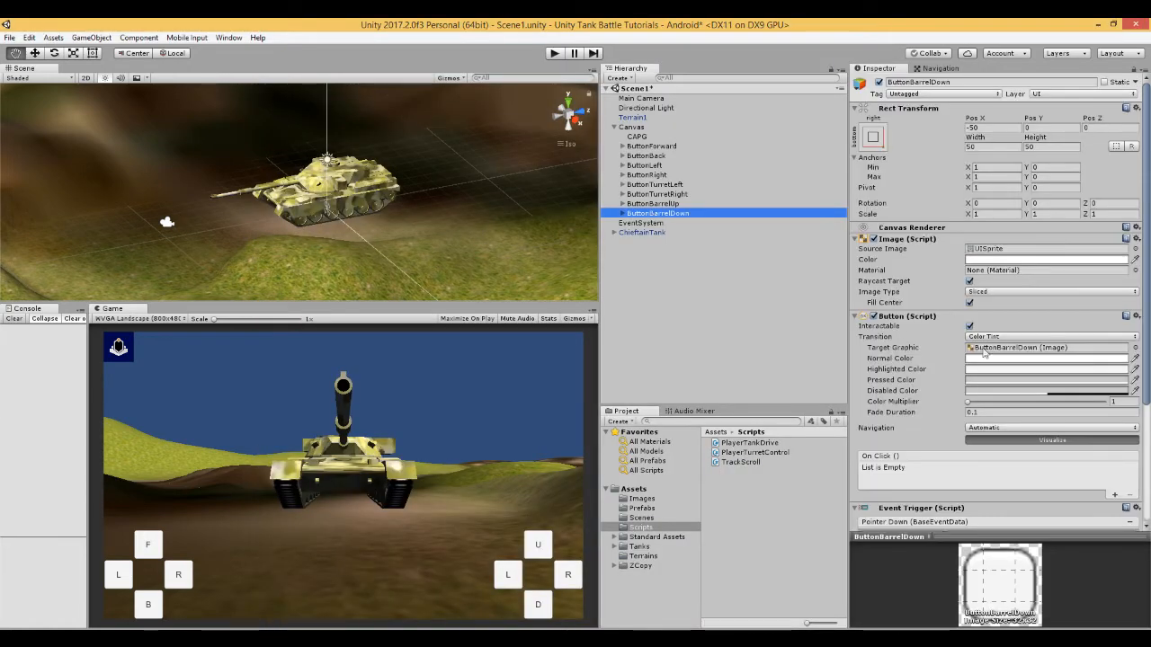
pyautogui.scroll(-3)
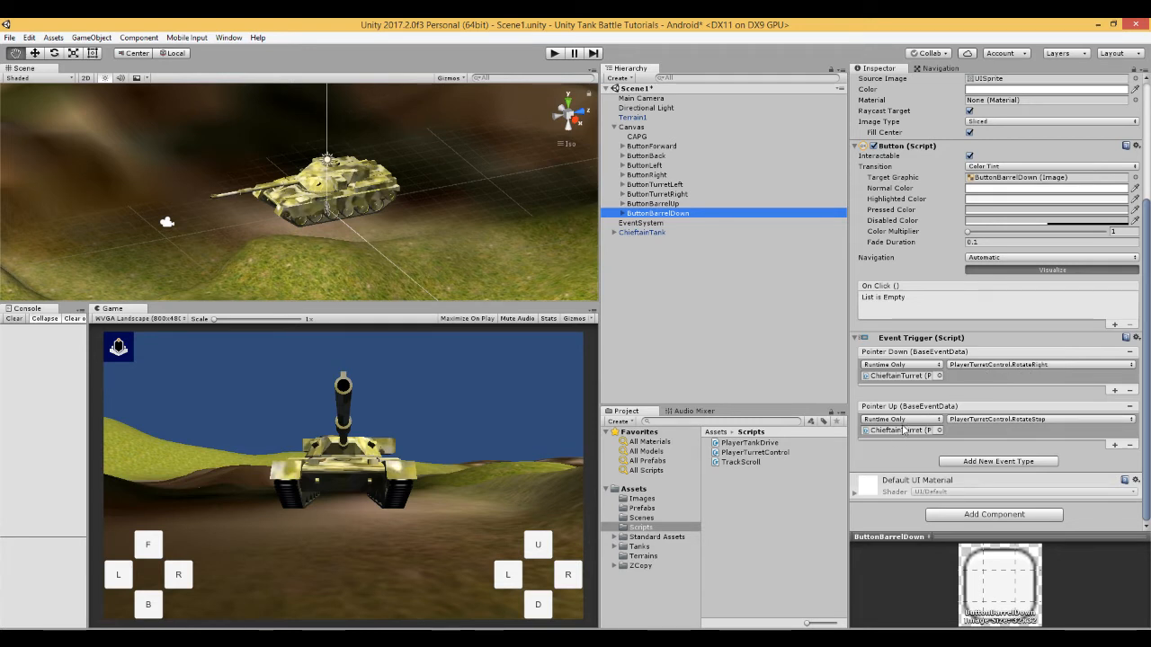
pyautogui.moveTo(496, 433)
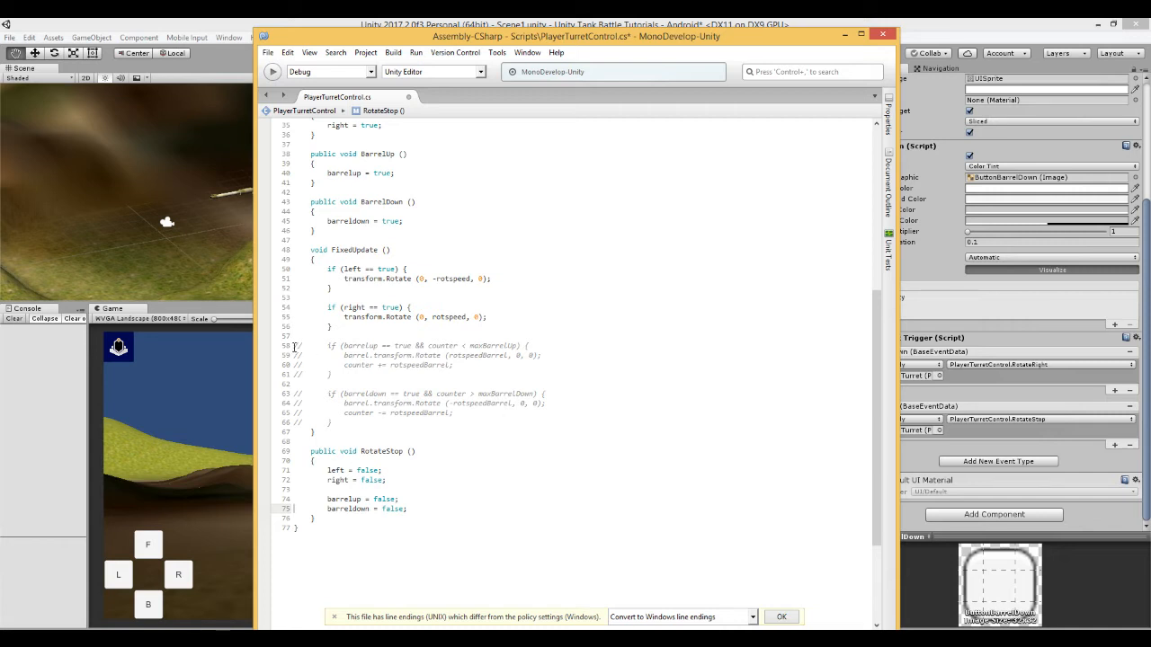
# Uncomment the barrelUp if-block in FixedUpdate rotating the barrel by rotspeedBarrel up to maxBarrelUp.
pyautogui.moveTo(309, 250); pyautogui.dragTo(340, 417)
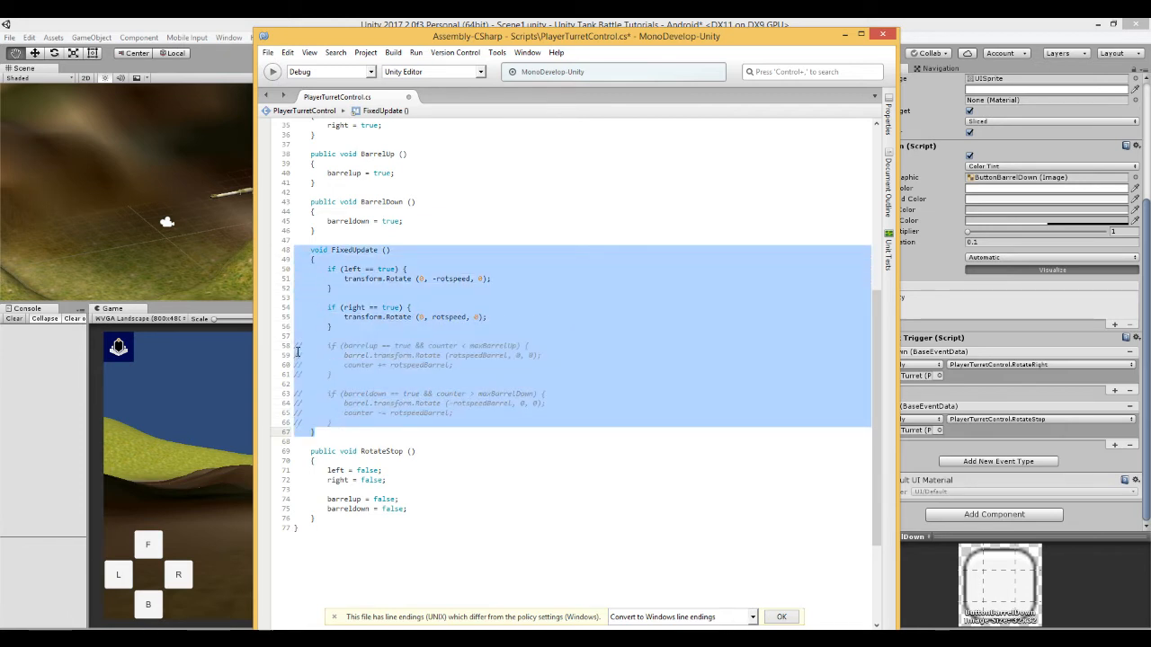
pyautogui.click(651, 342)
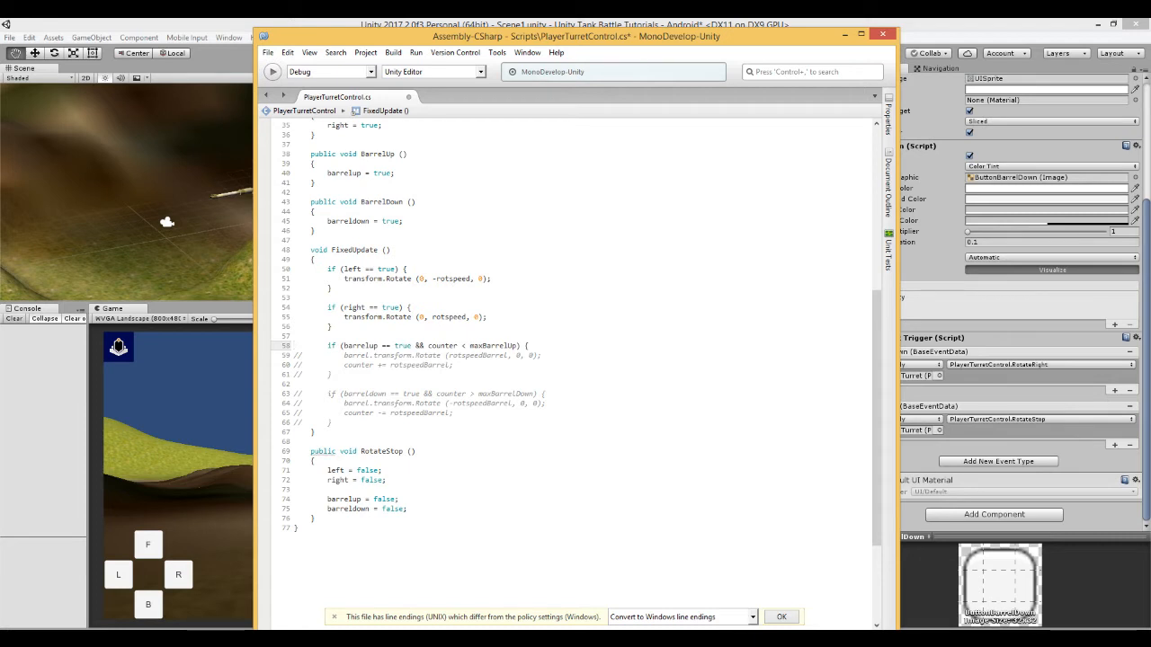
pyautogui.click(353, 345)
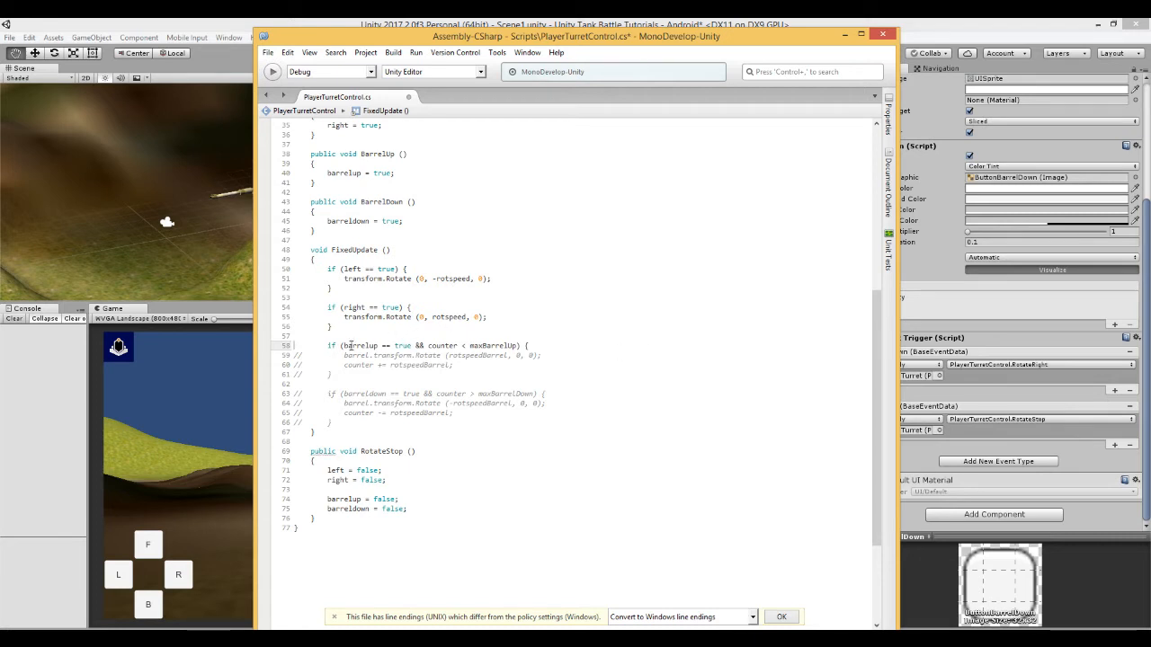
pyautogui.moveTo(342, 346); pyautogui.dragTo(414, 345)
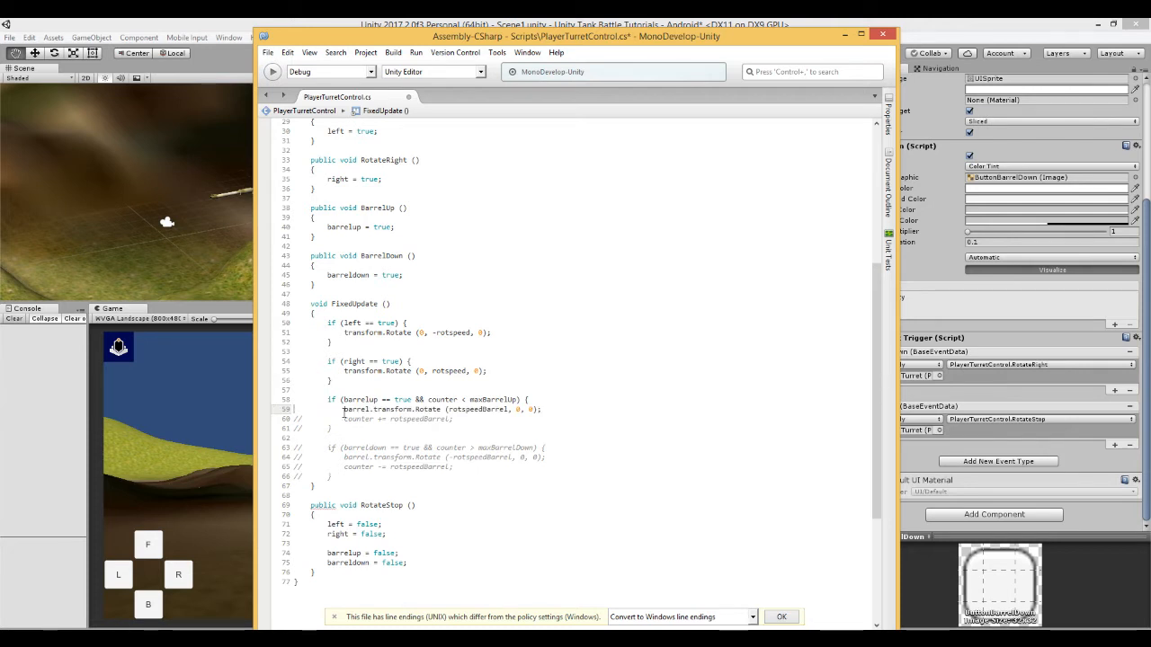
pyautogui.doubleClick(396, 408)
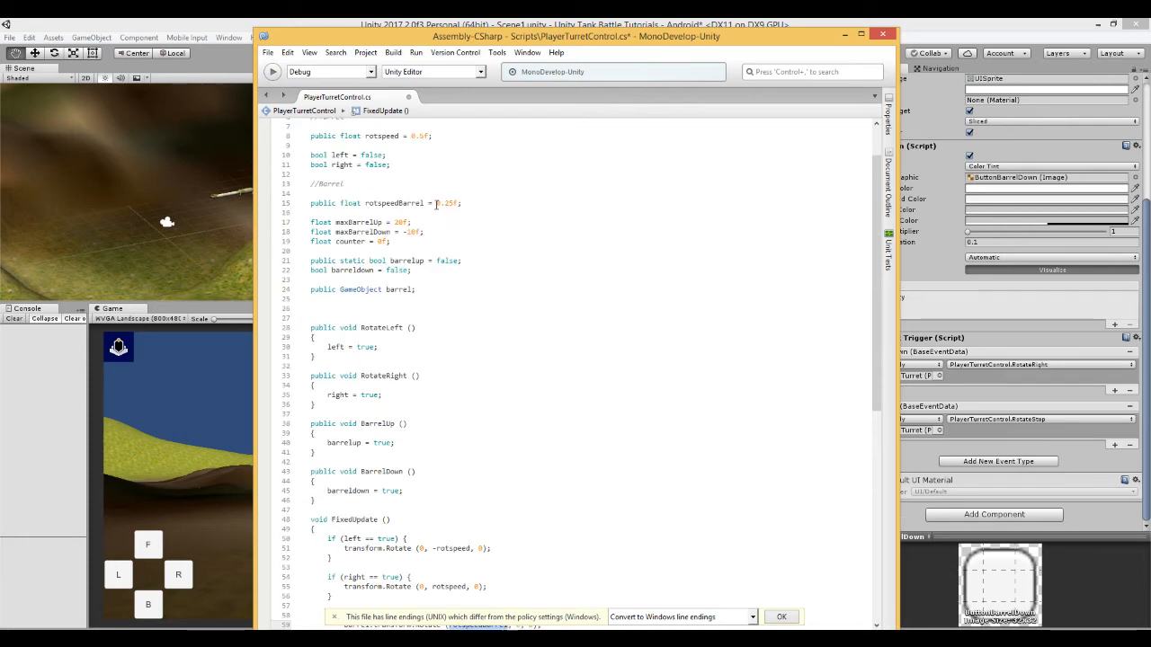
pyautogui.scroll(-3)
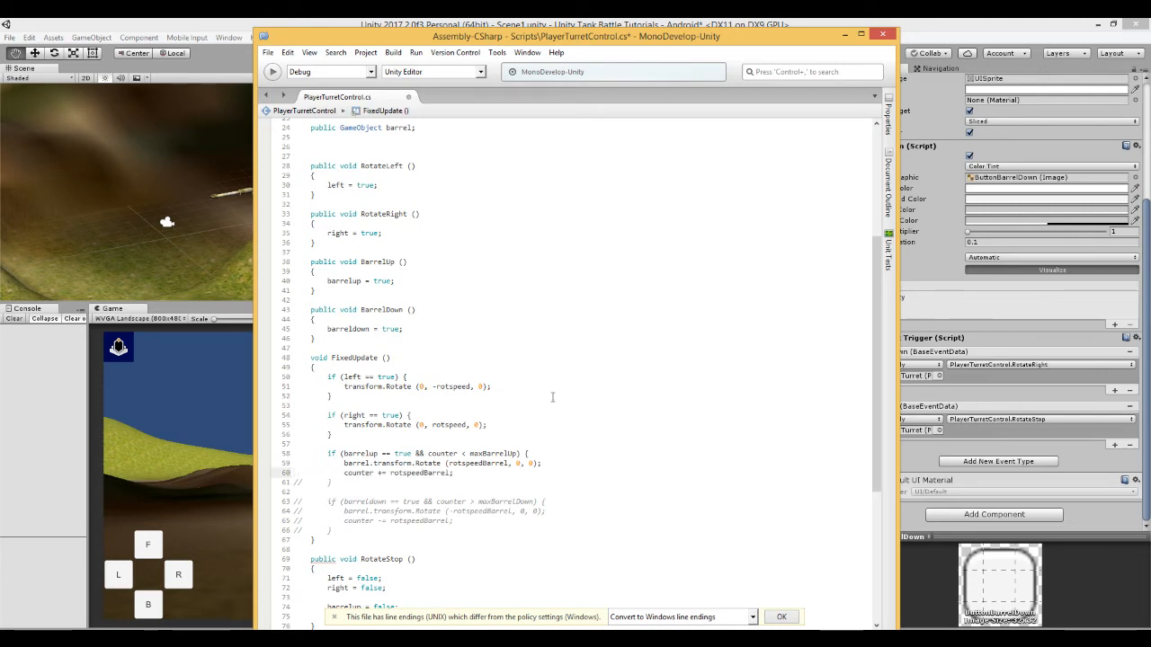
# Uncomment the barrelDown block rotating by -rotspeedBarrel down to maxBarrelDown, and reset both flags in RotateStop.
pyautogui.doubleClick(421, 473)
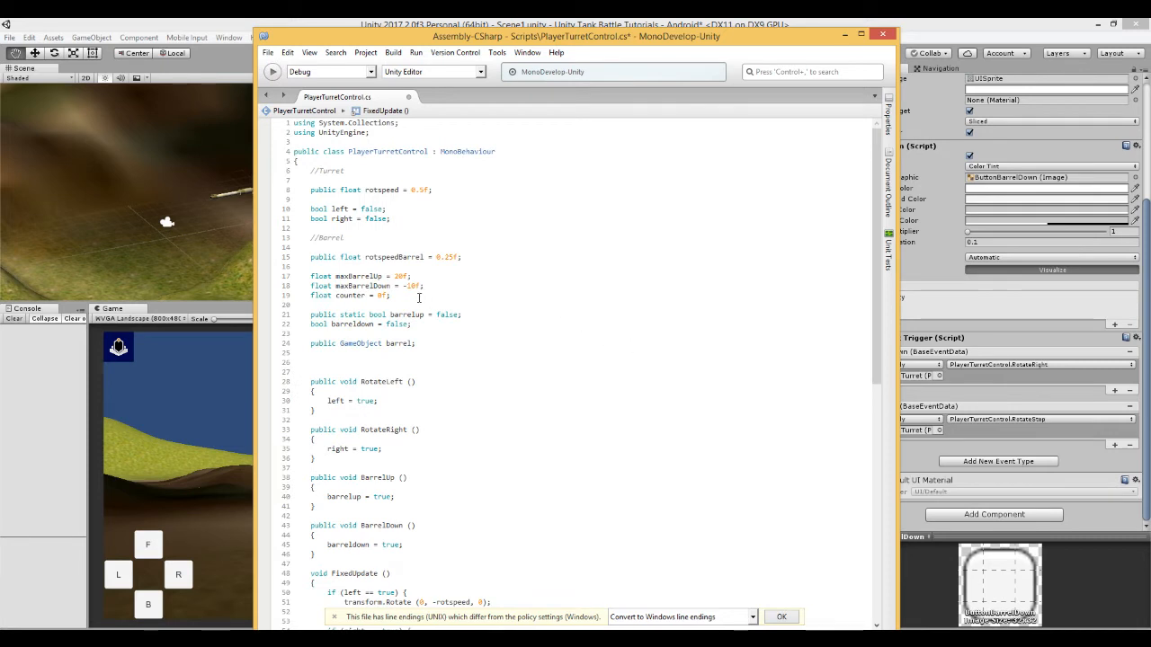
pyautogui.doubleClick(412, 284)
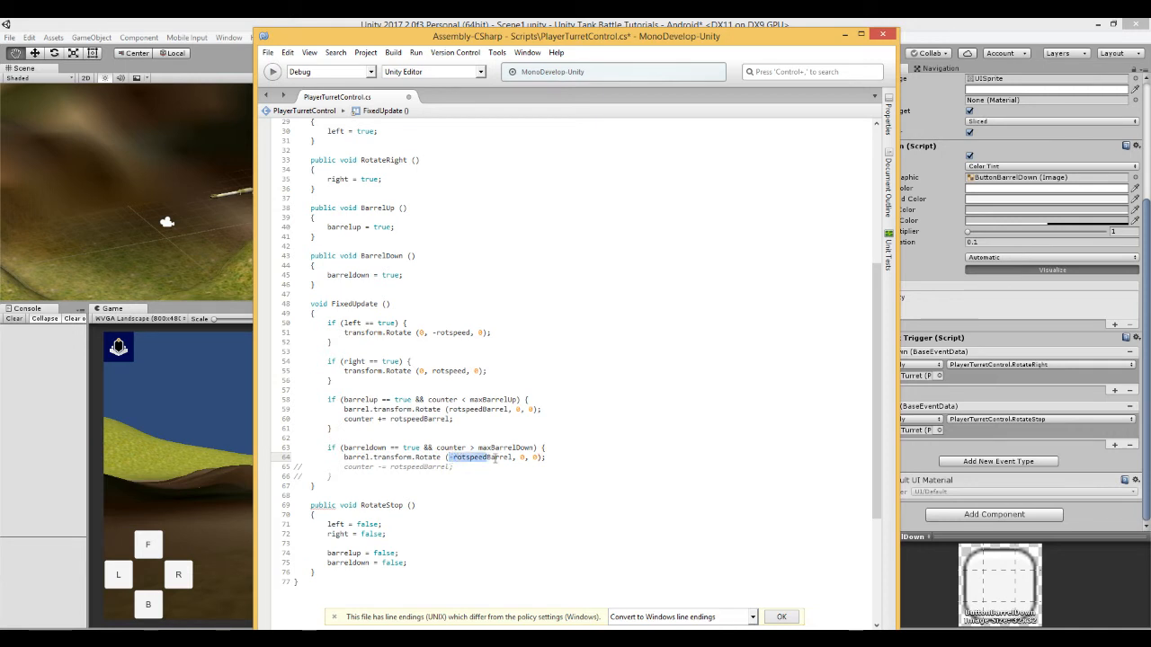
pyautogui.scroll(3)
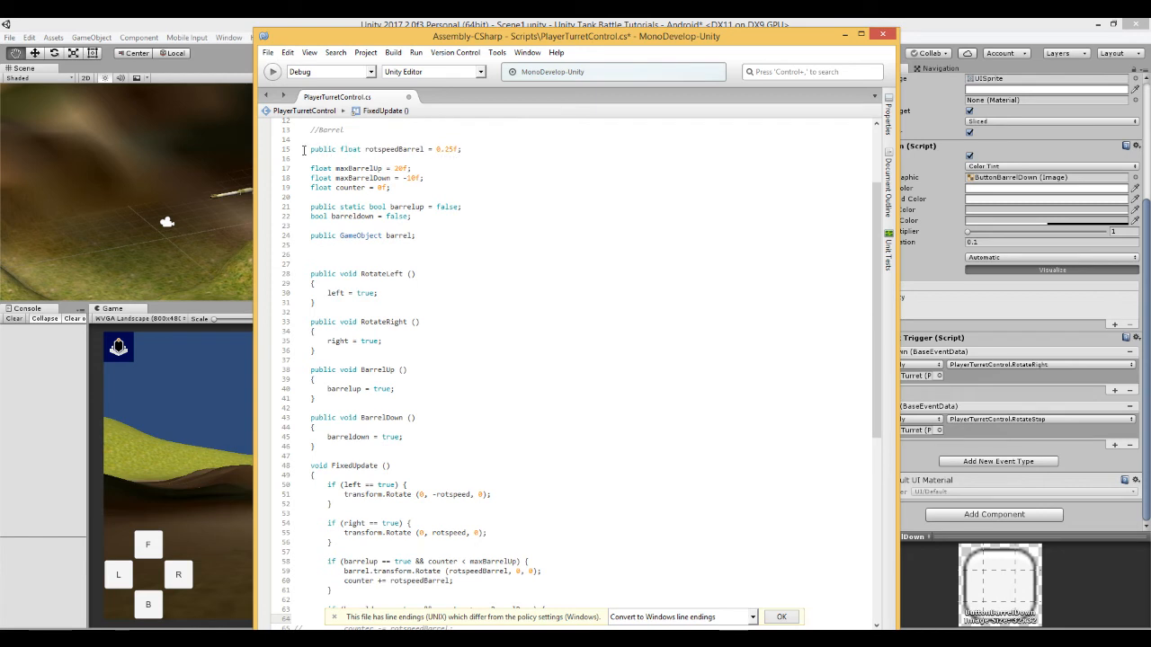
pyautogui.scroll(-3)
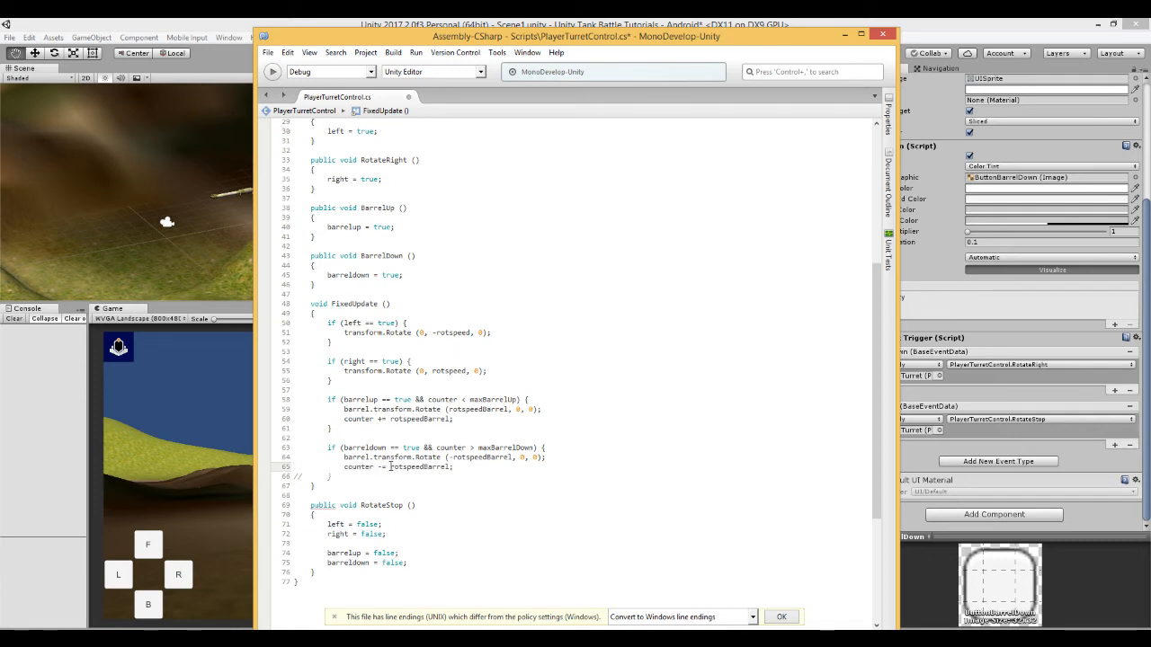
pyautogui.doubleClick(418, 467)
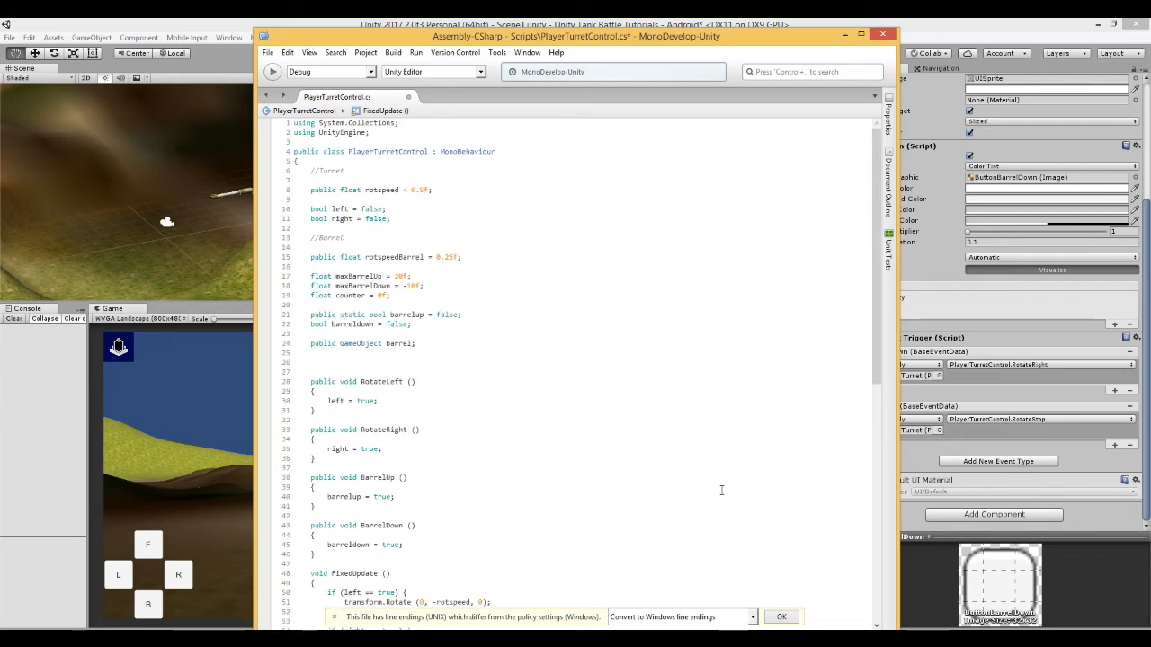
pyautogui.scroll(-3)
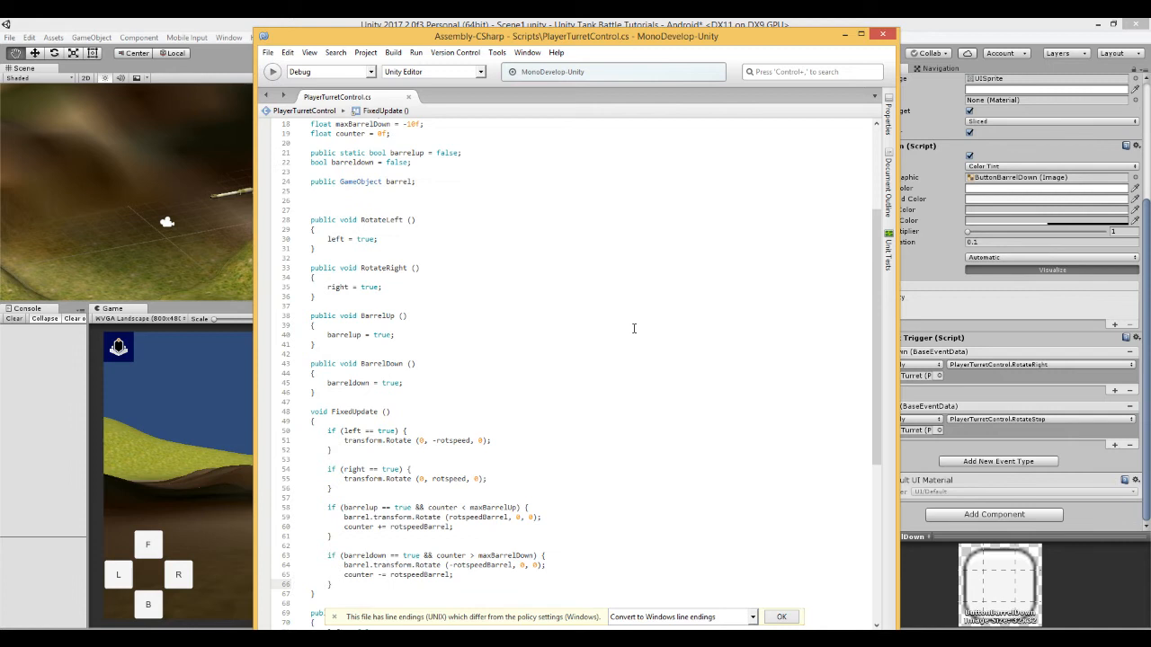
pyautogui.moveTo(309, 317); pyautogui.dragTo(324, 392)
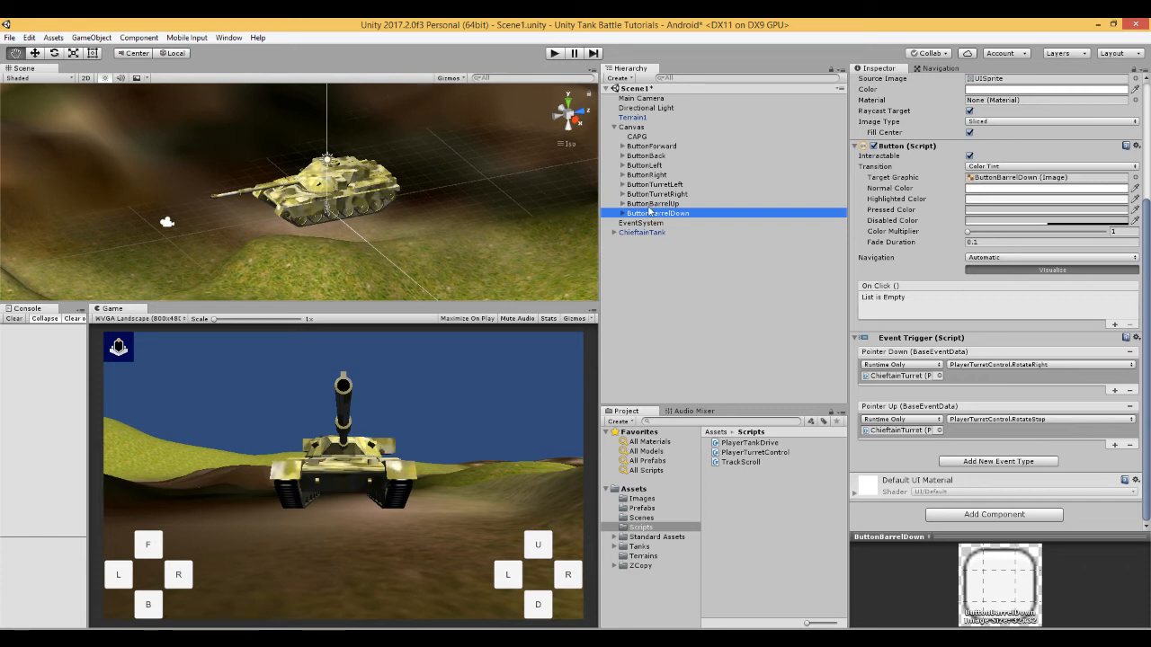
# Set ButtonBarrelUp's Pointer Down event to PlayerTurretControl.BarrelUp, keeping Pointer Up as RotateStop.
pyautogui.click(655, 203)
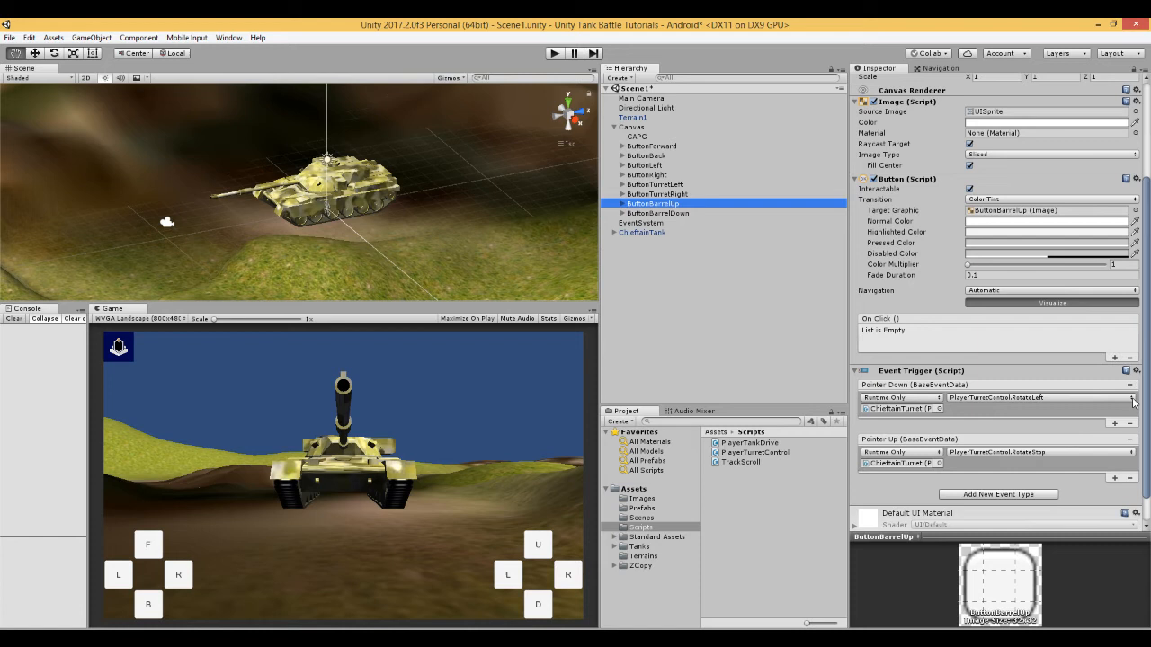
pyautogui.click(1133, 398)
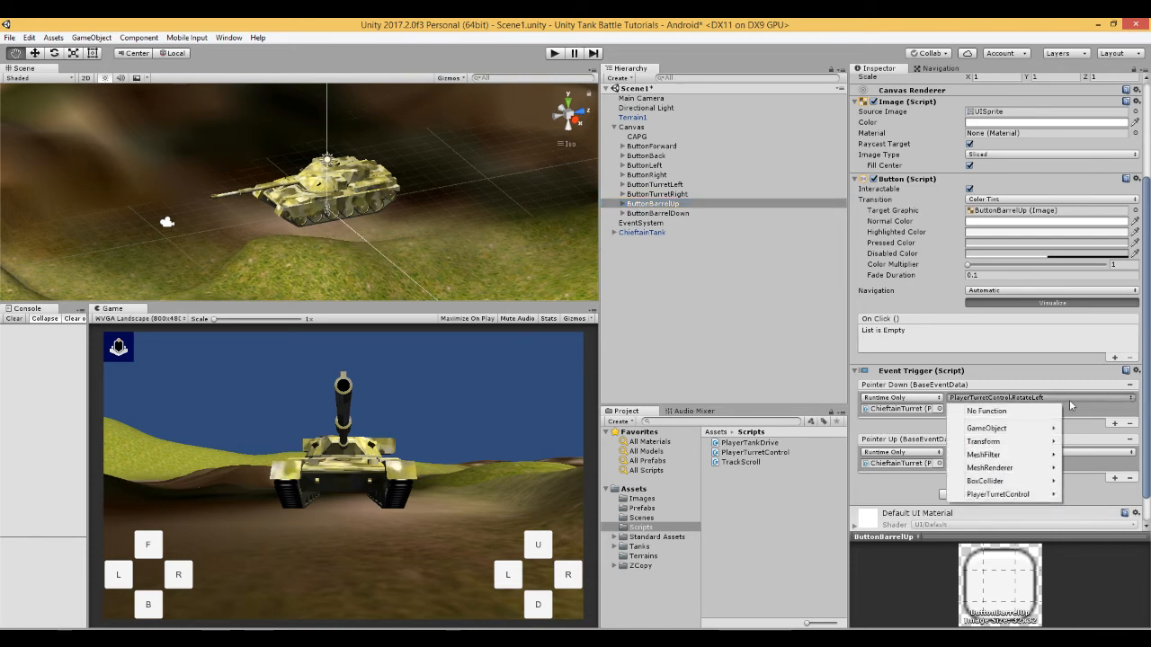
pyautogui.moveTo(990, 412)
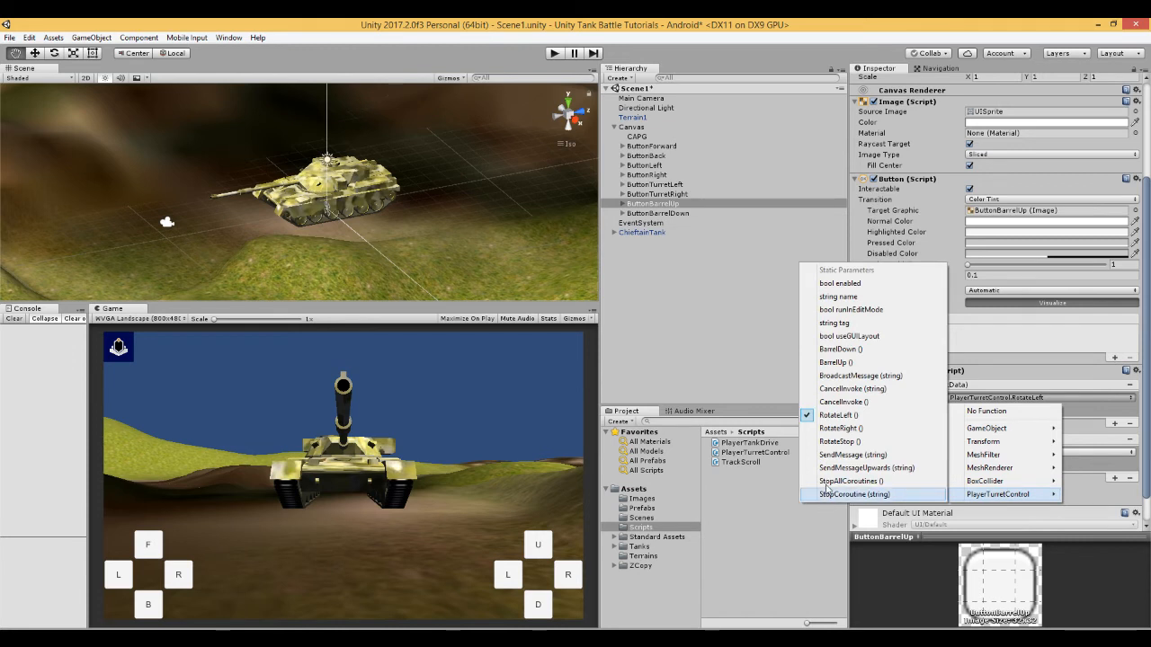
pyautogui.moveTo(838, 442)
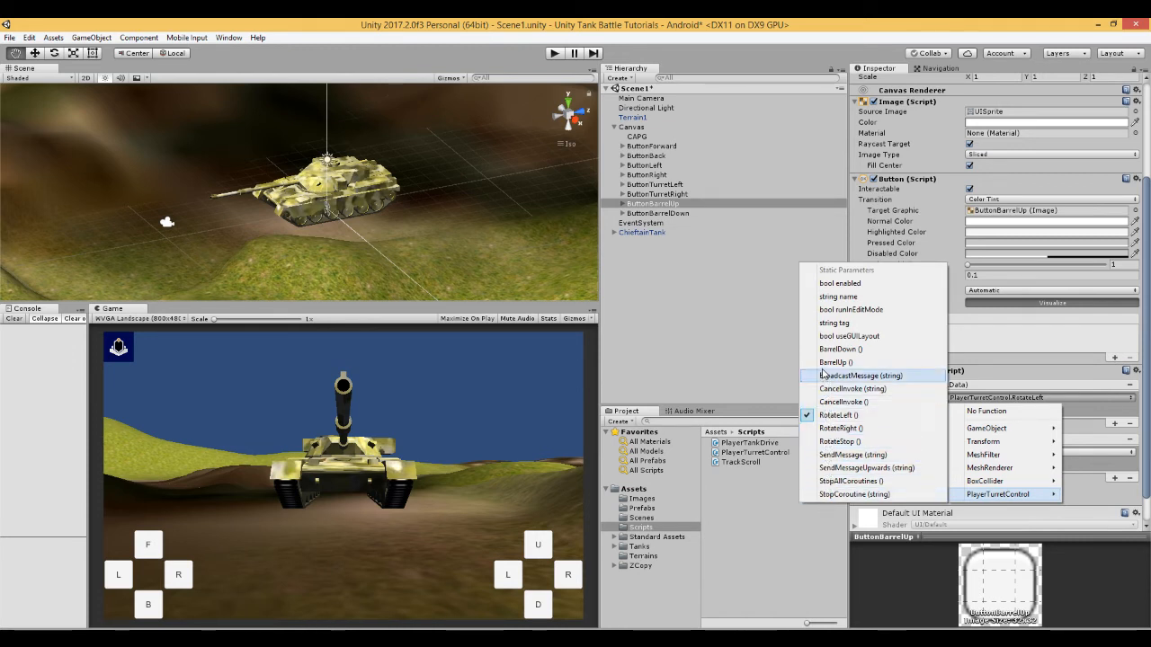
pyautogui.moveTo(834, 363)
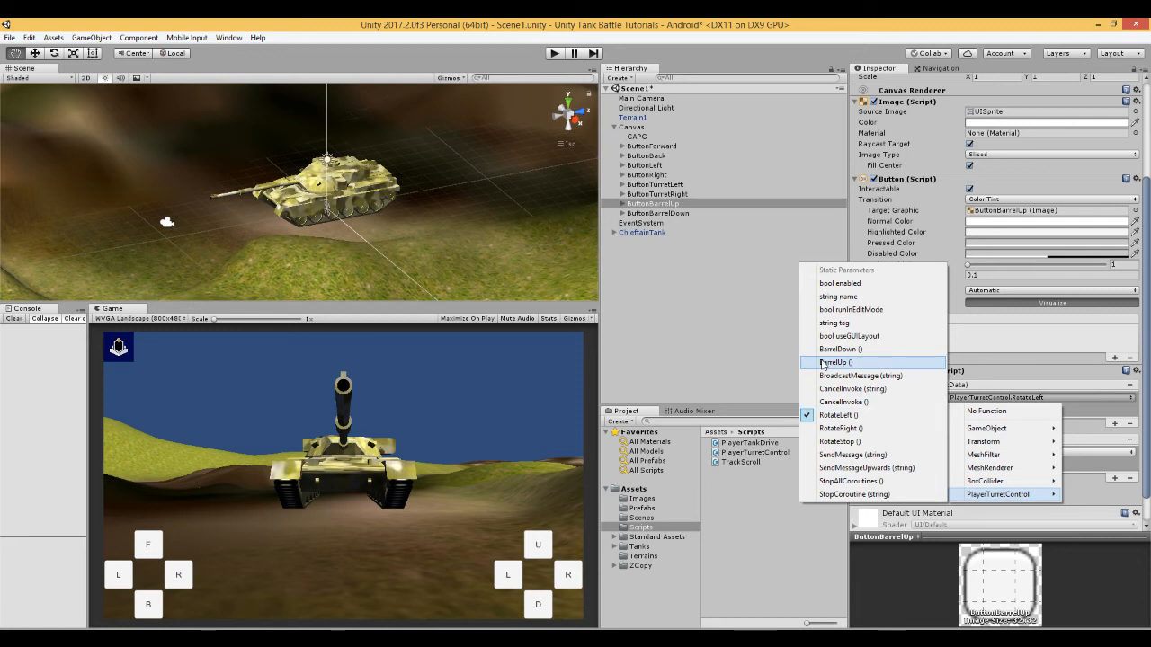
pyautogui.click(827, 360)
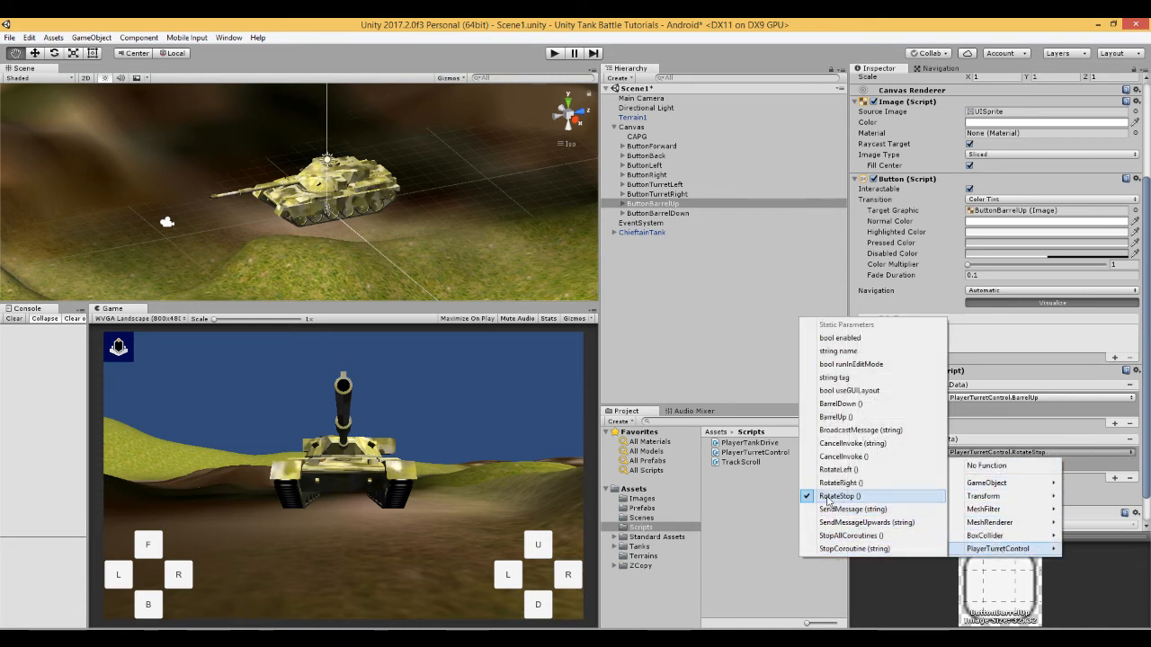
pyautogui.click(838, 497)
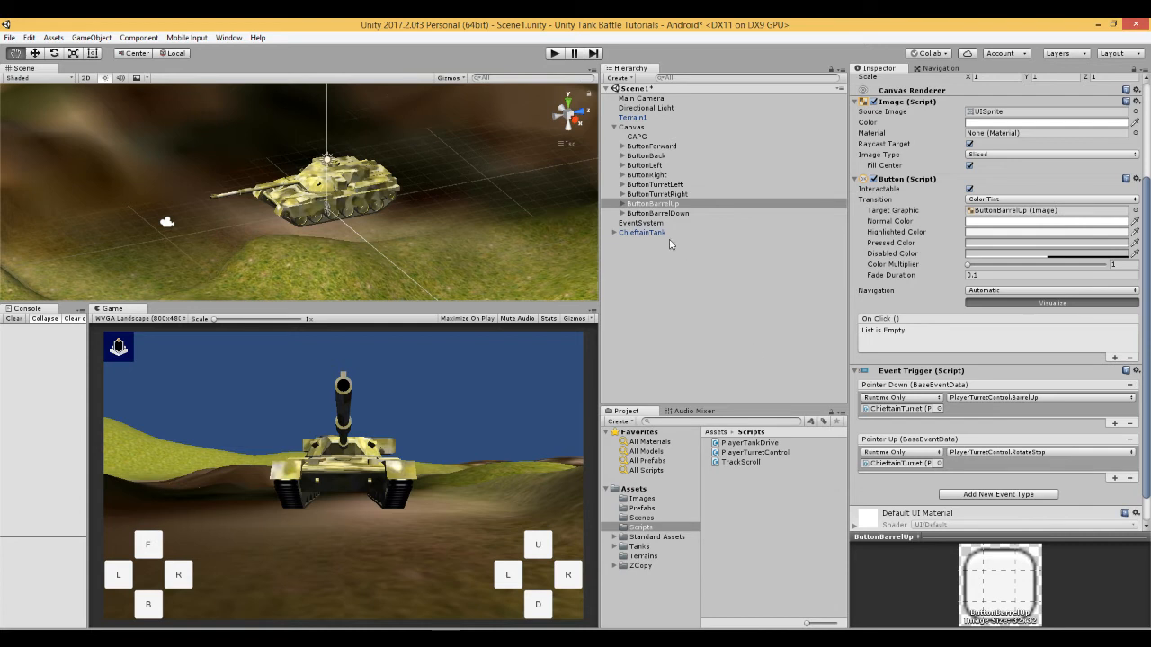
# Set ButtonBarrelDown's Pointer Down event to PlayerTurretControl.BarrelDown.
pyautogui.click(654, 212)
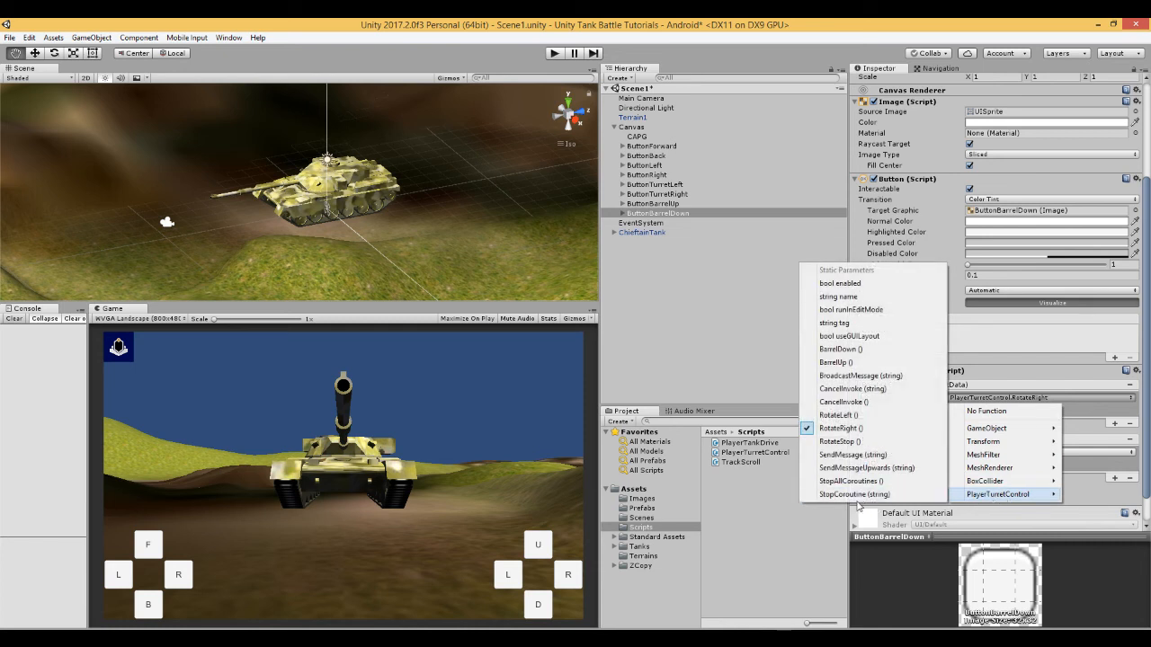
pyautogui.moveTo(835, 349)
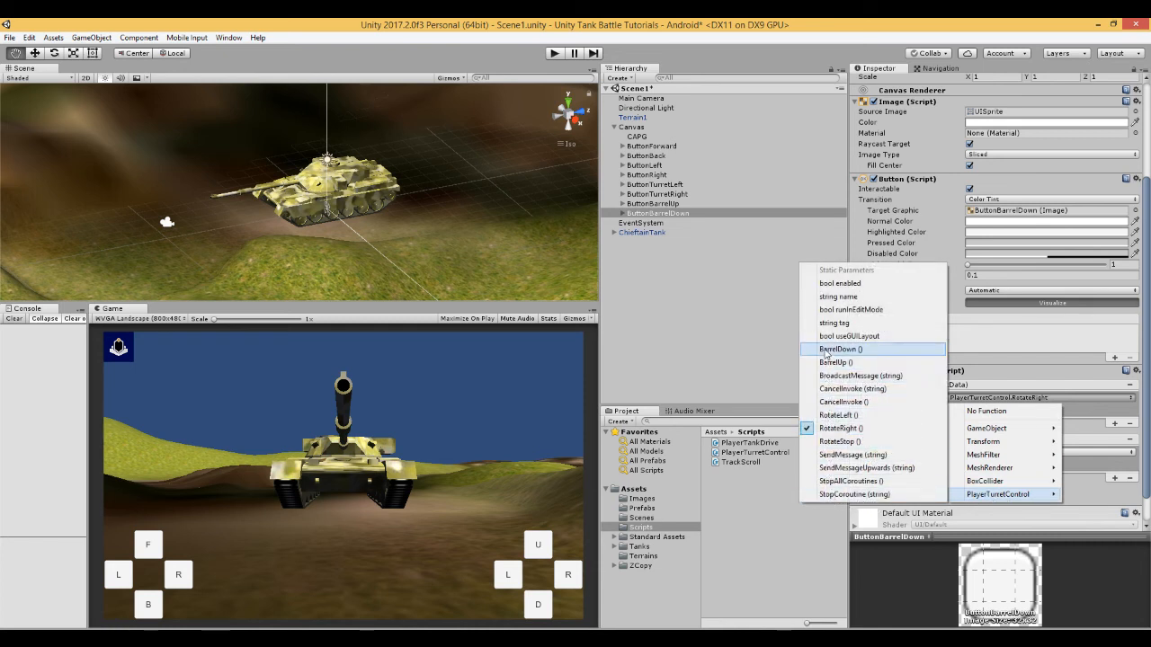
pyautogui.click(838, 349)
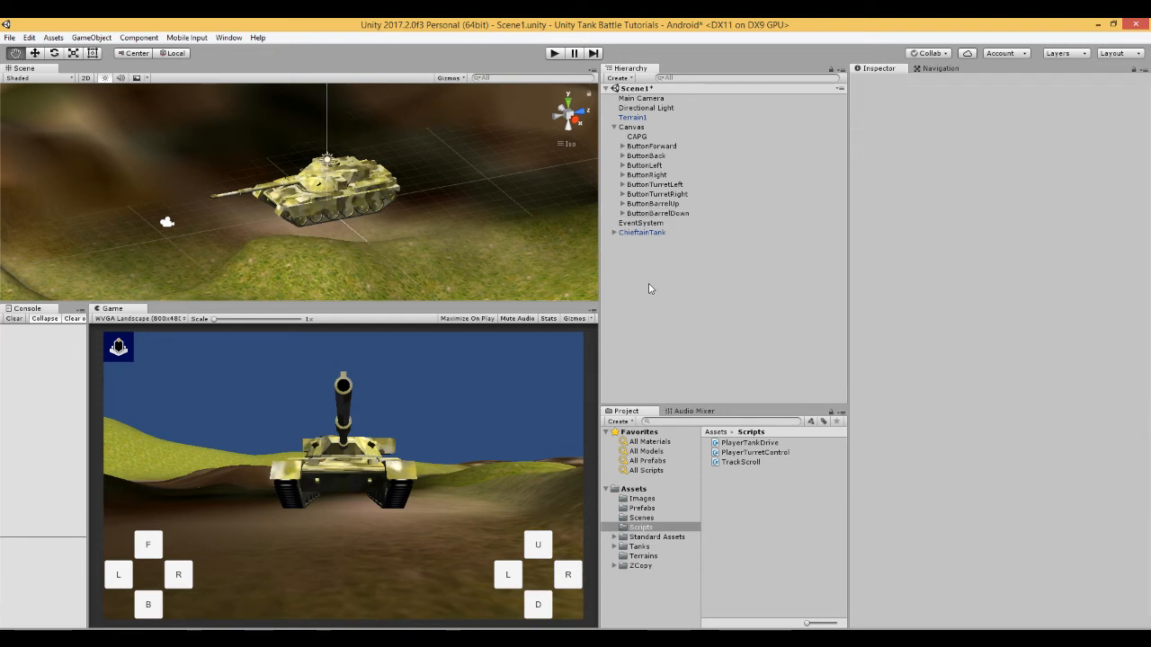
pyautogui.click(10, 38)
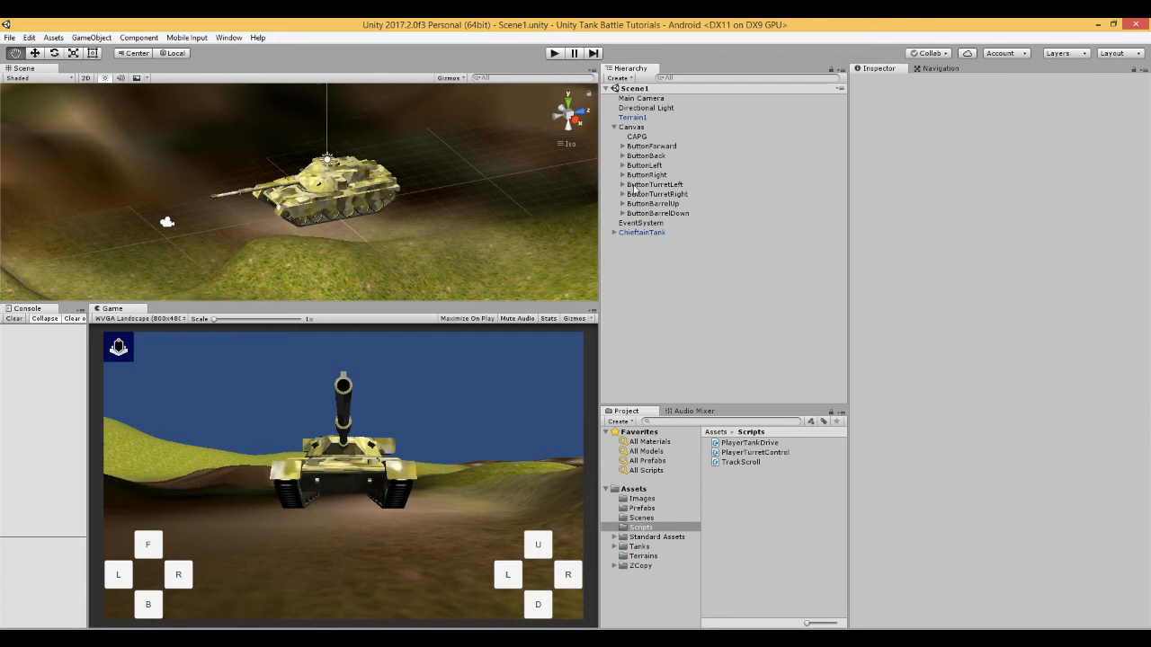
# Expand ChieftainTank and ChieftainTurret and assign ChieftainBarrel to the turret's Player Turret Control Barrel field.
pyautogui.click(602, 125)
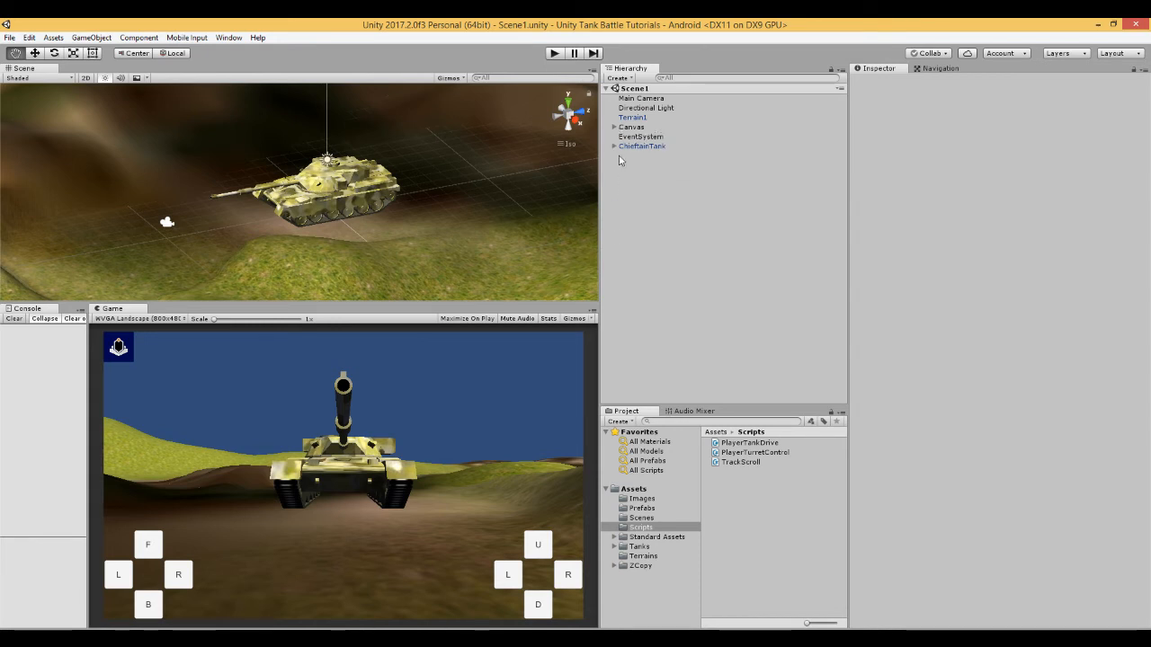
pyautogui.click(615, 145)
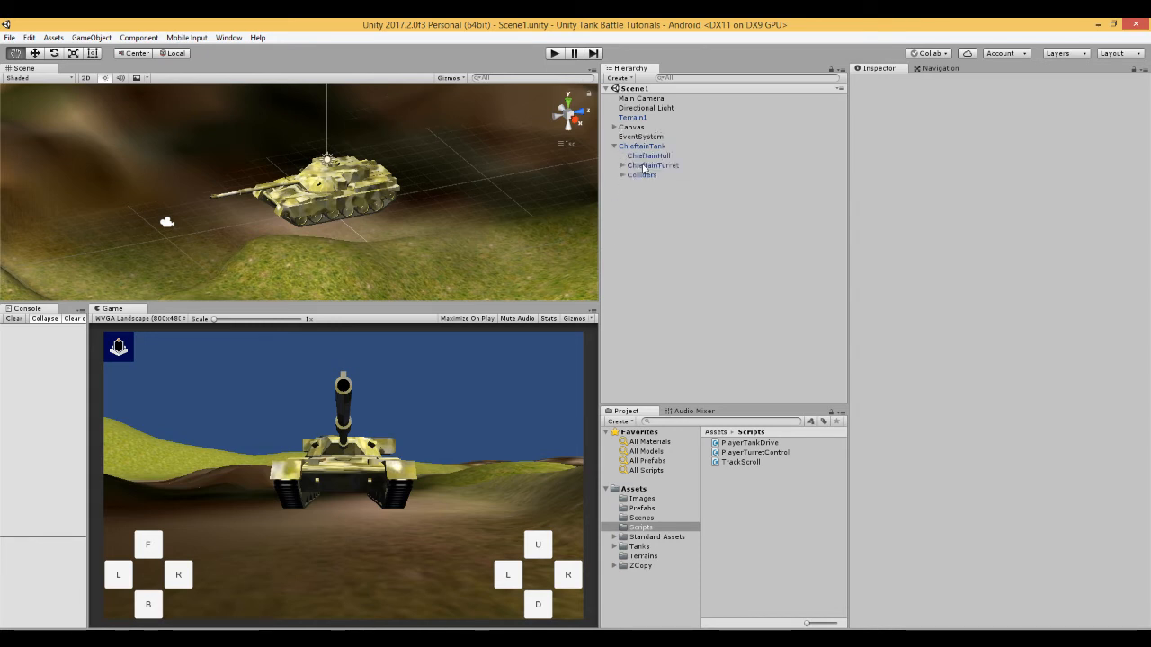
pyautogui.click(655, 165)
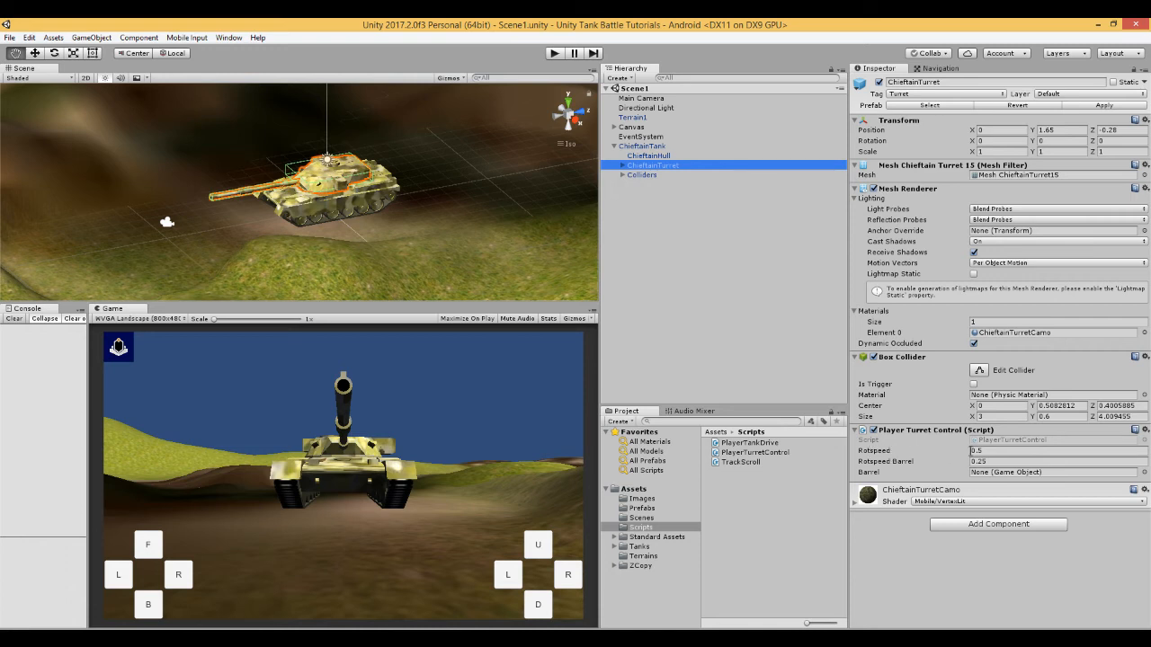
pyautogui.click(1004, 451)
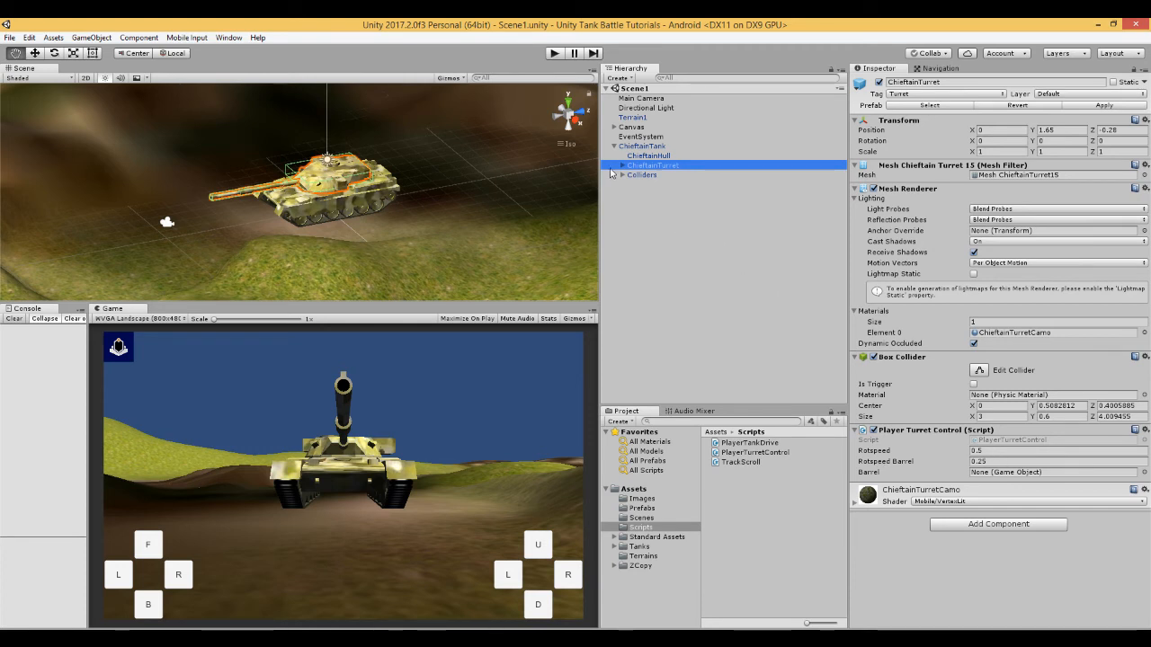
pyautogui.click(626, 165)
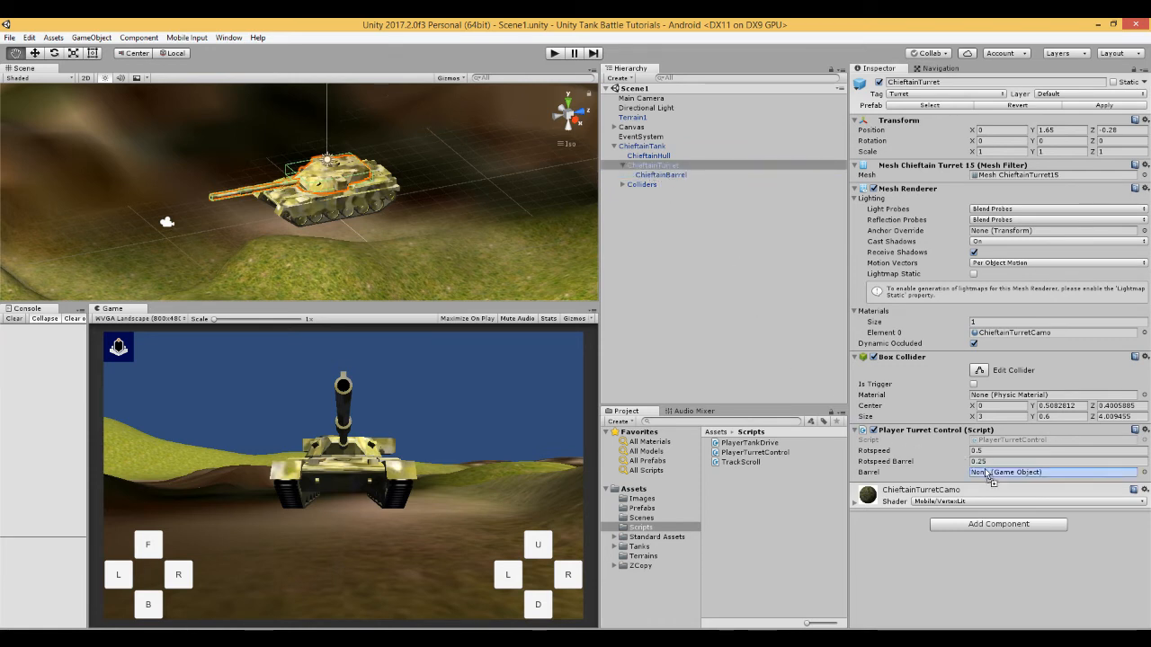
pyautogui.click(1034, 471)
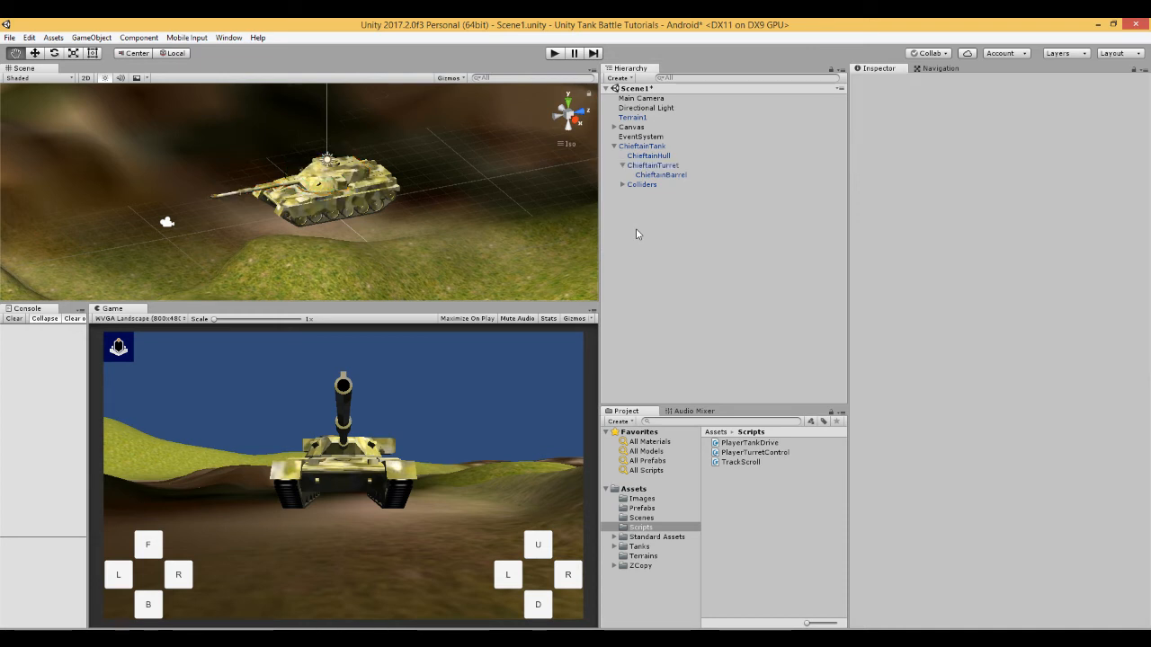
pyautogui.click(617, 145)
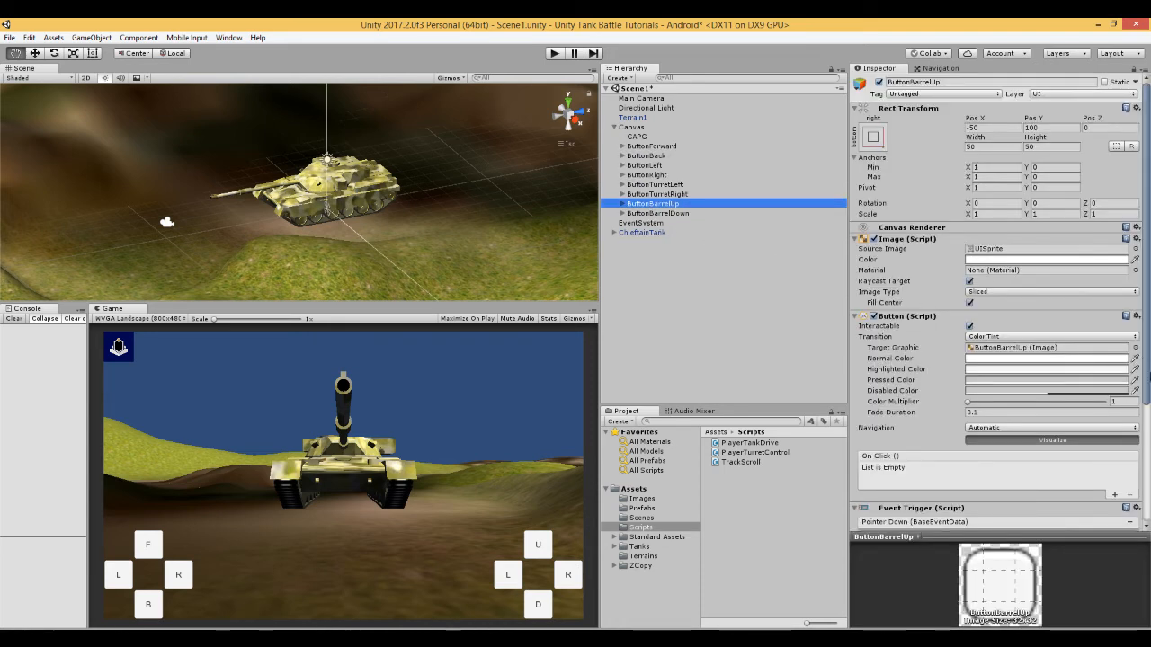
pyautogui.scroll(-3)
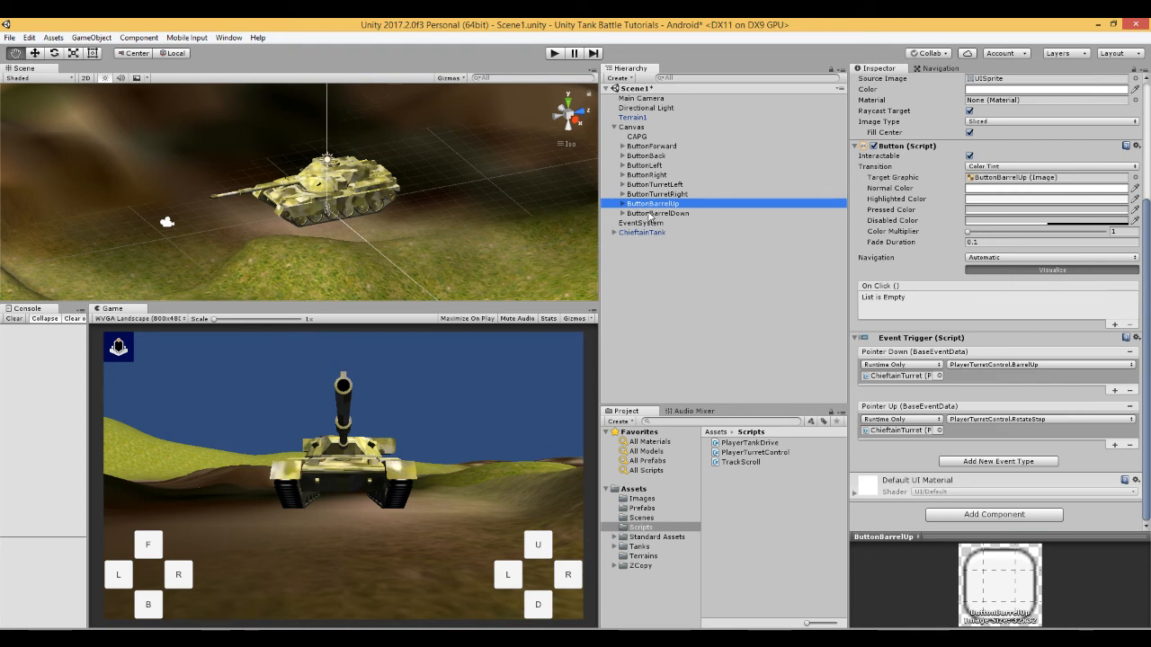
pyautogui.click(662, 212)
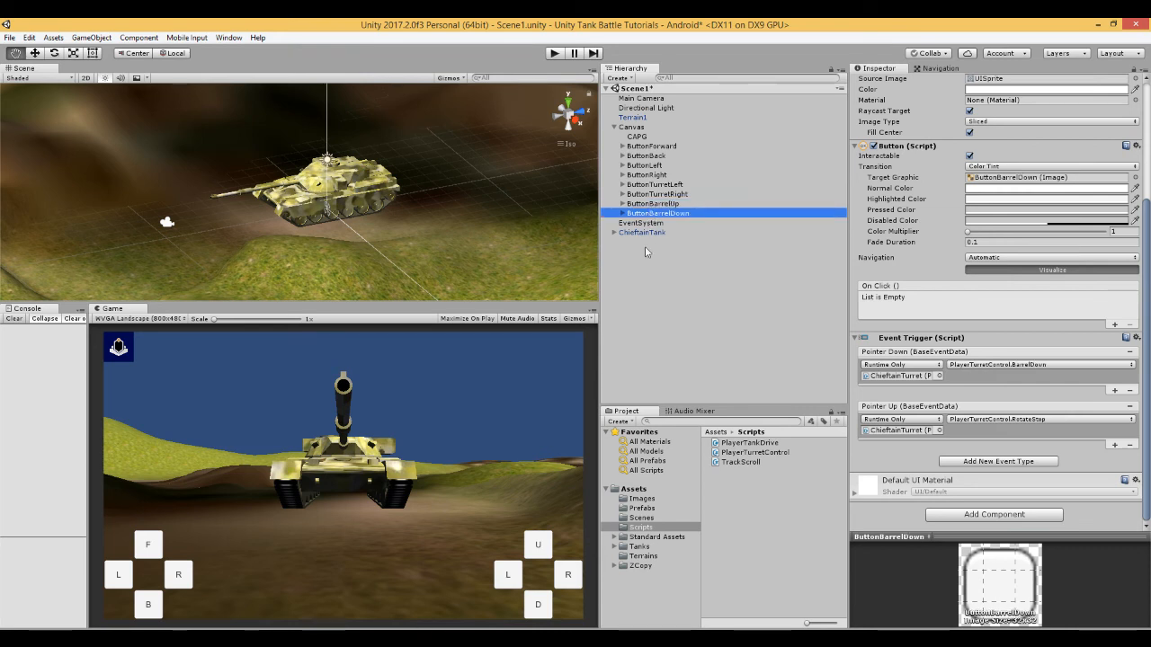
pyautogui.click(615, 126)
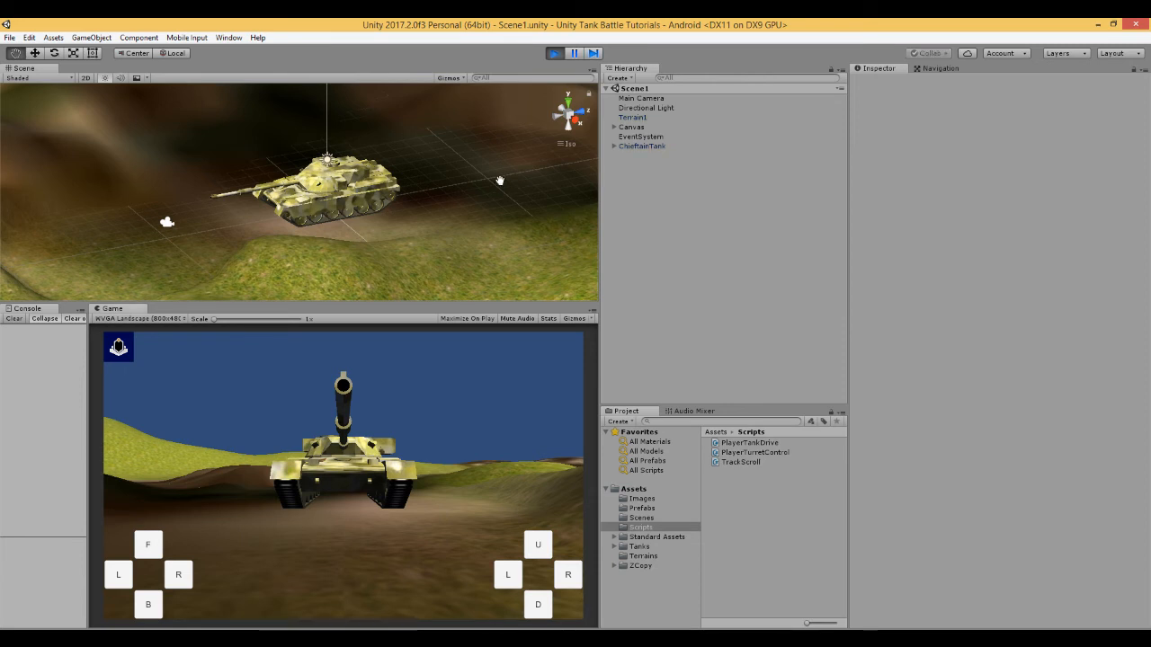
# In Play mode, swing the turret and drive and steer the tank with the on-screen buttons.
pyautogui.click(507, 574)
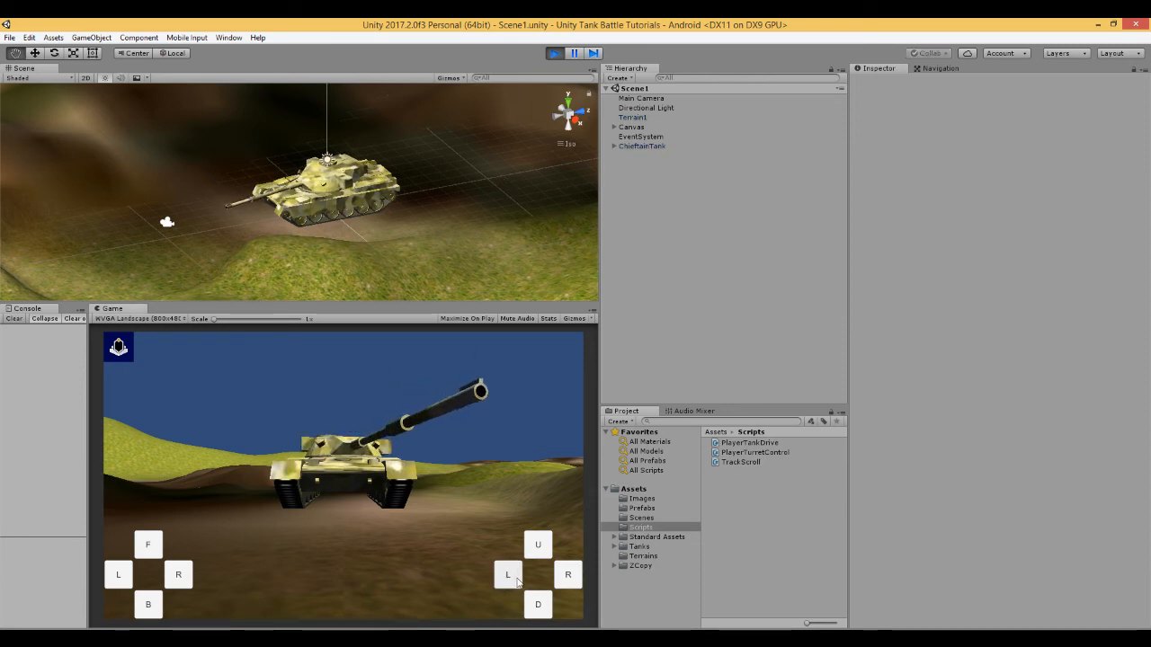
pyautogui.click(537, 543)
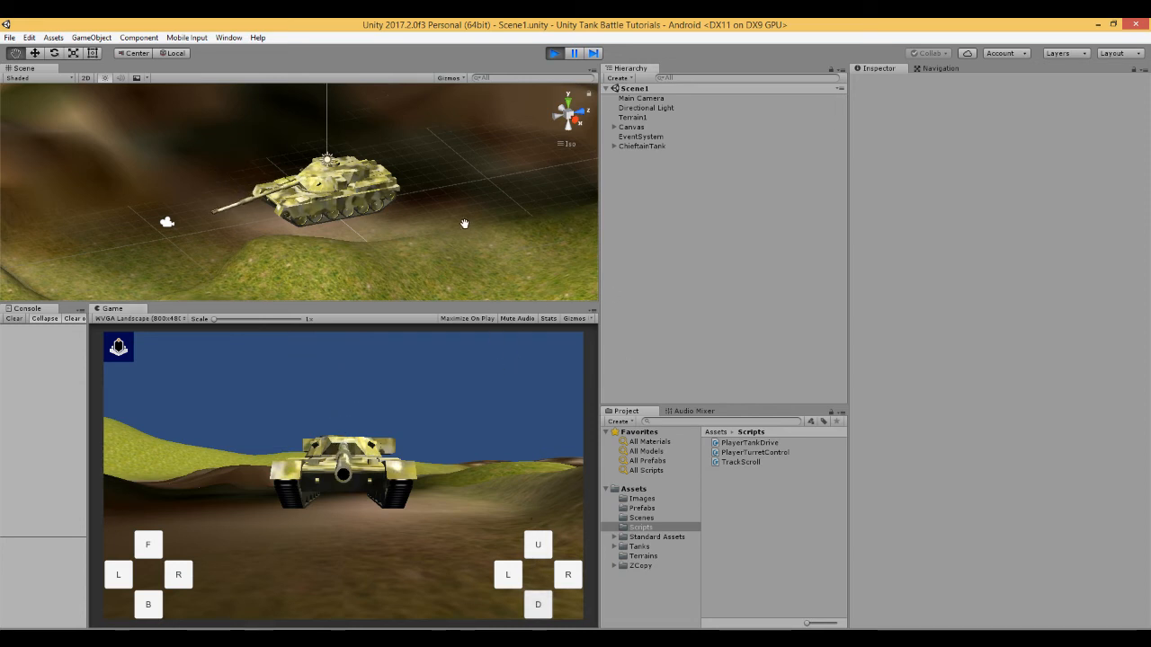
pyautogui.click(118, 575)
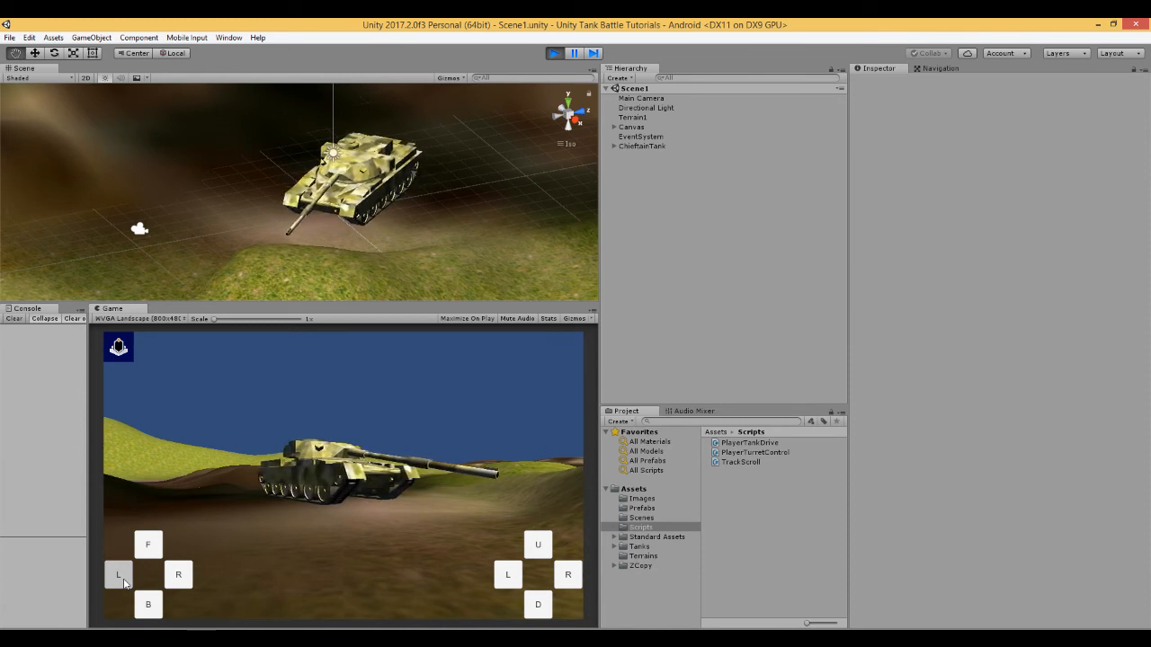
pyautogui.click(536, 543)
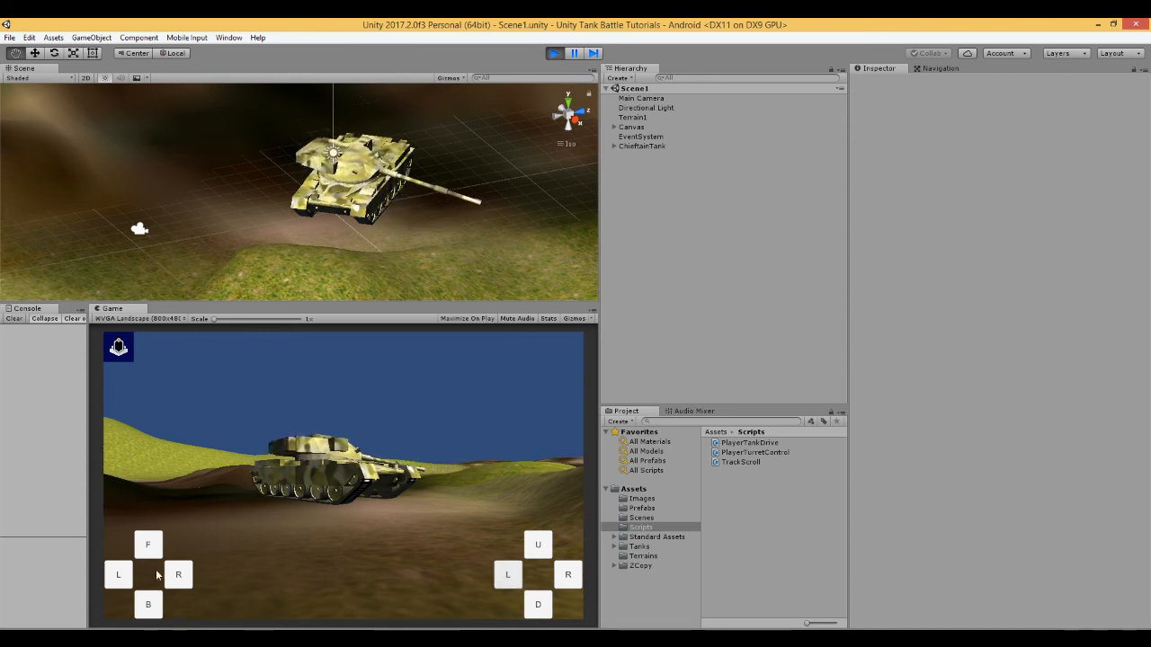
pyautogui.click(178, 576)
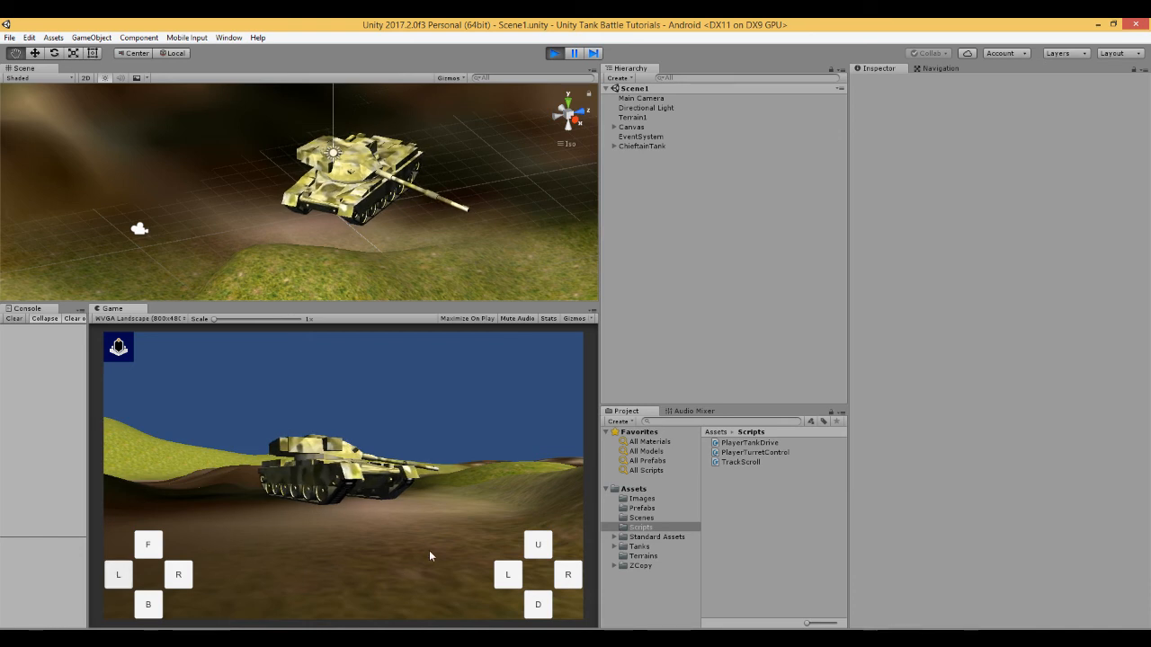
pyautogui.moveTo(493, 201)
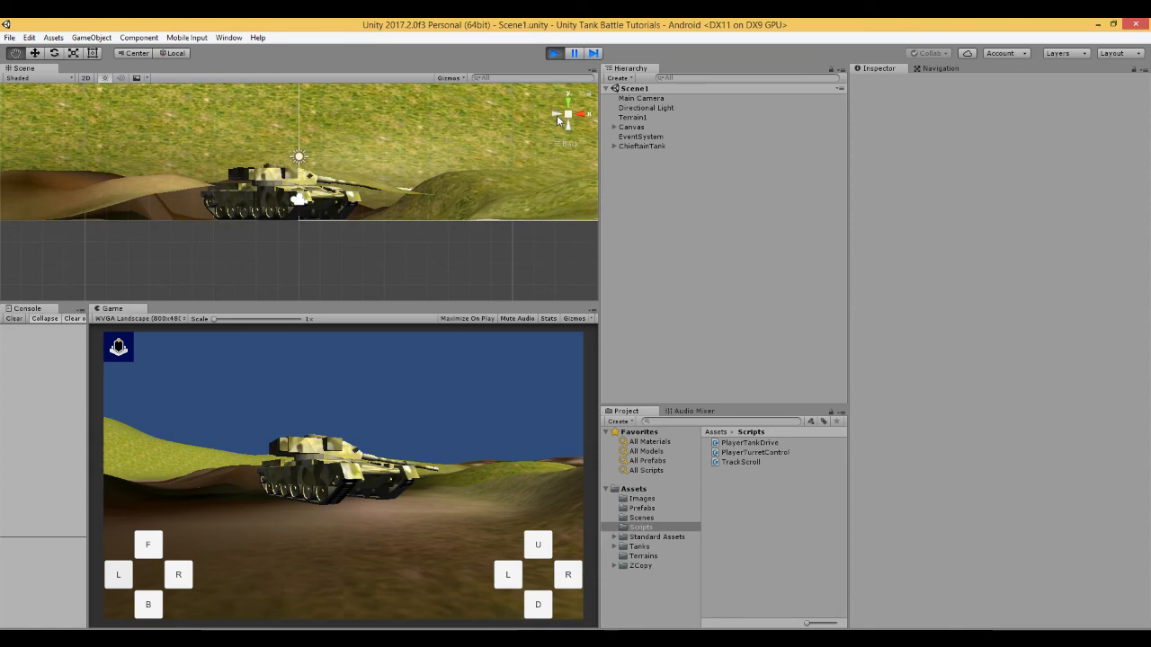
# Rotate the turret with L/R and tilt the barrel up and down with the new U and D buttons.
pyautogui.click(583, 115)
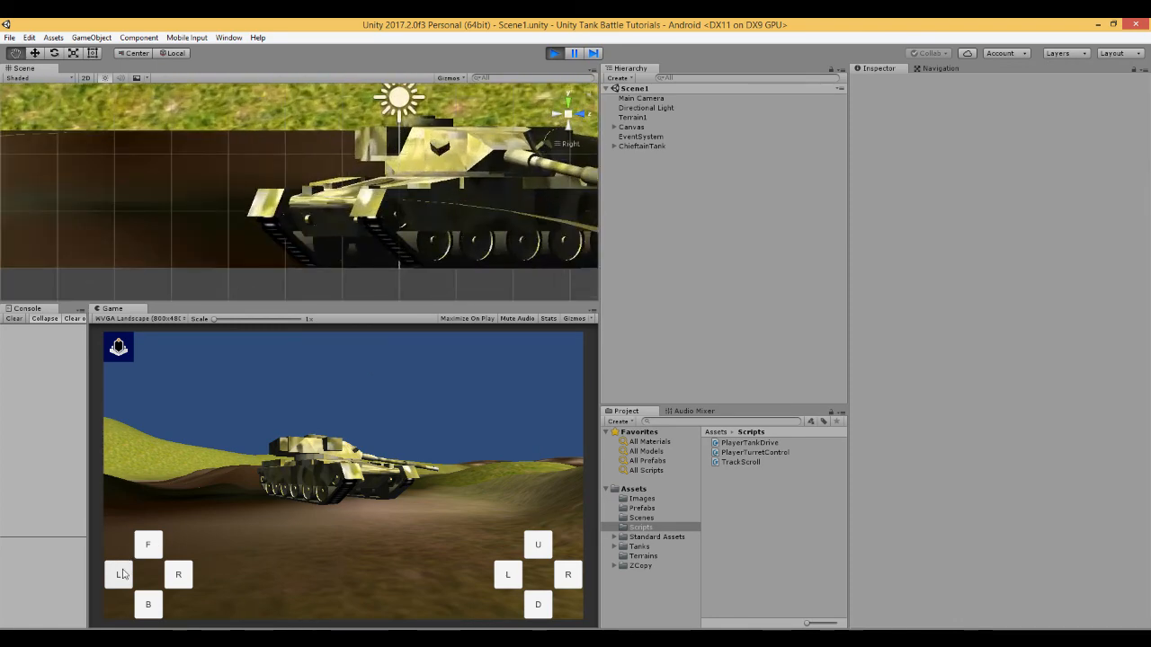
pyautogui.click(179, 576)
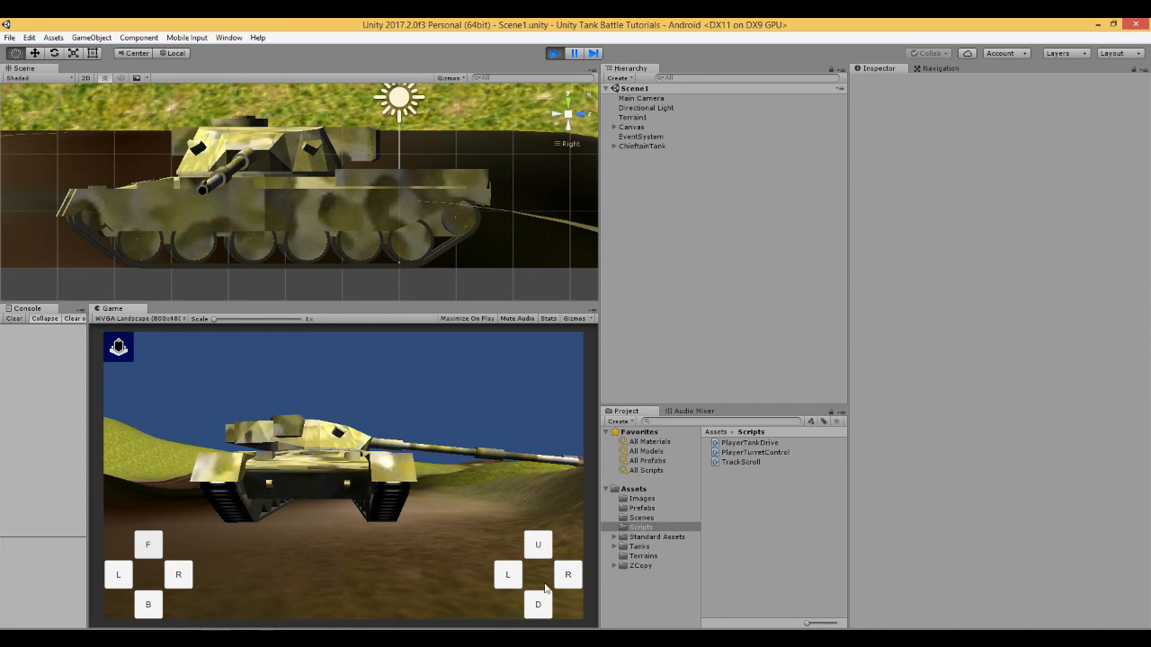
pyautogui.click(507, 573)
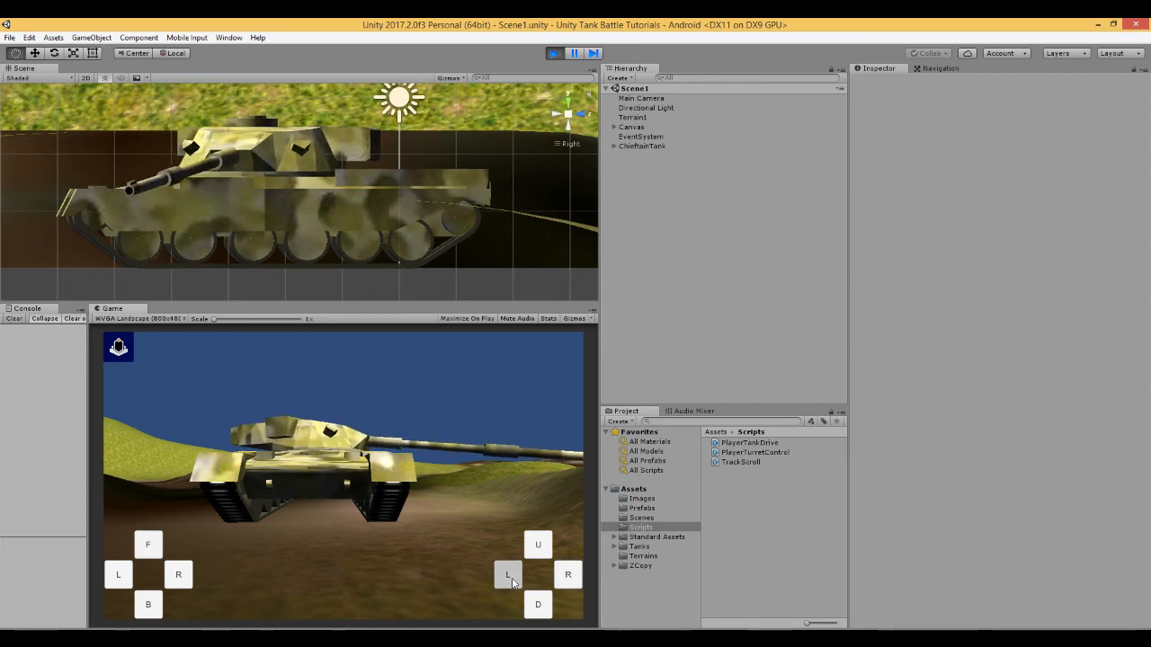
pyautogui.click(536, 607)
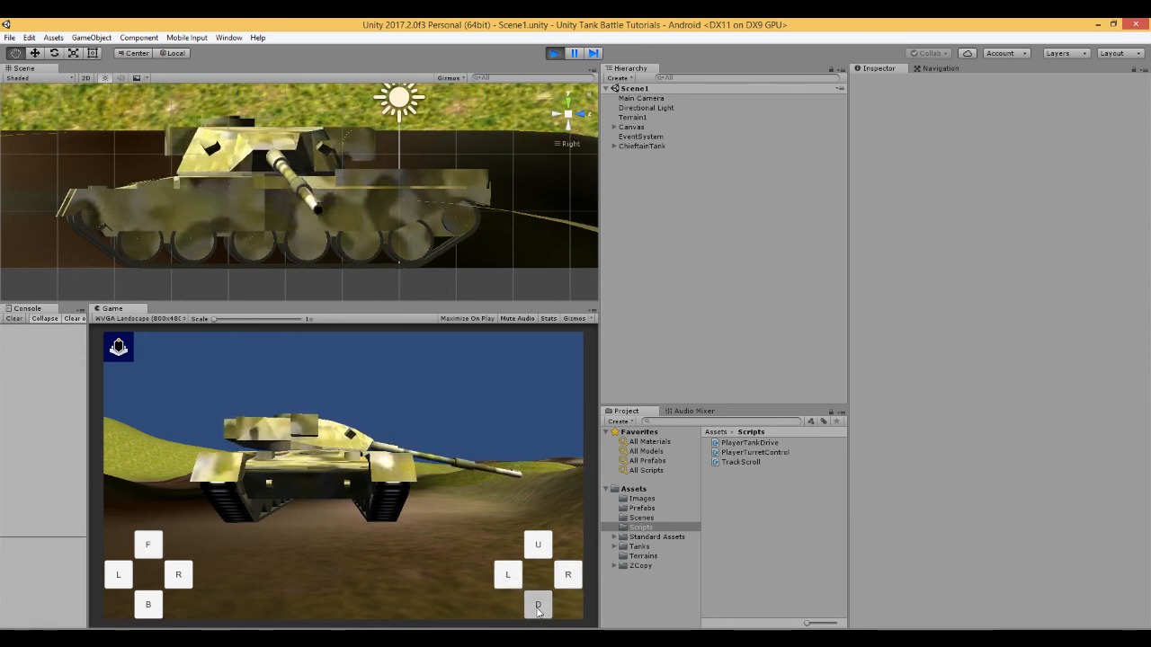
pyautogui.click(506, 575)
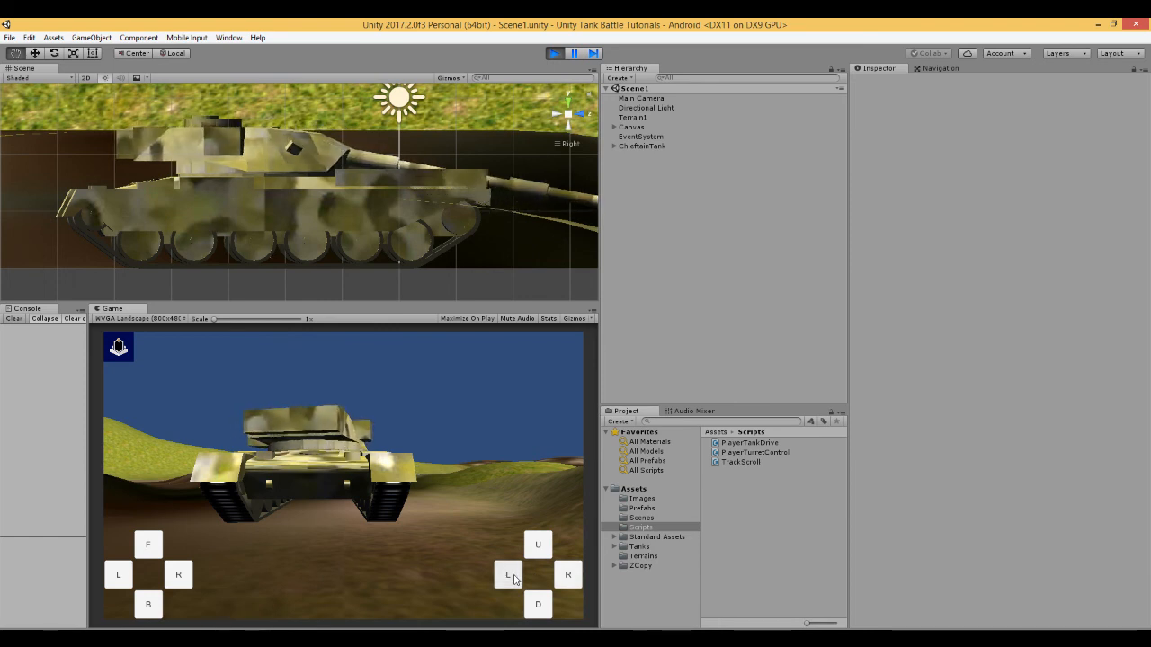
pyautogui.click(569, 576)
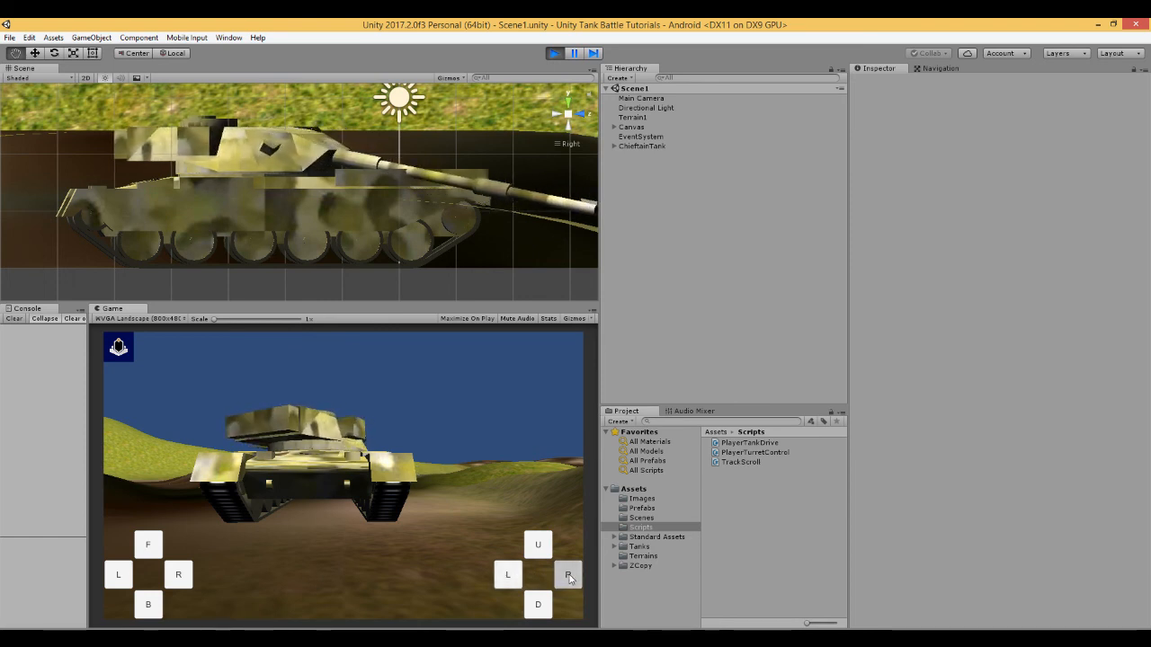
pyautogui.click(507, 575)
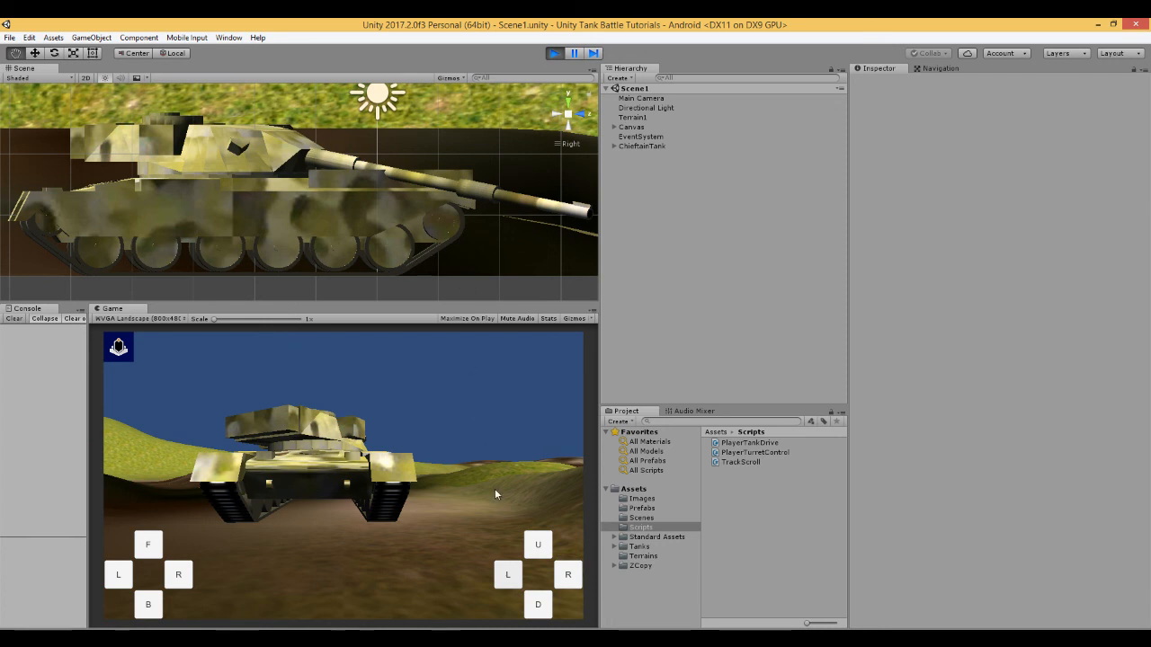
pyautogui.click(536, 543)
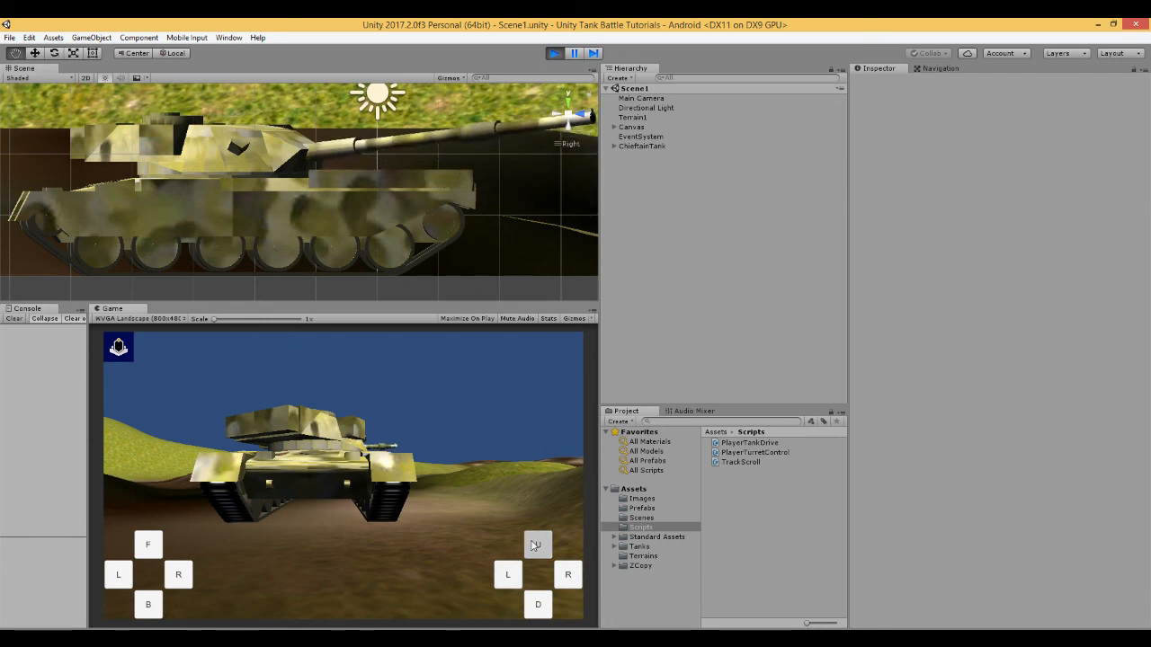
pyautogui.click(536, 543)
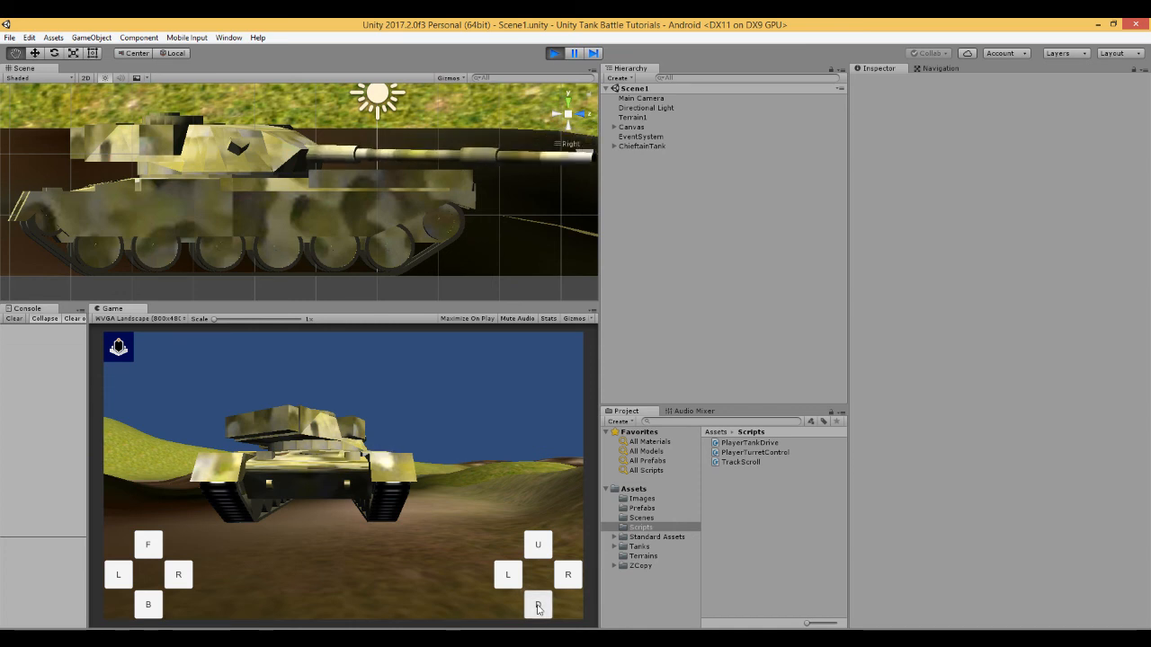
pyautogui.click(538, 604)
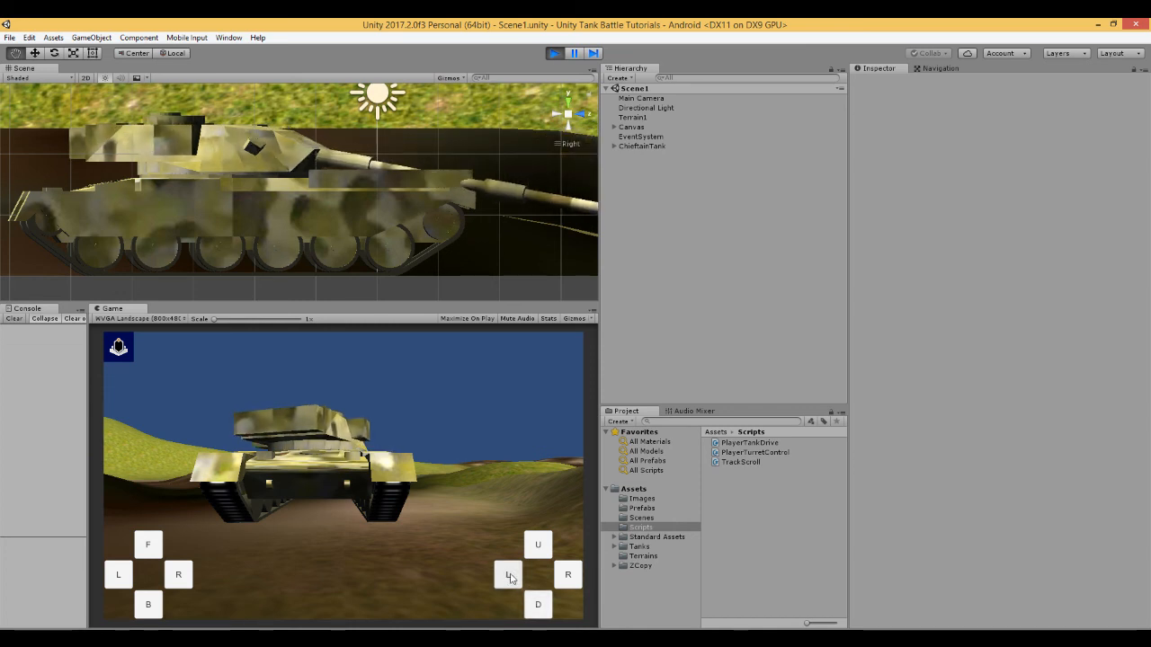
pyautogui.click(568, 575)
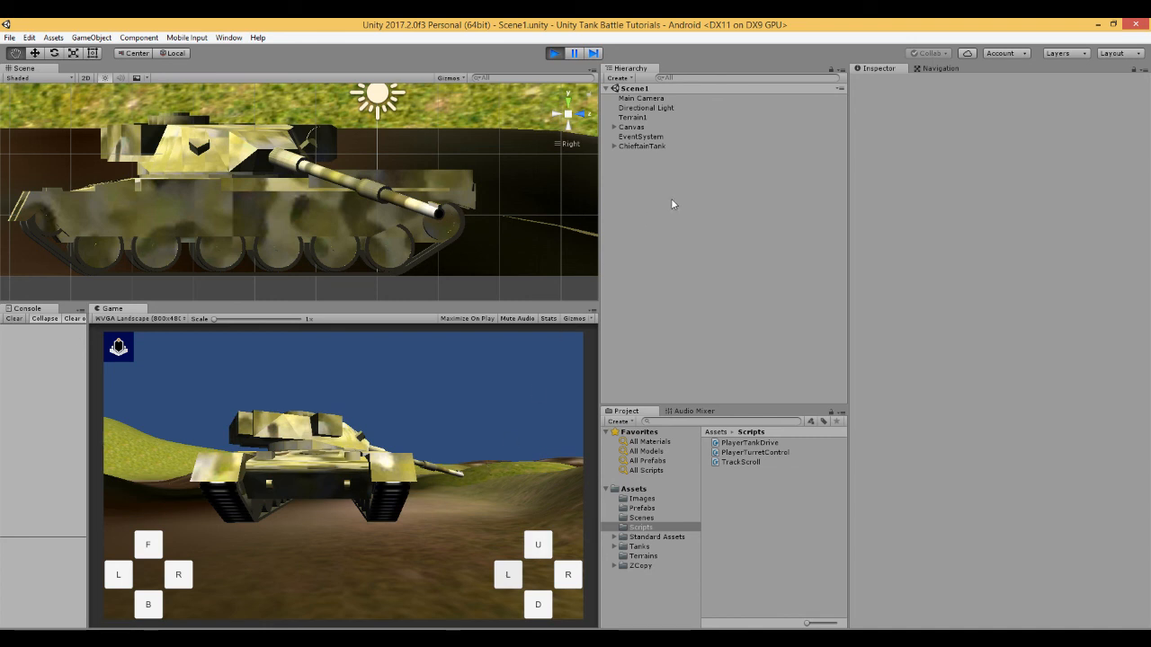
# Swing the turret sideways and tilt the barrel upward with the on-screen U button.
pyautogui.click(178, 576)
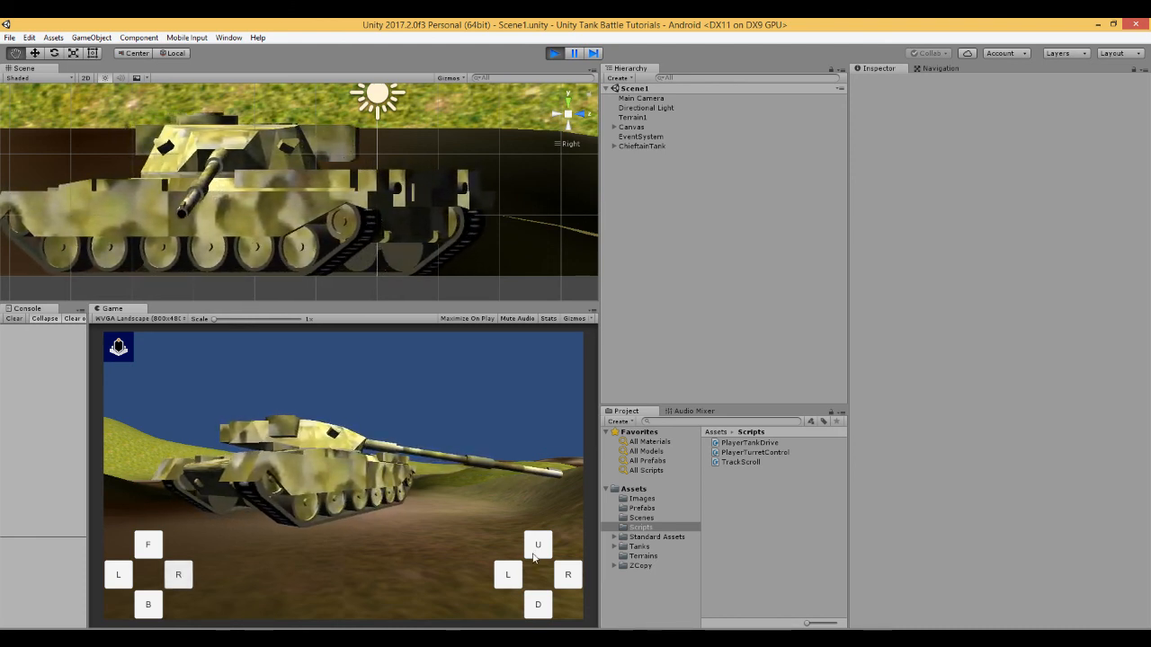
pyautogui.click(536, 543)
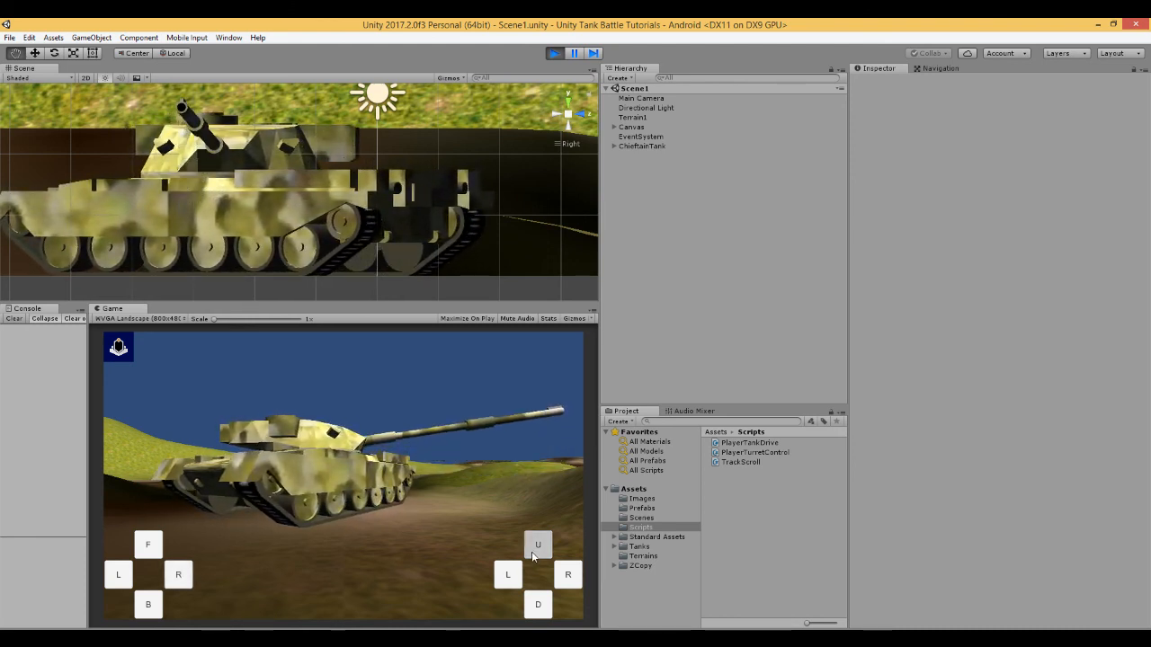